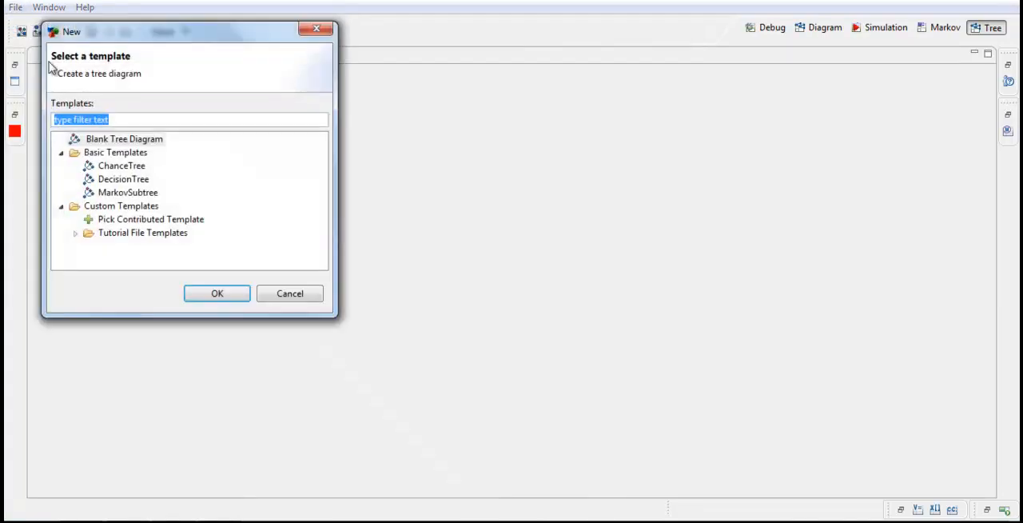
Create a new tree from the Blank Tree Diagram template.
click(124, 137)
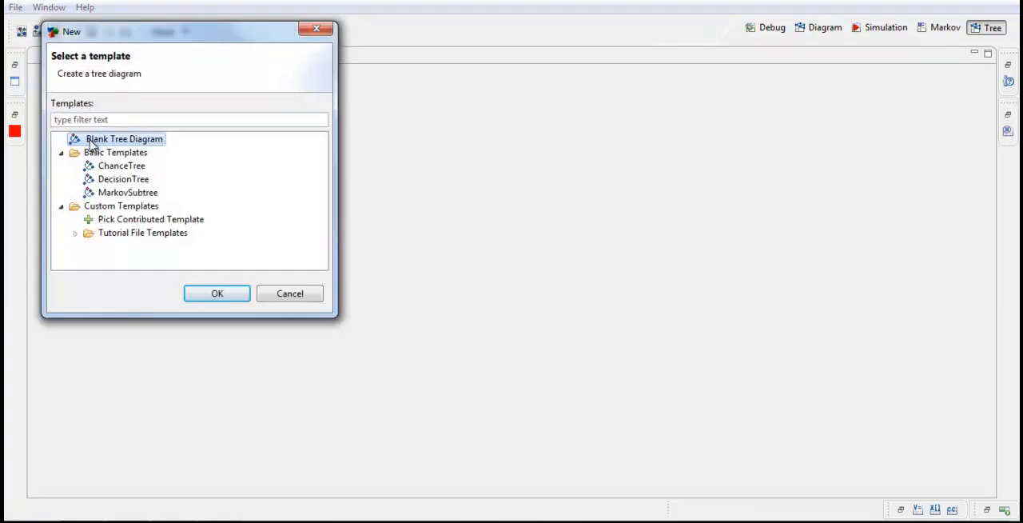
click(218, 295)
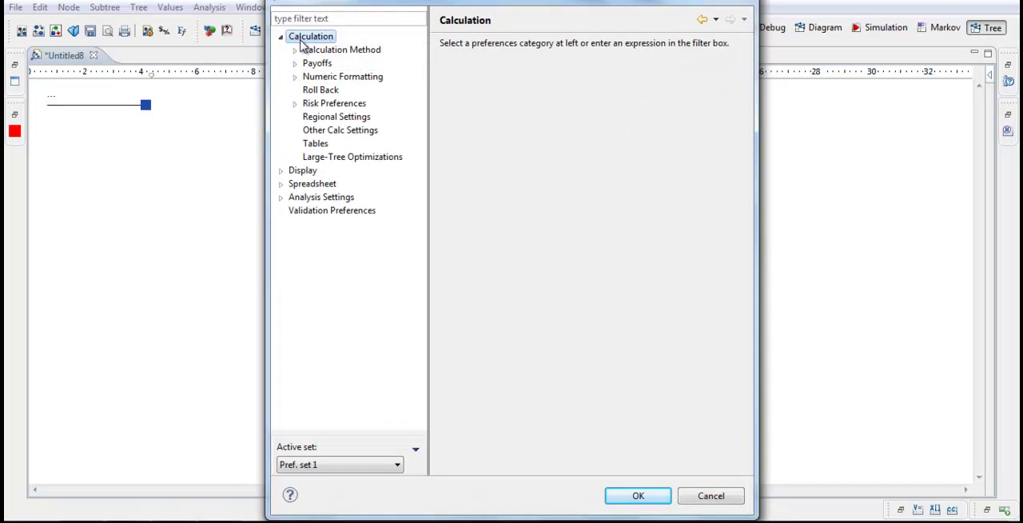
Choose Cost-effectiveness as the tree's calculation method.
click(342, 50)
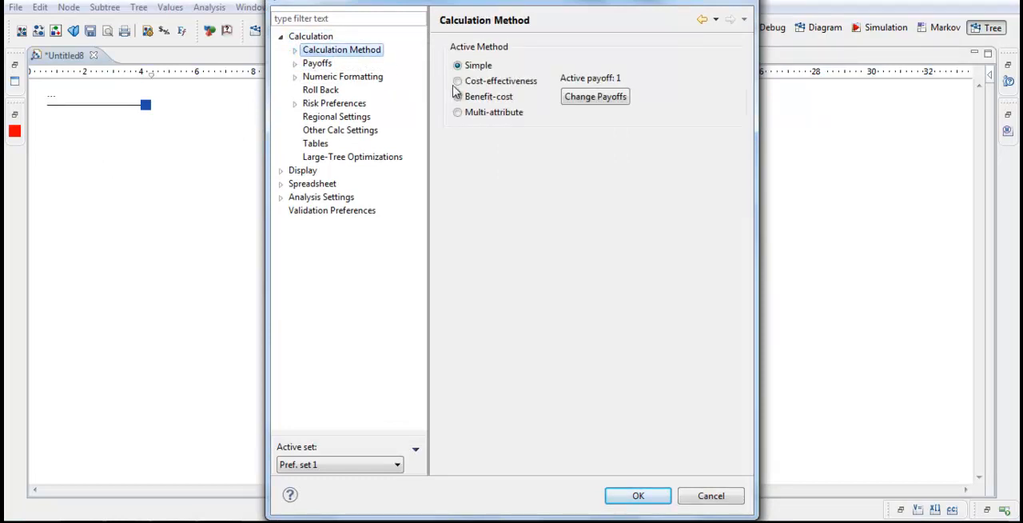
click(454, 80)
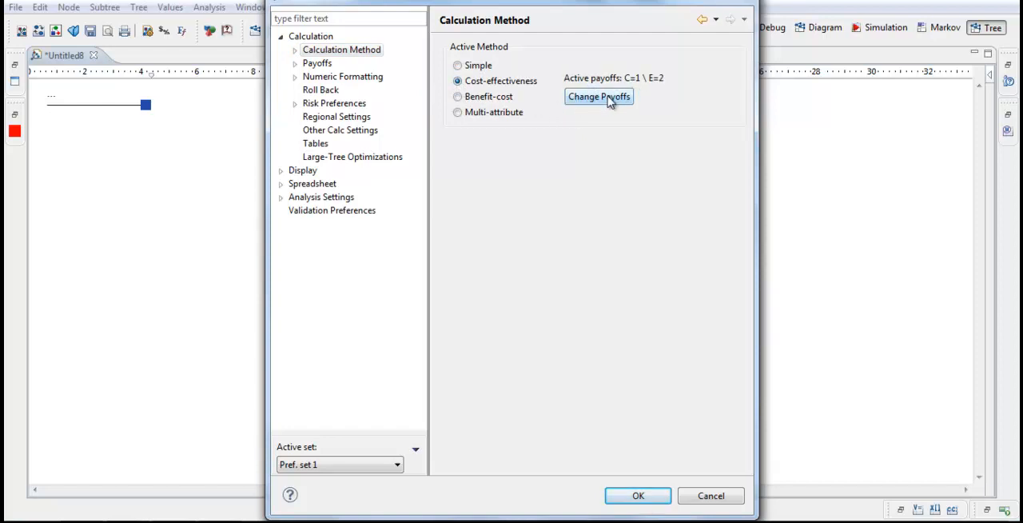
click(288, 50)
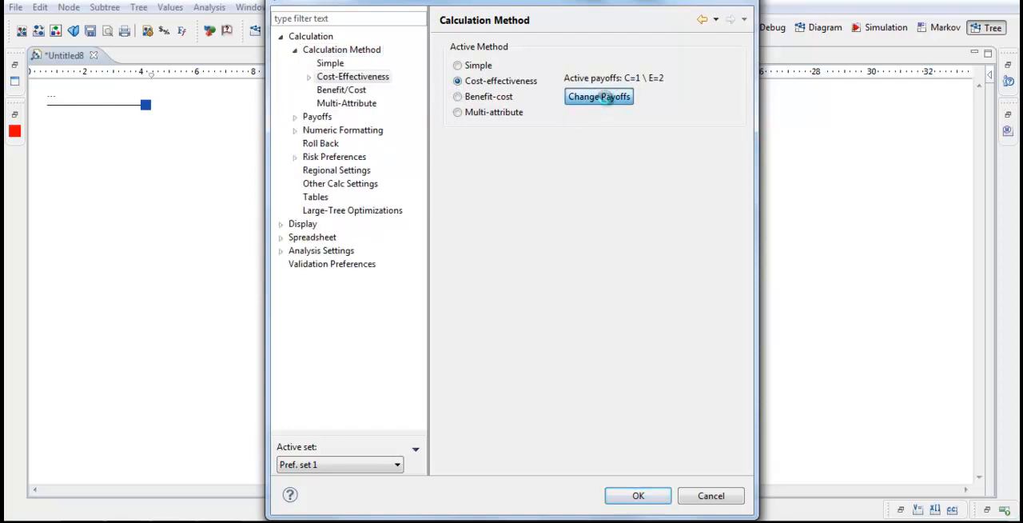
click(598, 96)
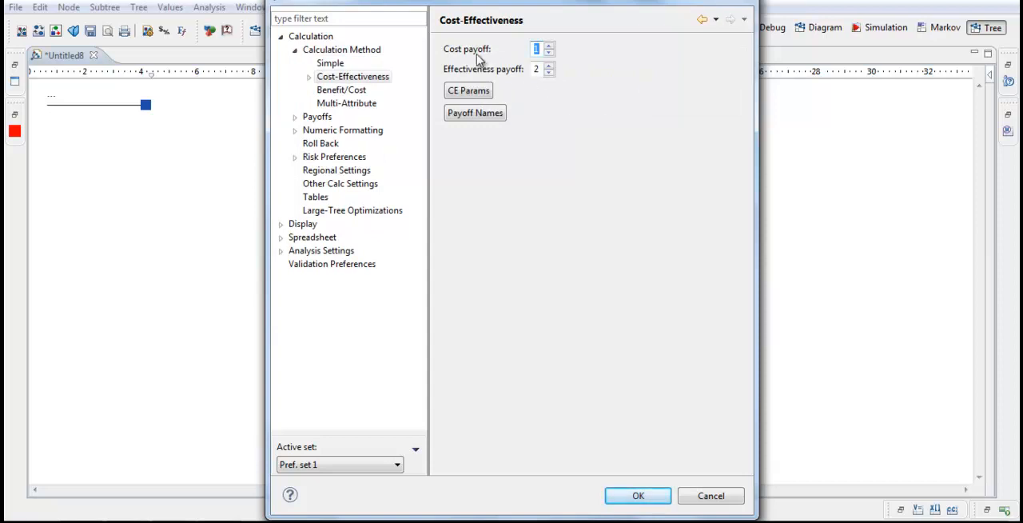
mouse_move(481, 87)
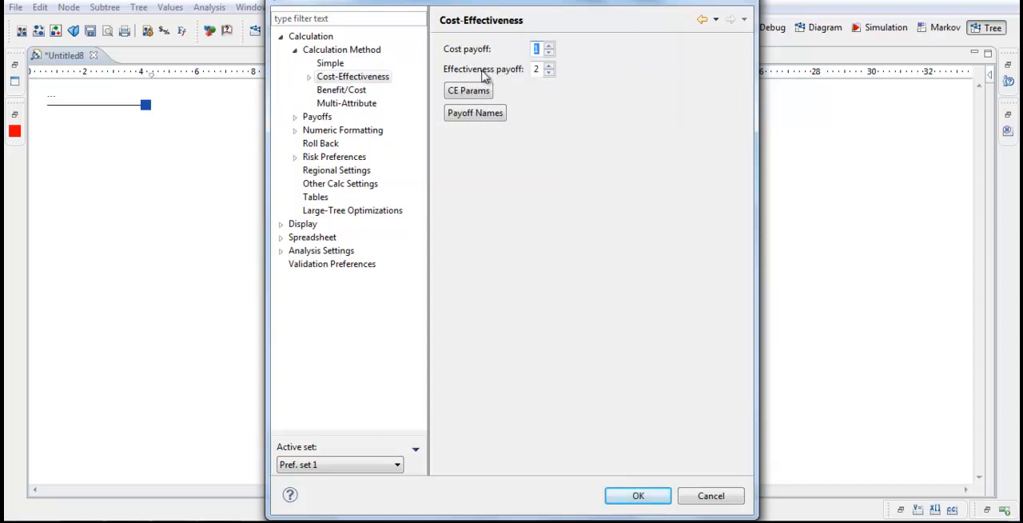
mouse_move(461, 102)
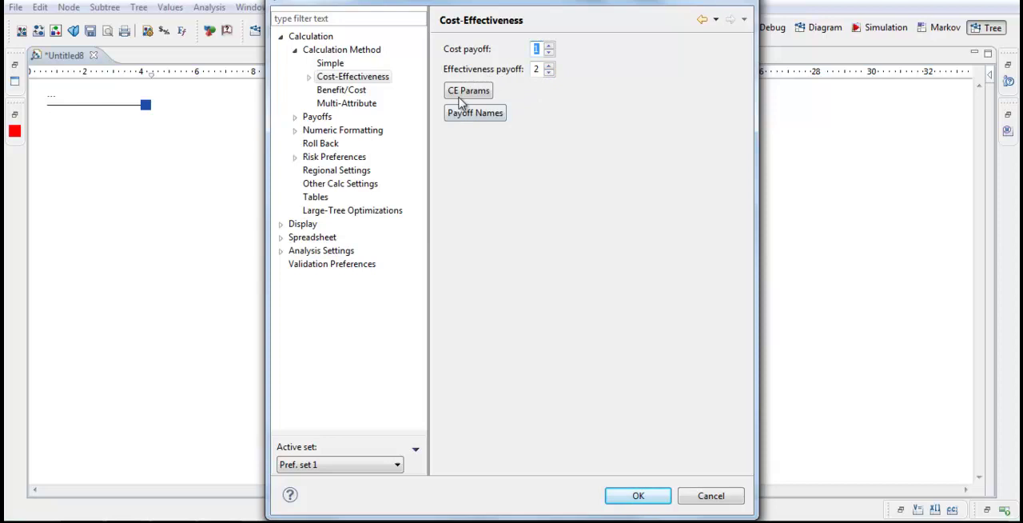
Enable custom payoff names and name them costs and effects.
click(473, 112)
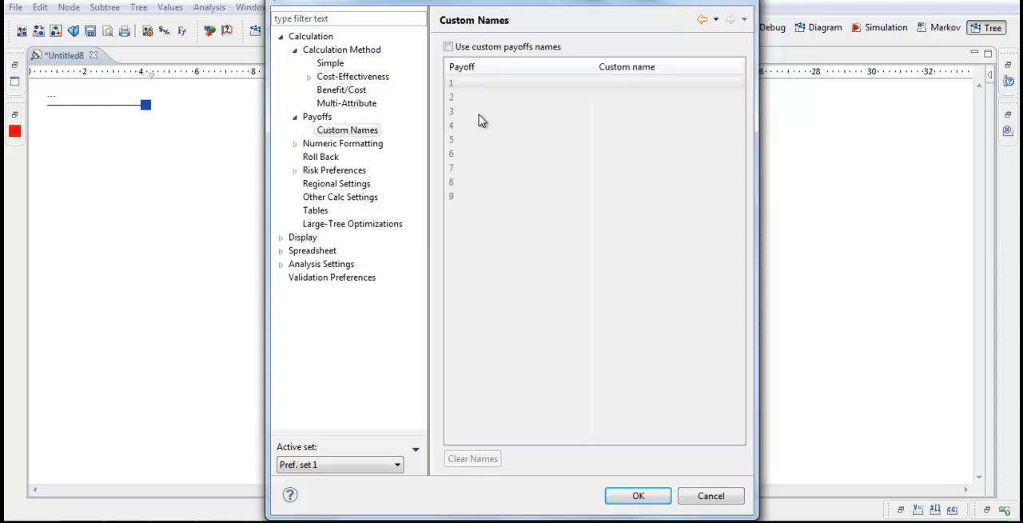
click(447, 46)
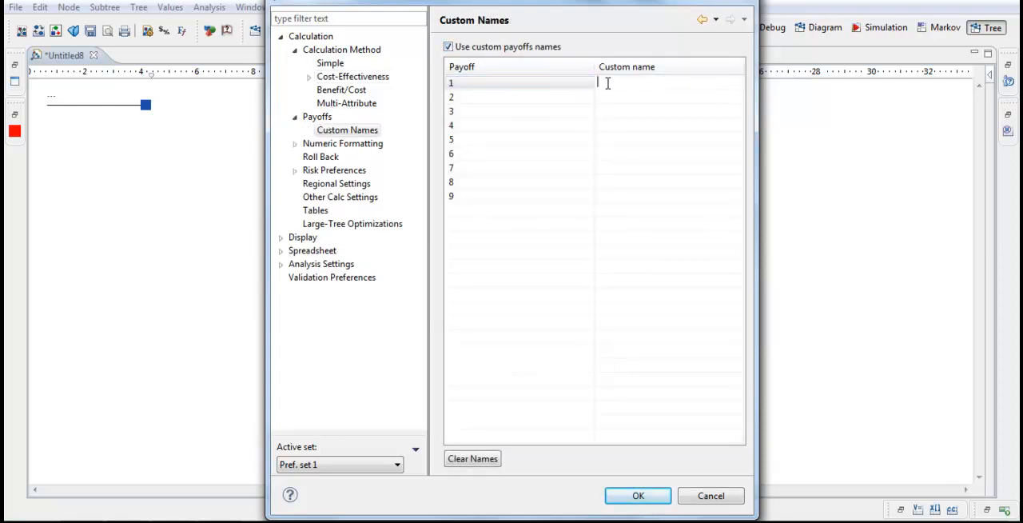
text(costs)
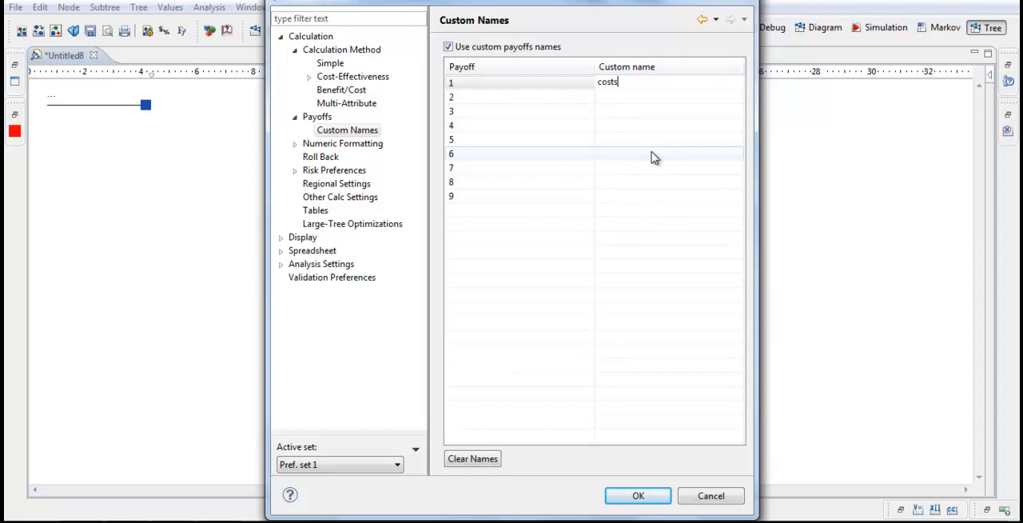
click(620, 95)
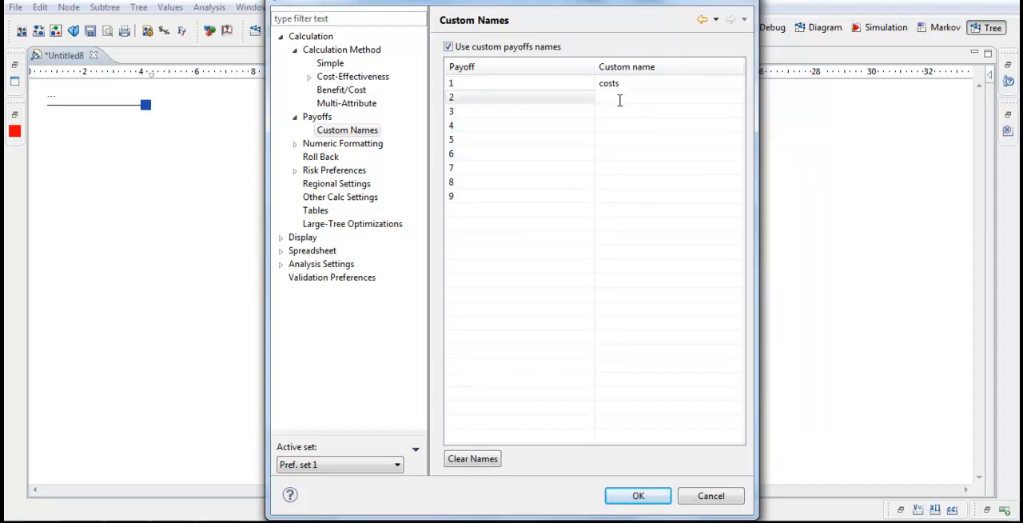
text(effects)
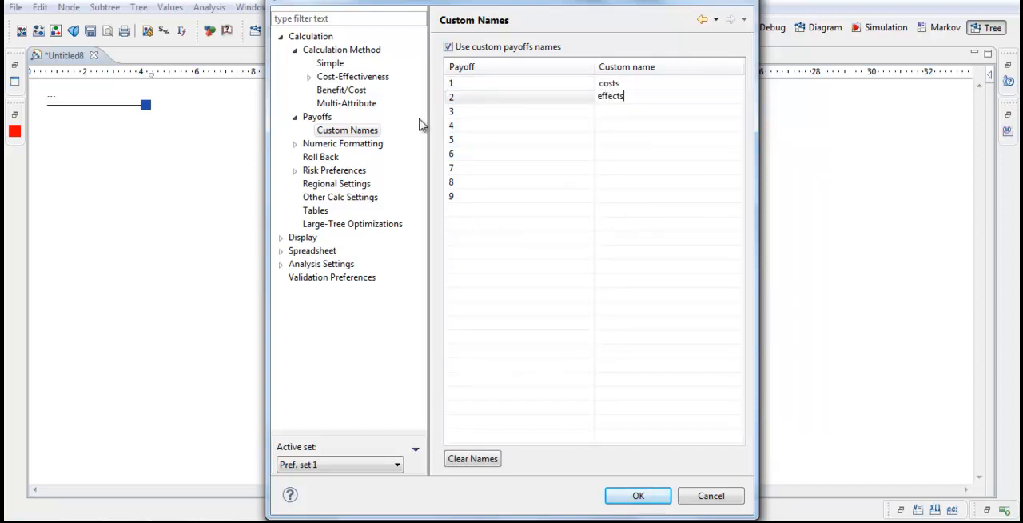
click(342, 144)
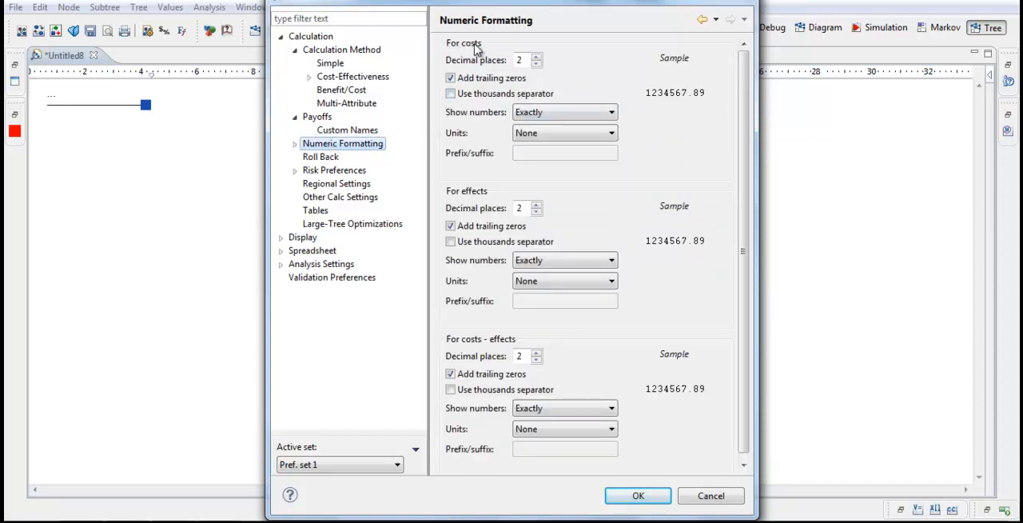
Format costs with 0 decimals, thousands separator and SEK suffix.
click(540, 64)
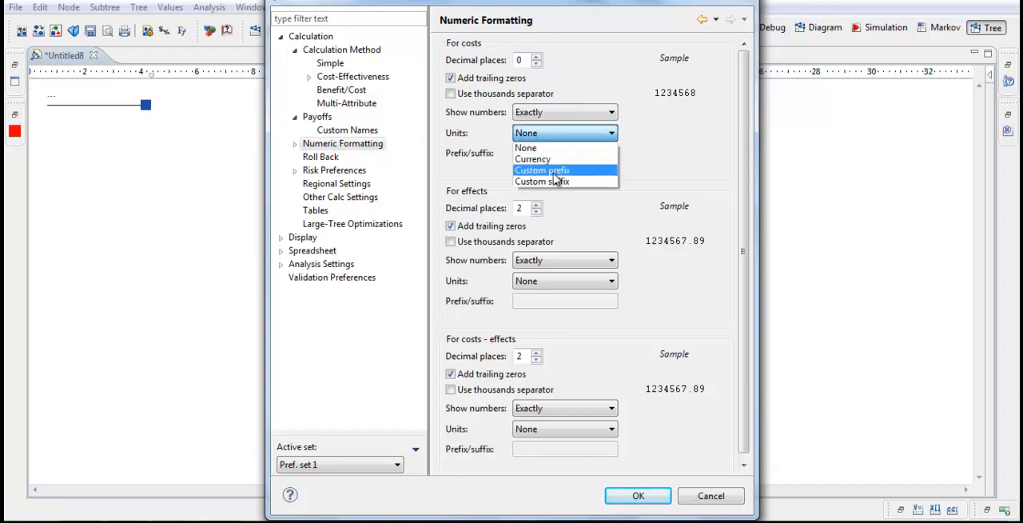
click(542, 182)
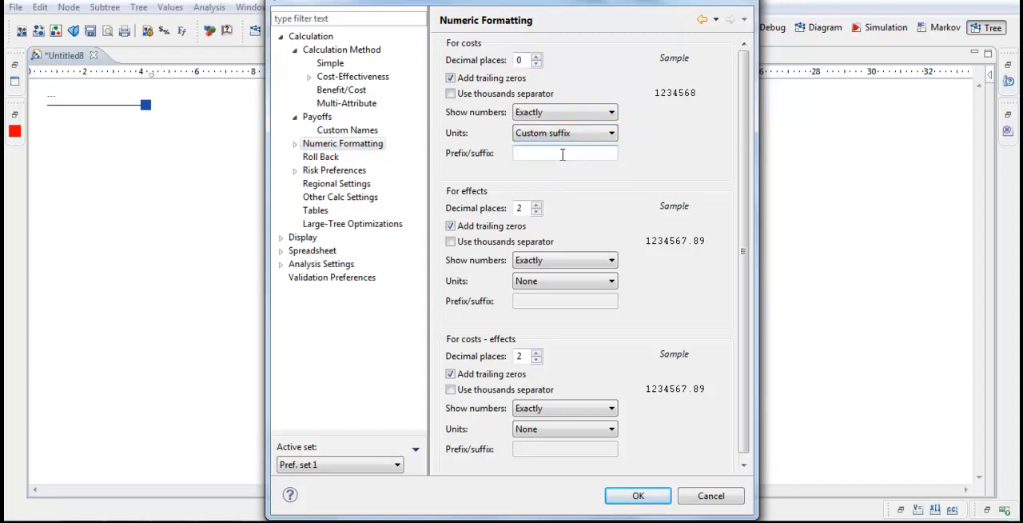
text(SEK)
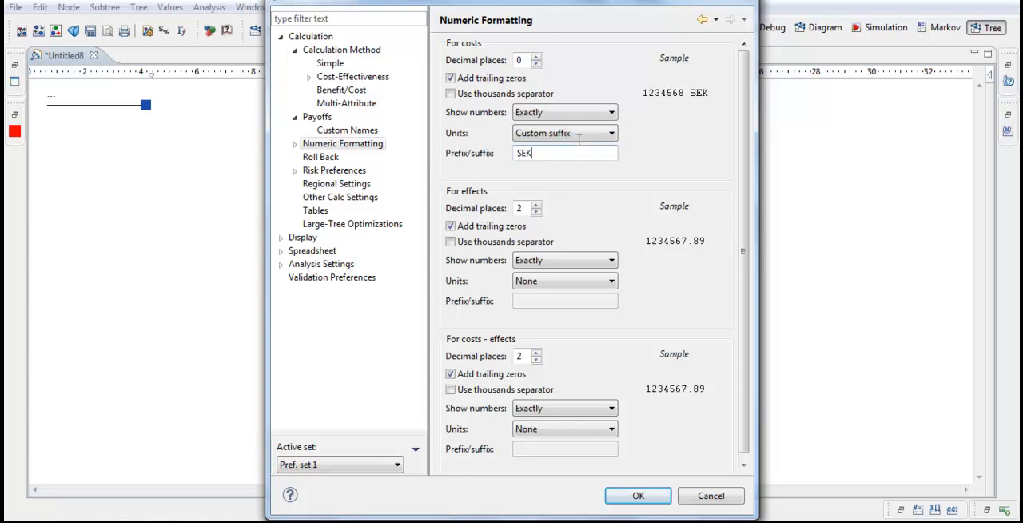
click(450, 93)
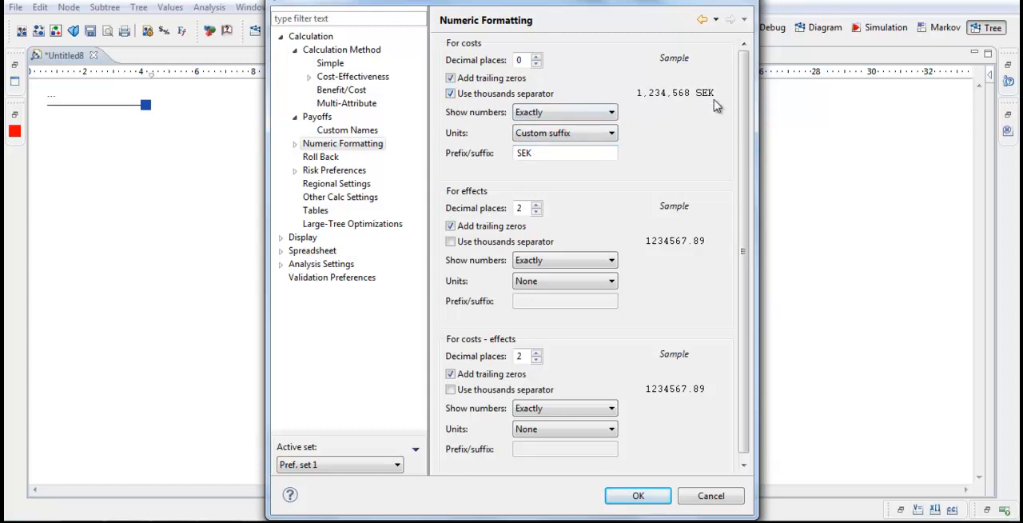
mouse_move(630, 224)
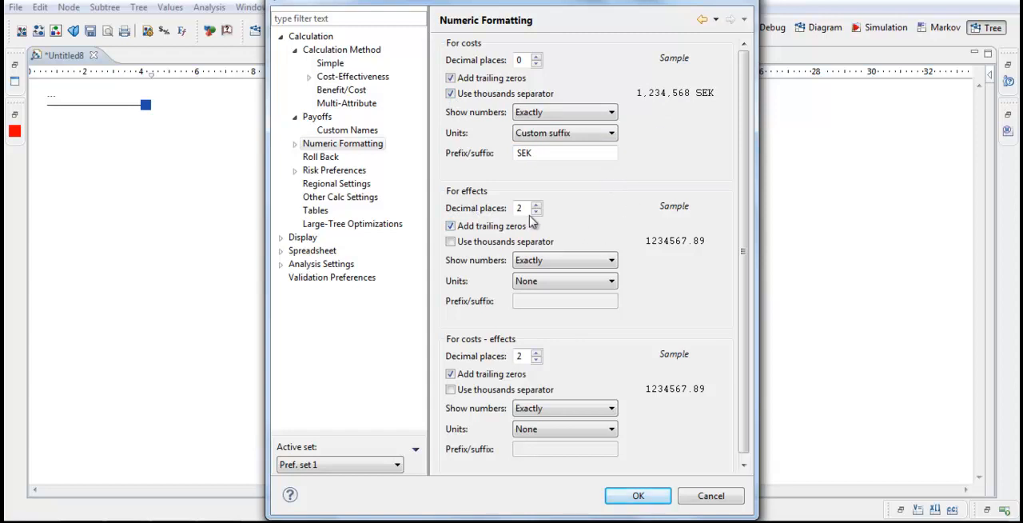
Format effects with 1 decimal and QALY suffix, then review risk and regional settings.
click(537, 212)
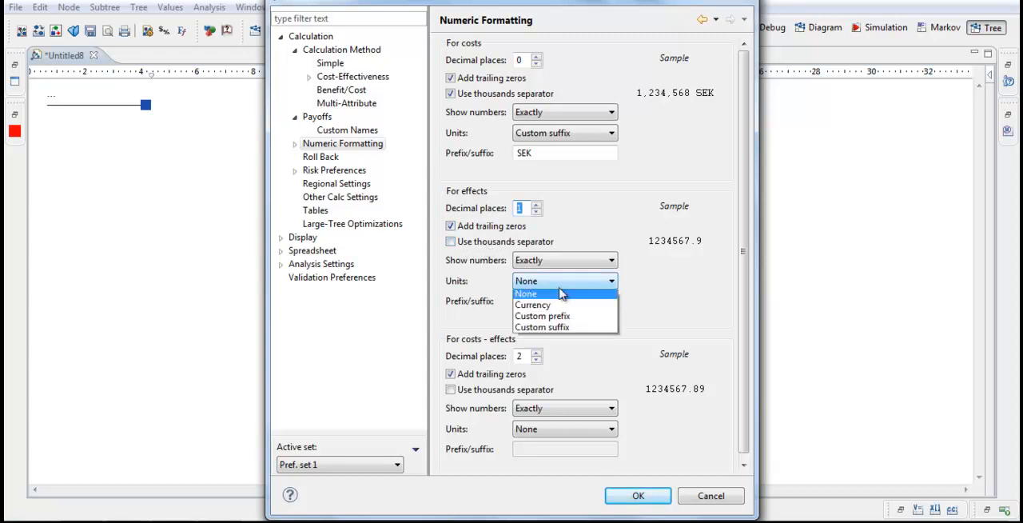
click(543, 326)
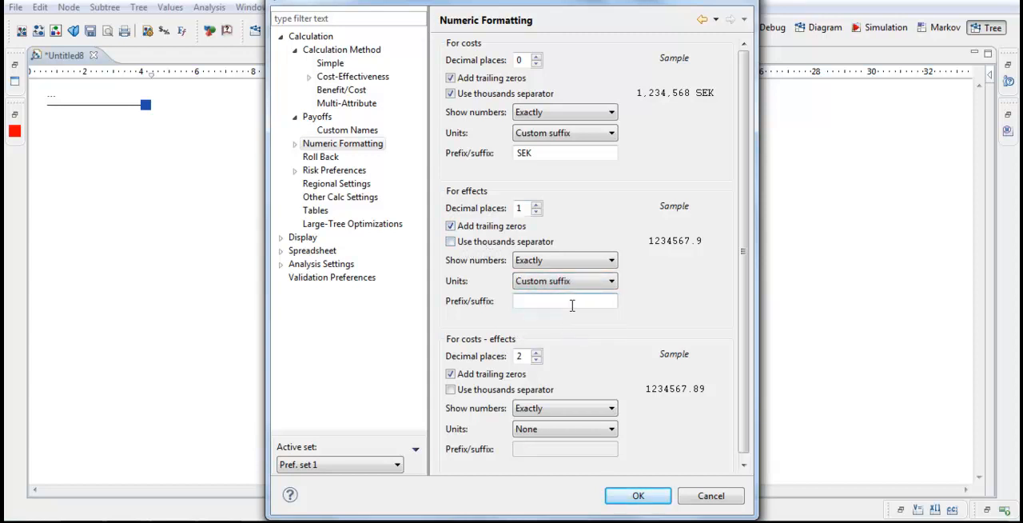
text(QALY)
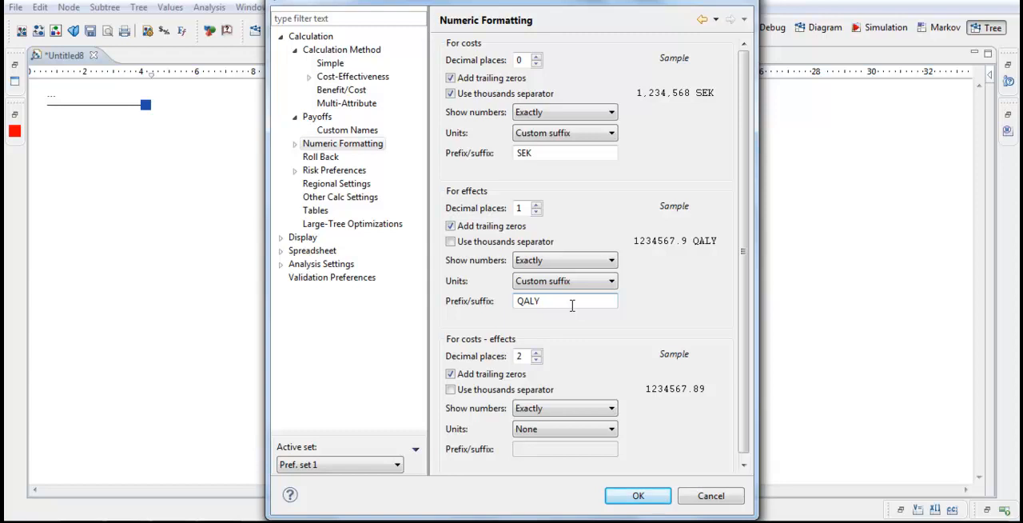
mouse_move(304, 176)
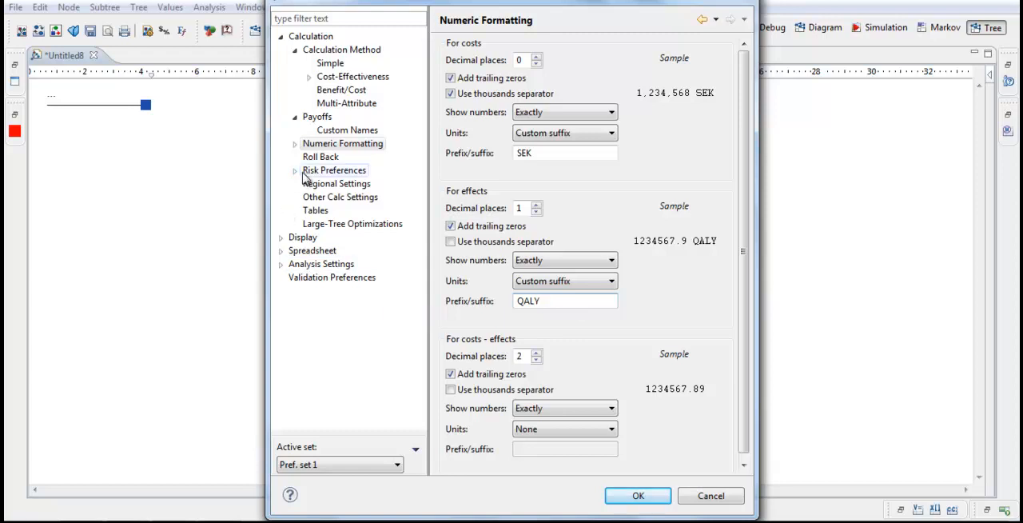
click(332, 169)
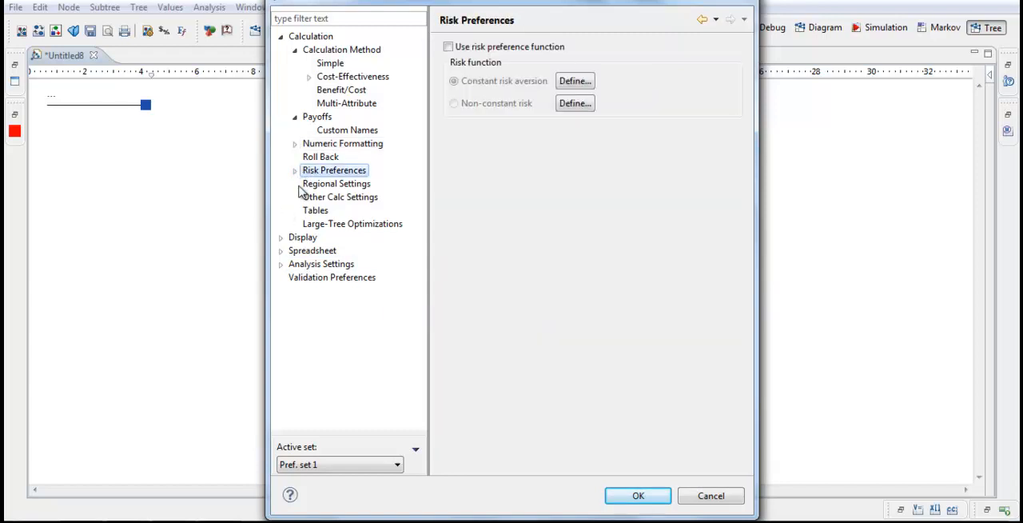
click(336, 182)
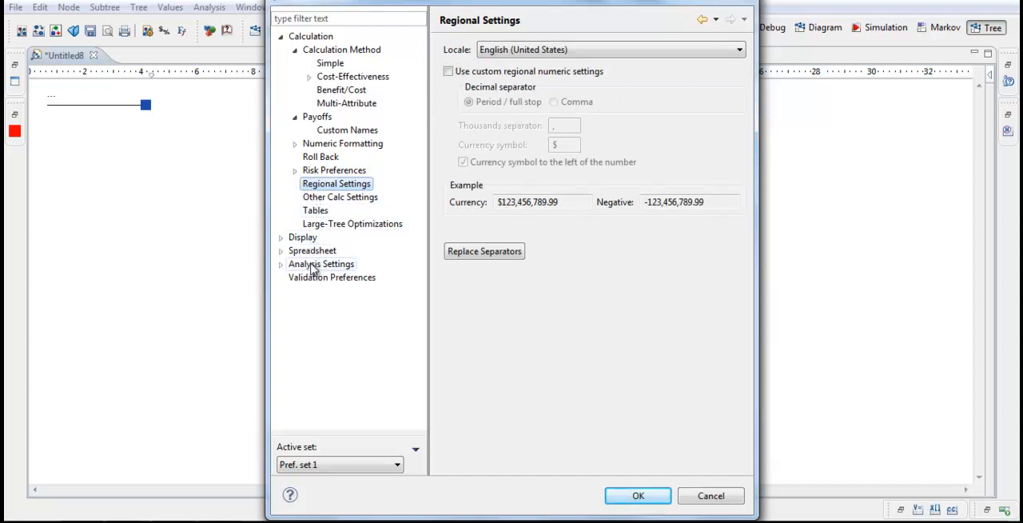
mouse_move(329, 156)
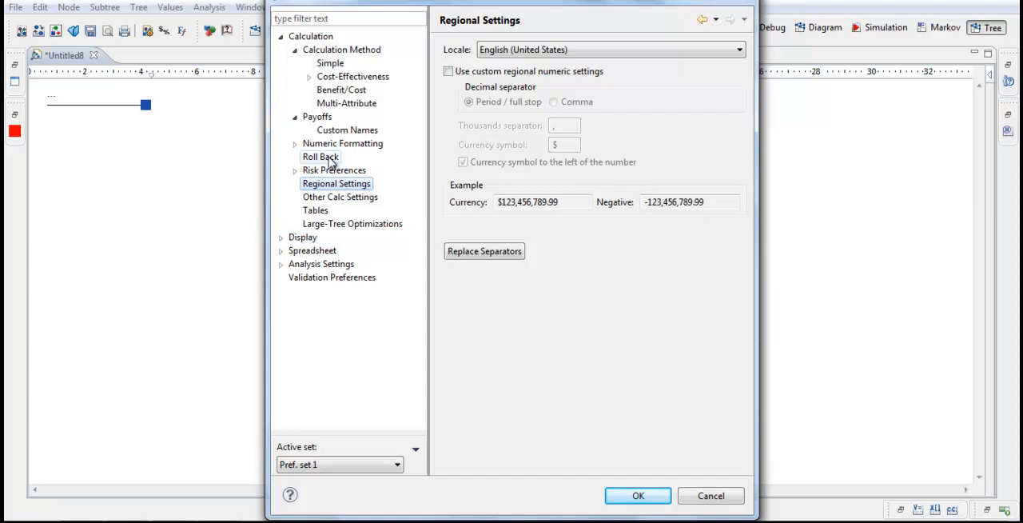
mouse_move(320, 148)
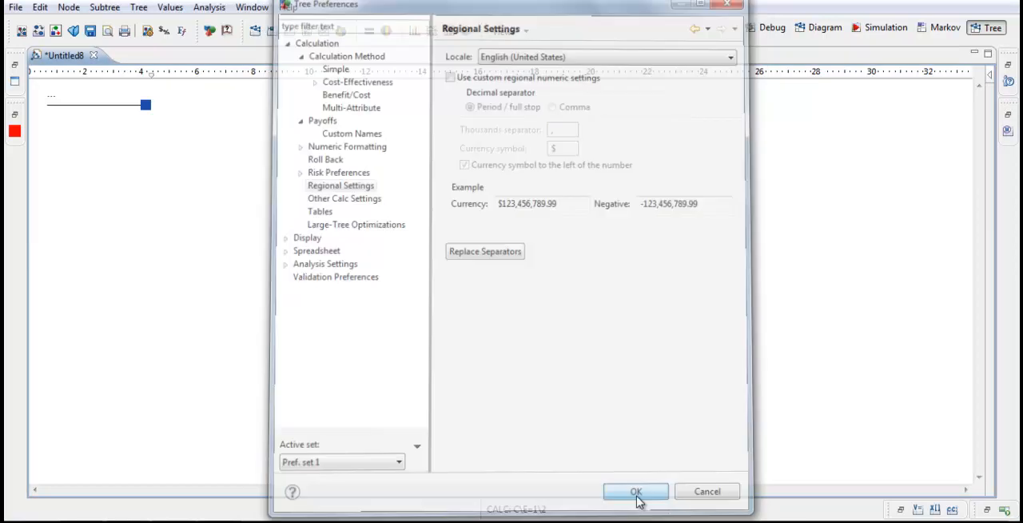
Apply the preferences and label the decision's two branches old drug and new drug.
click(637, 491)
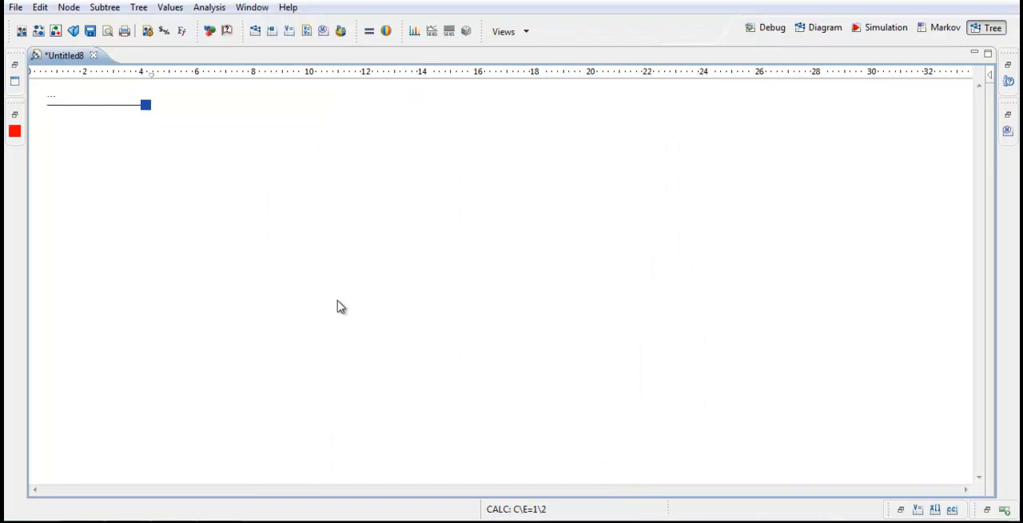
mouse_move(49, 114)
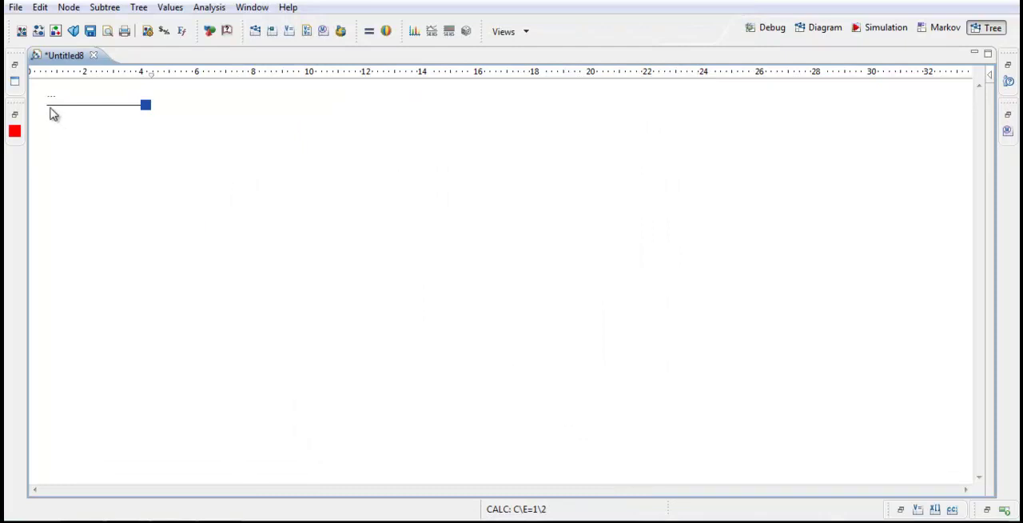
mouse_move(147, 112)
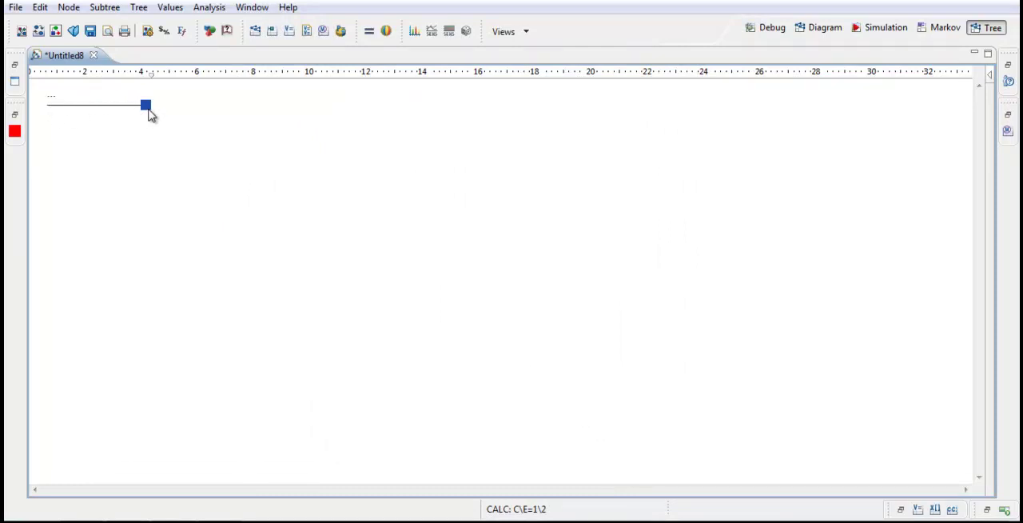
mouse_move(189, 77)
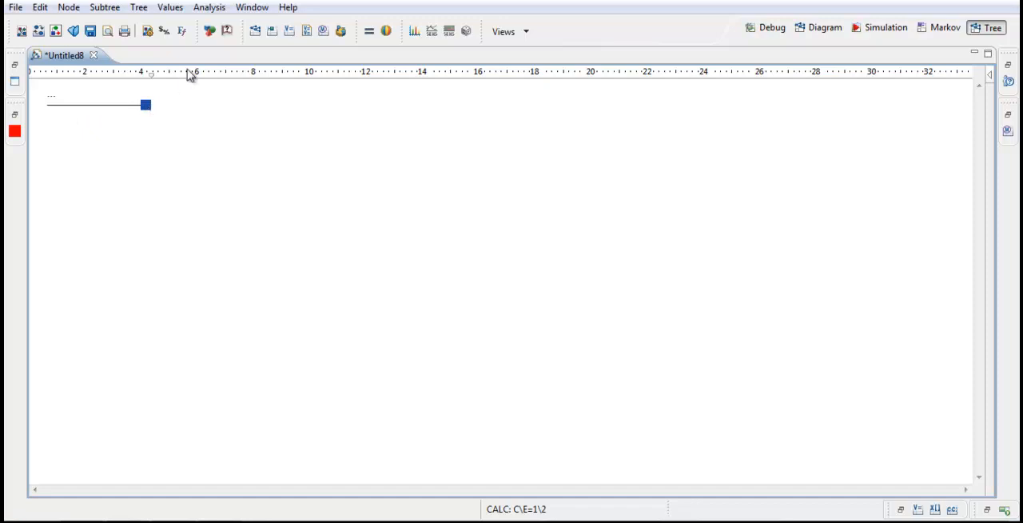
click(216, 30)
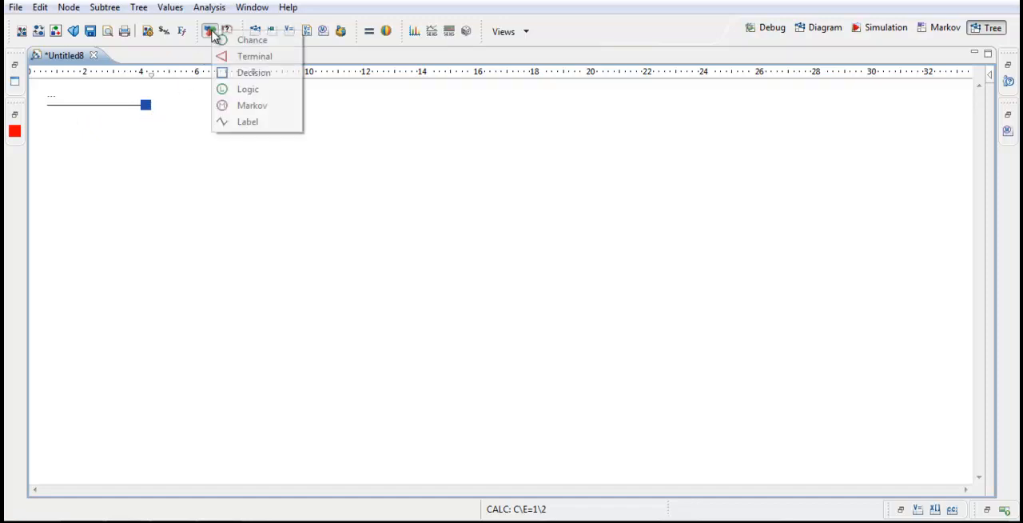
mouse_move(269, 129)
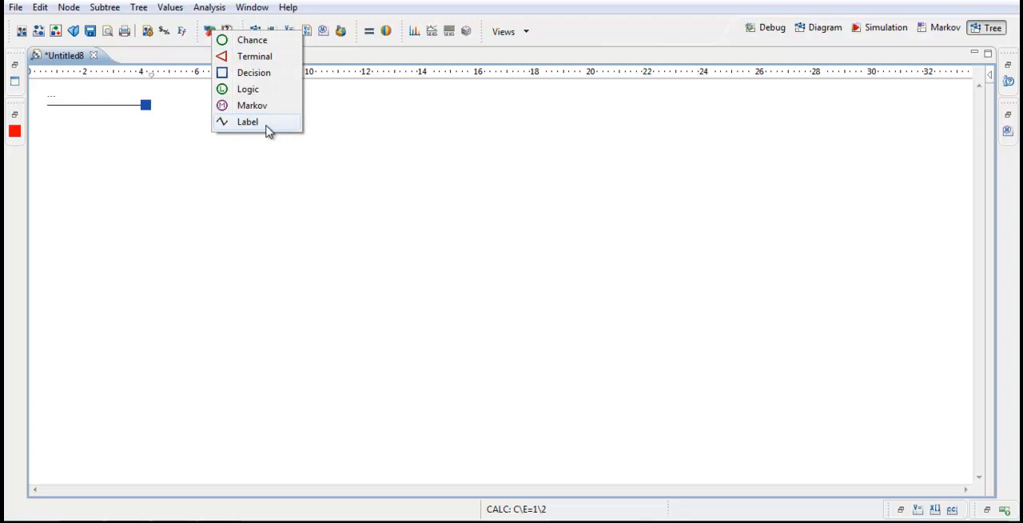
mouse_move(256, 56)
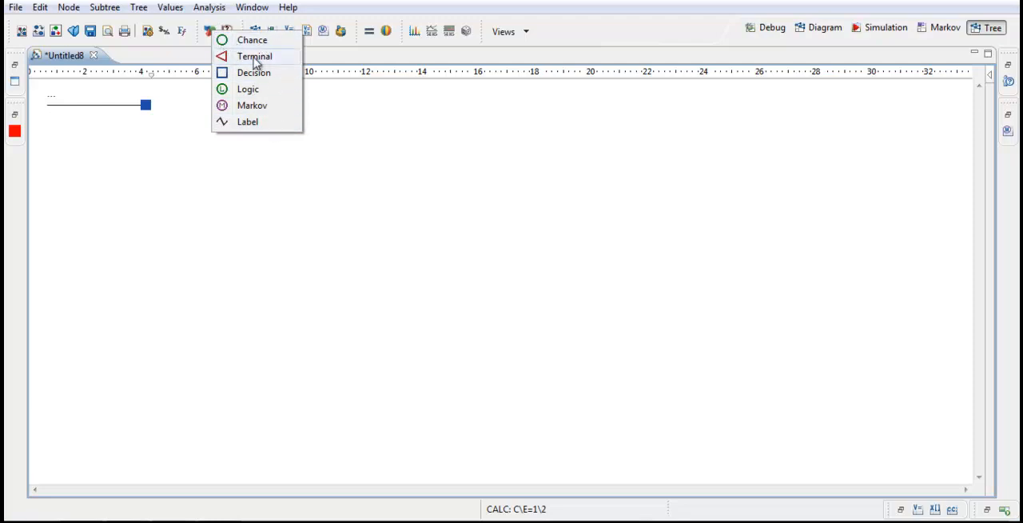
mouse_move(253, 74)
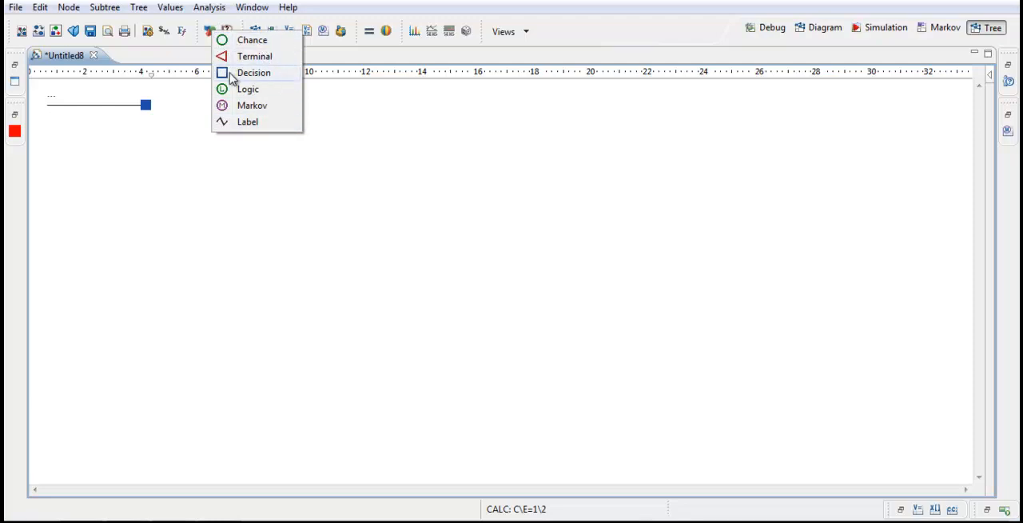
mouse_move(252, 105)
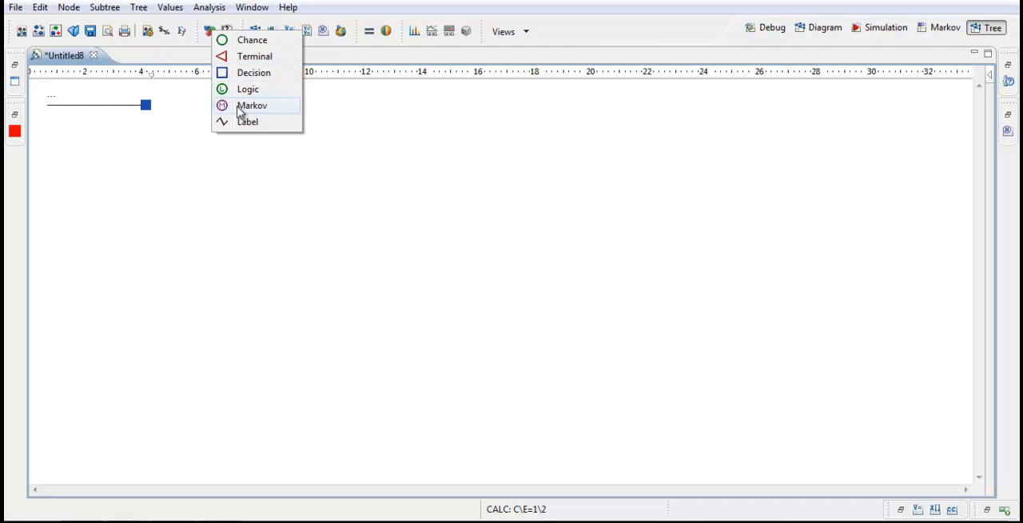
mouse_move(246, 122)
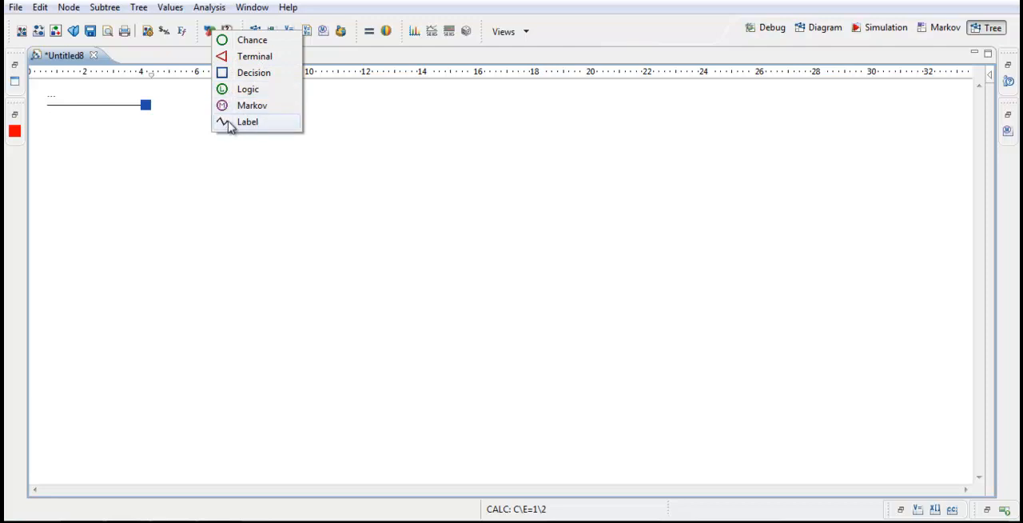
mouse_move(248, 89)
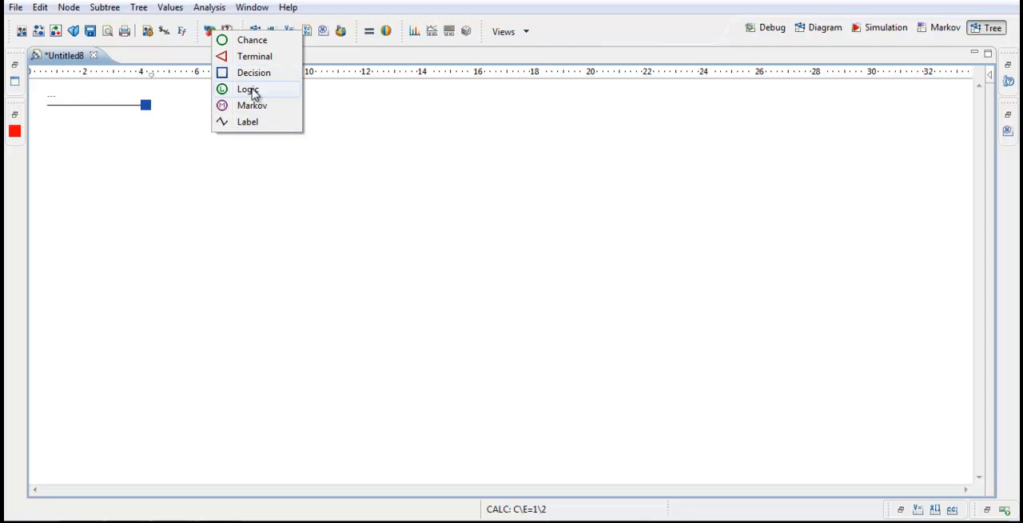
mouse_move(252, 40)
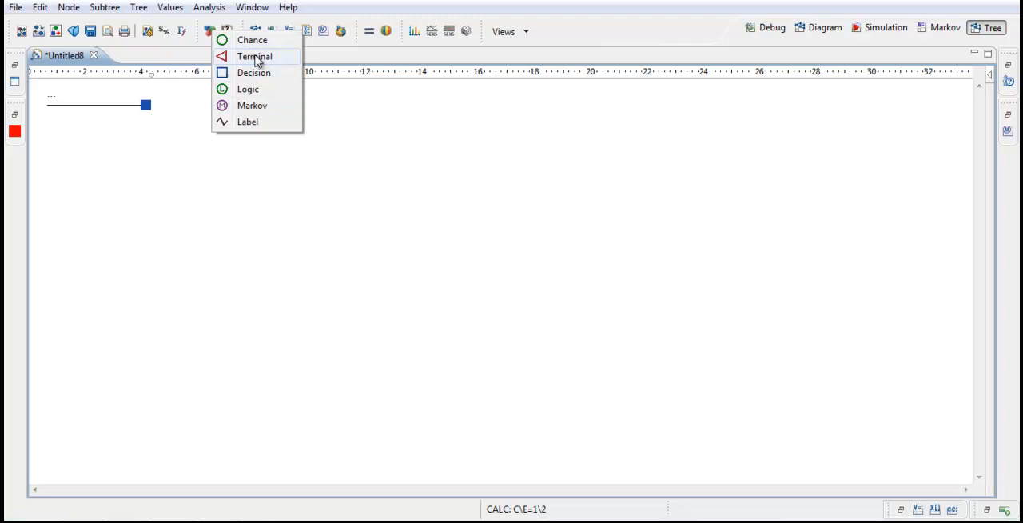
mouse_move(169, 115)
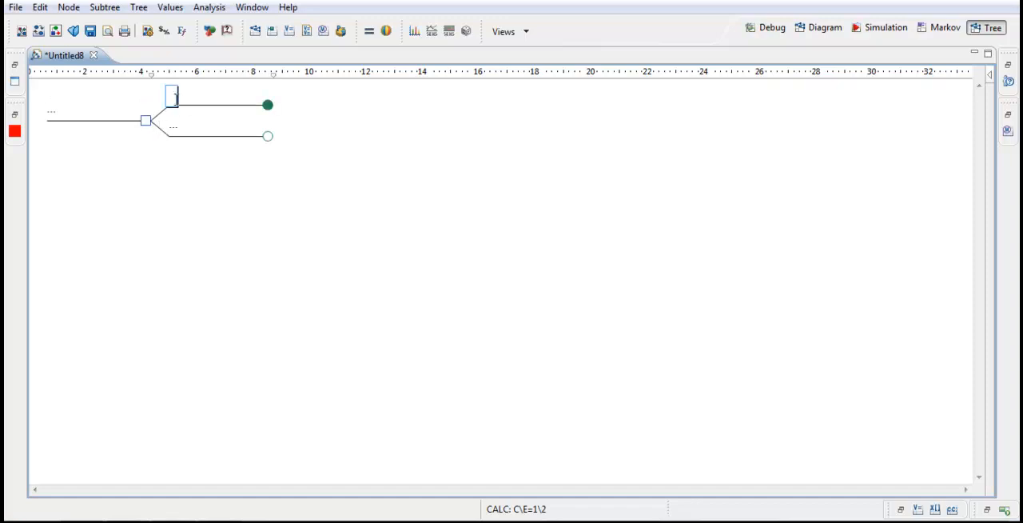
text(old drug)
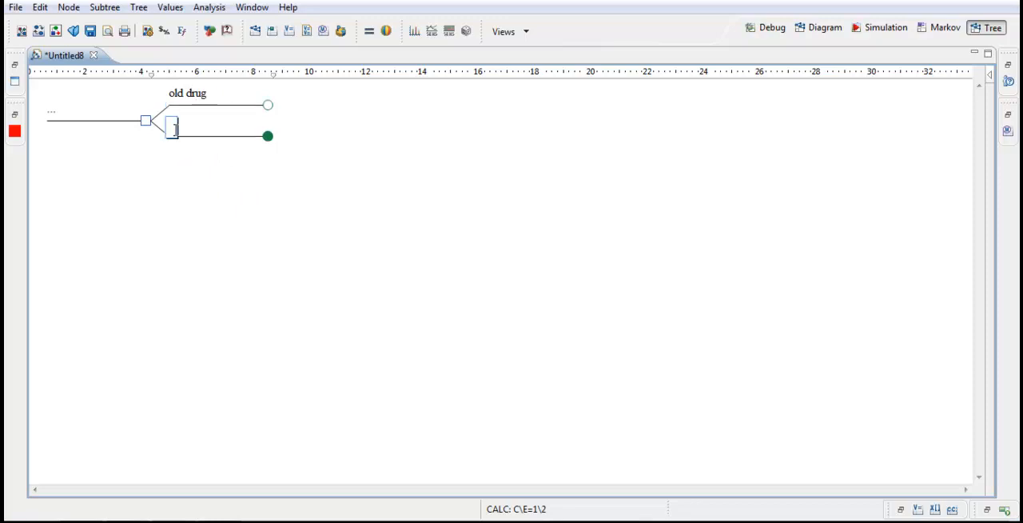
text(new drug)
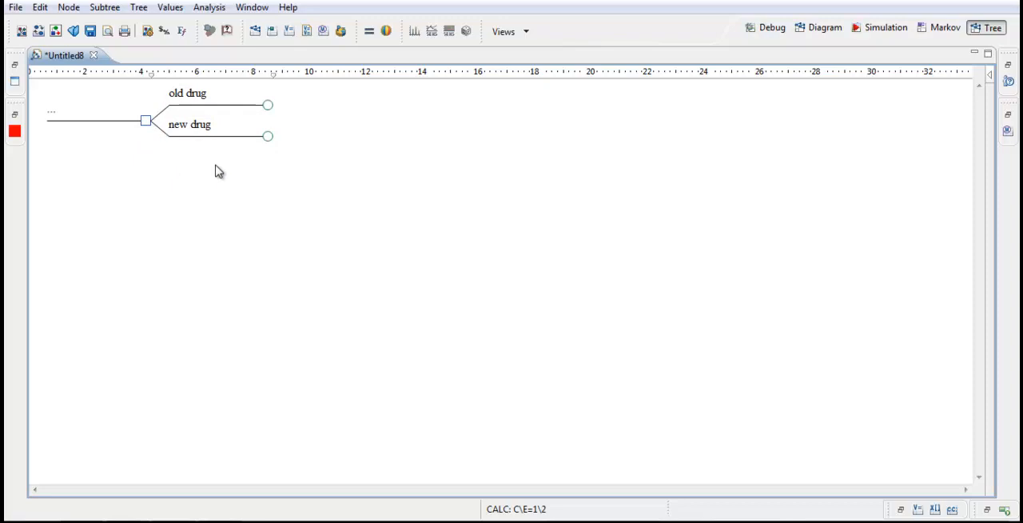
mouse_move(166, 147)
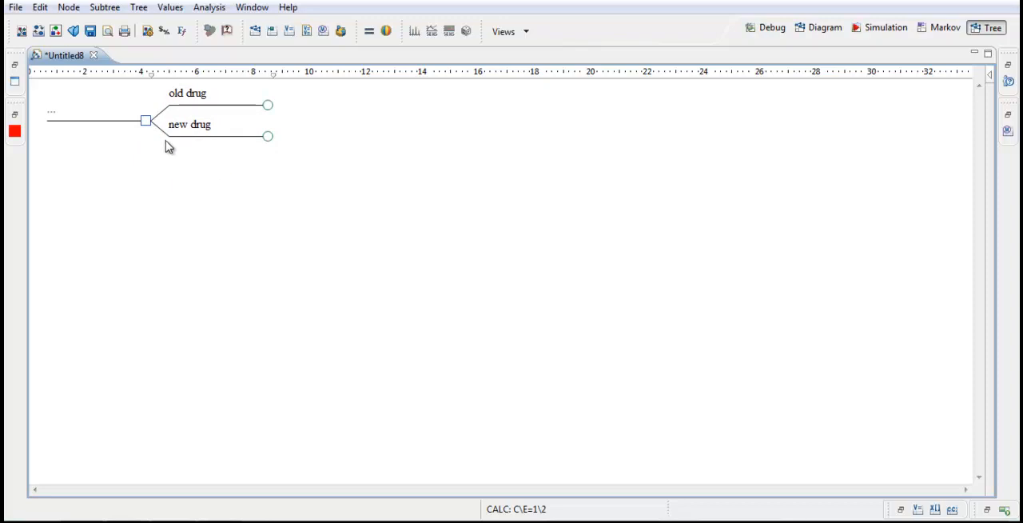
mouse_move(214, 108)
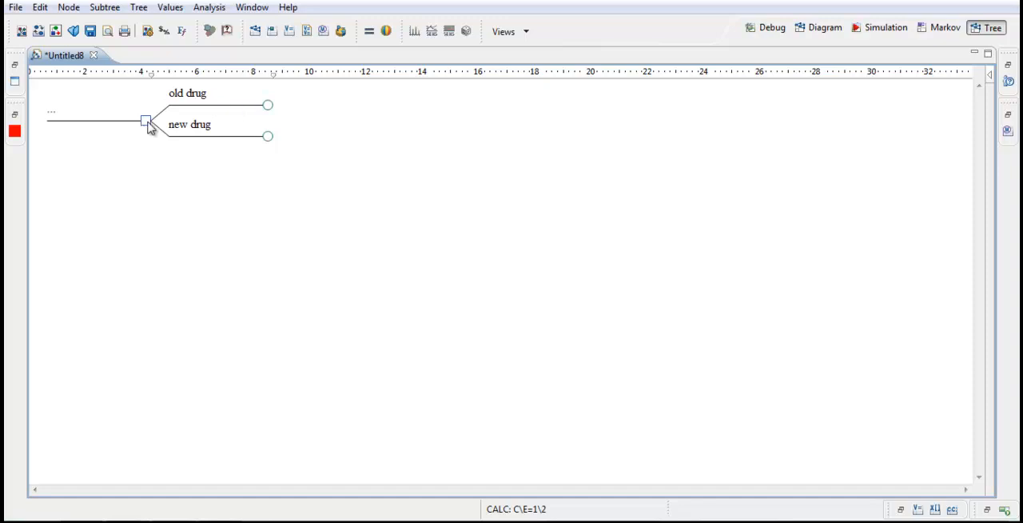
mouse_move(224, 185)
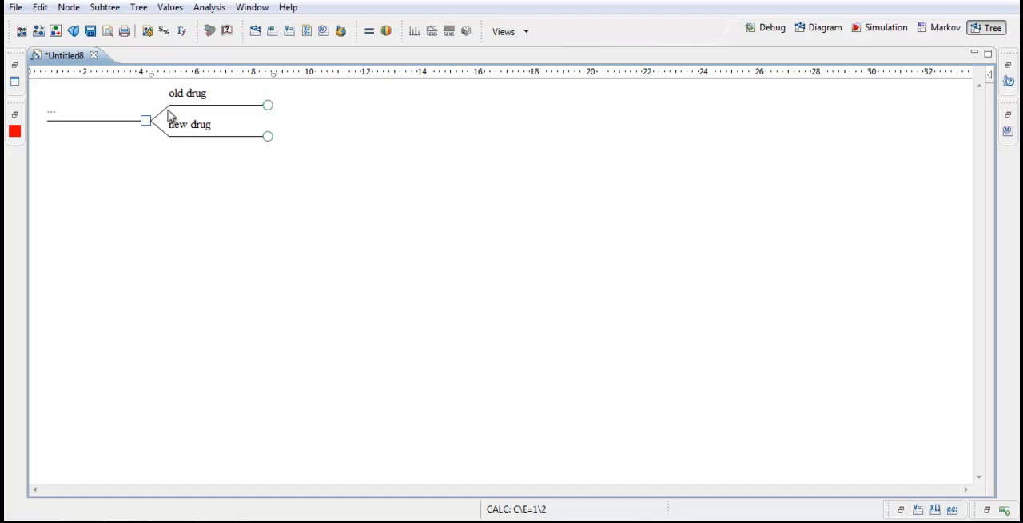
mouse_move(222, 153)
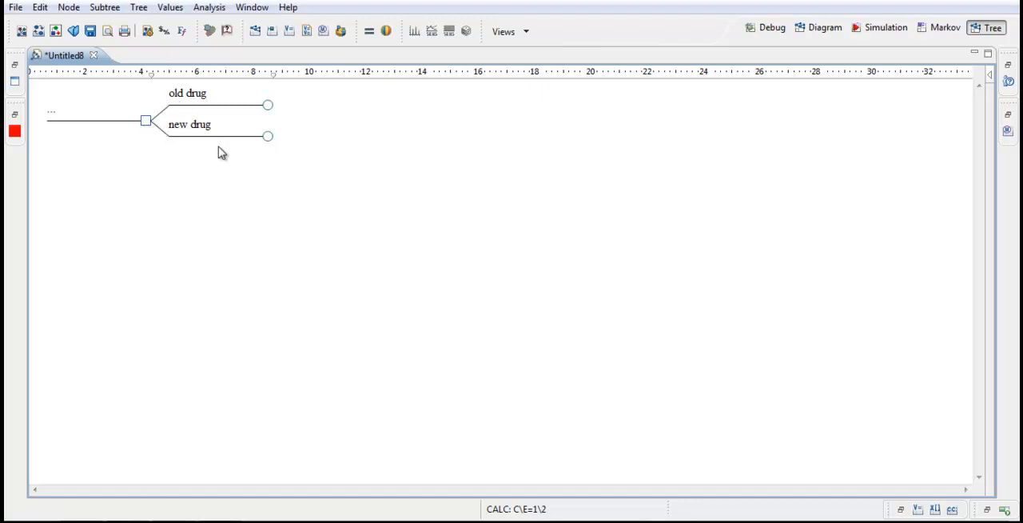
click(267, 106)
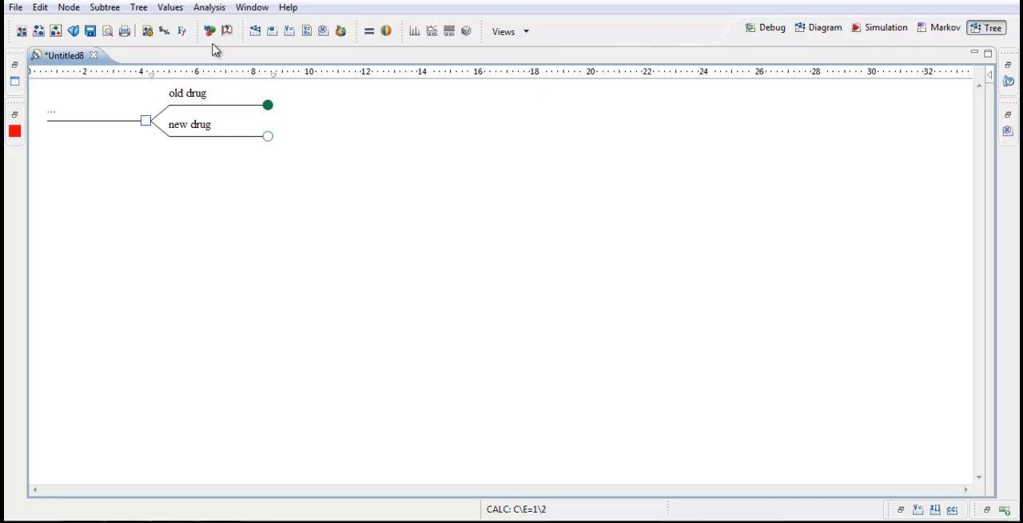
Change the old drug node to a Markov node terminating at _STAGE = 120.
click(213, 32)
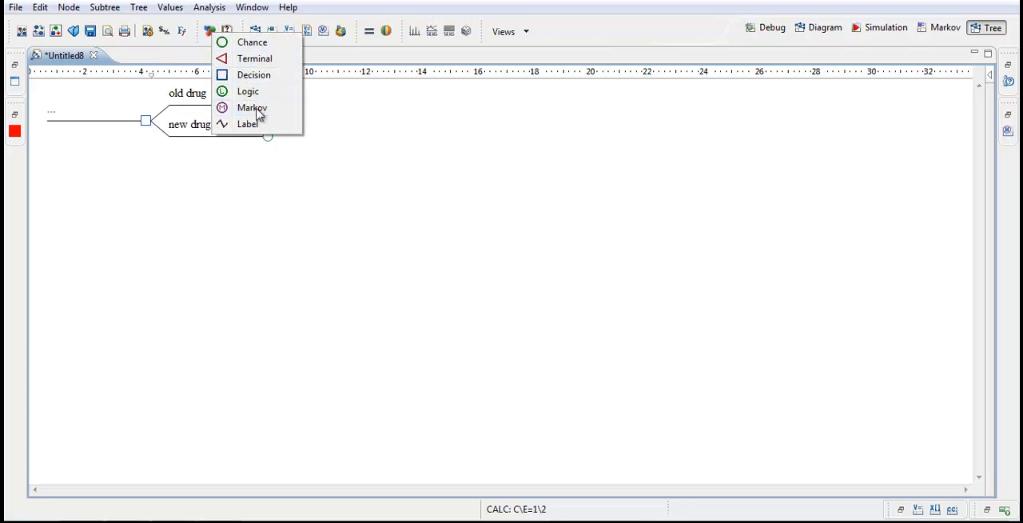
click(253, 108)
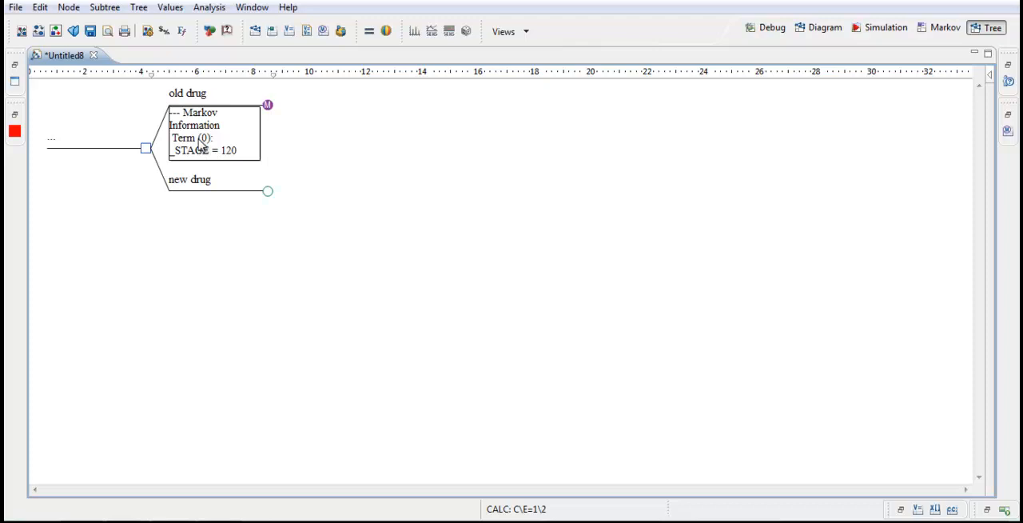
mouse_move(224, 163)
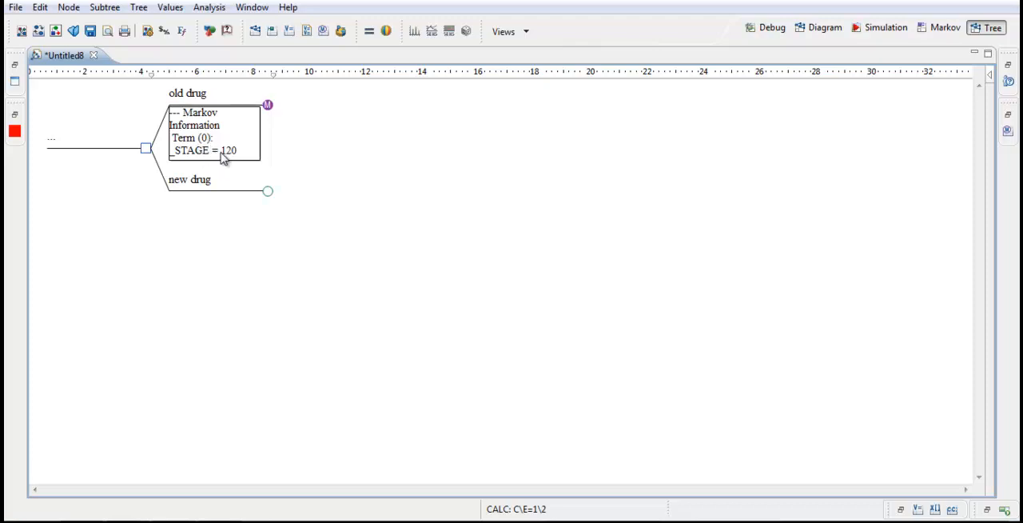
mouse_move(201, 156)
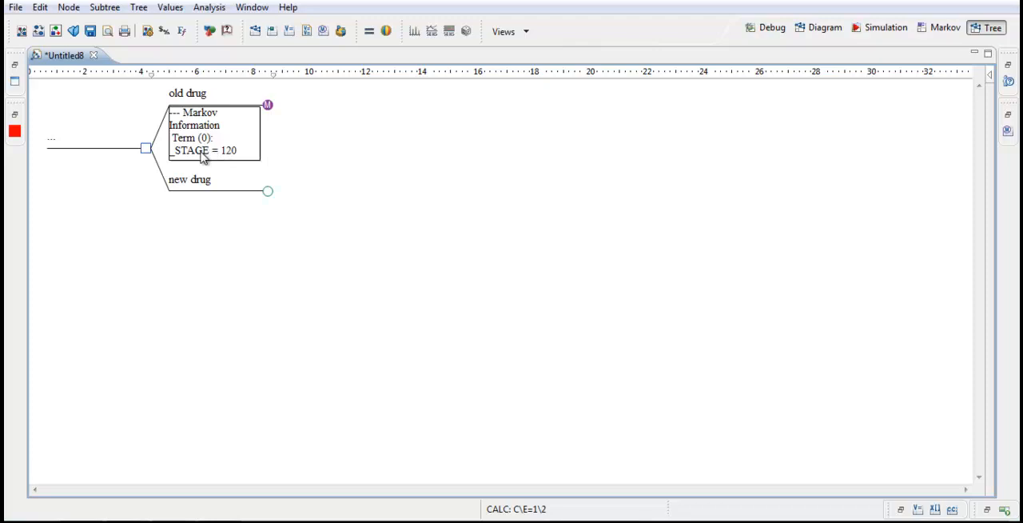
mouse_move(222, 165)
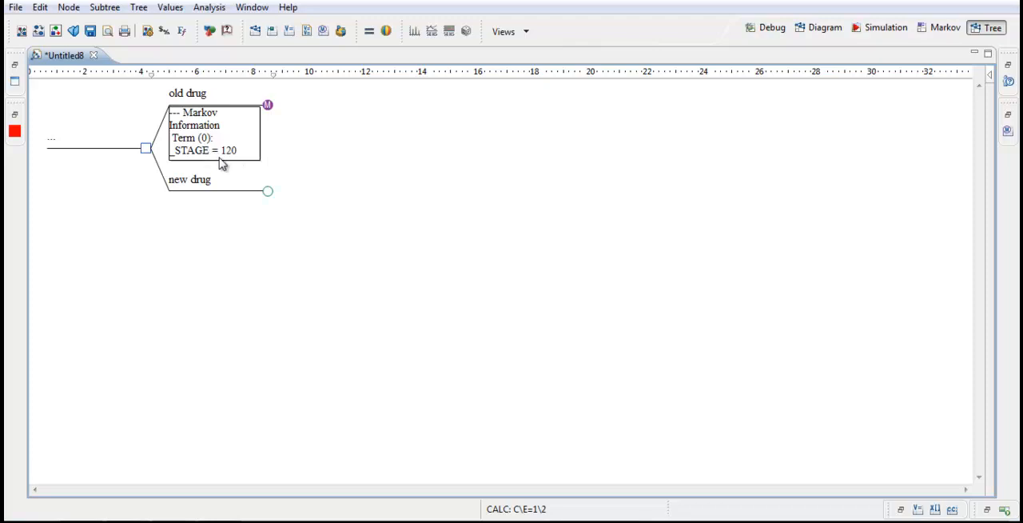
mouse_move(200, 160)
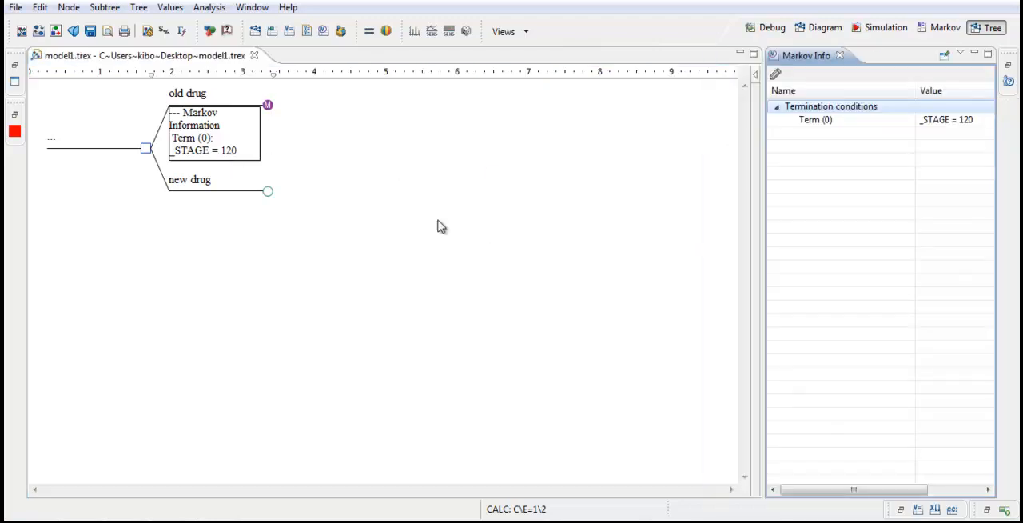
mouse_move(880, 147)
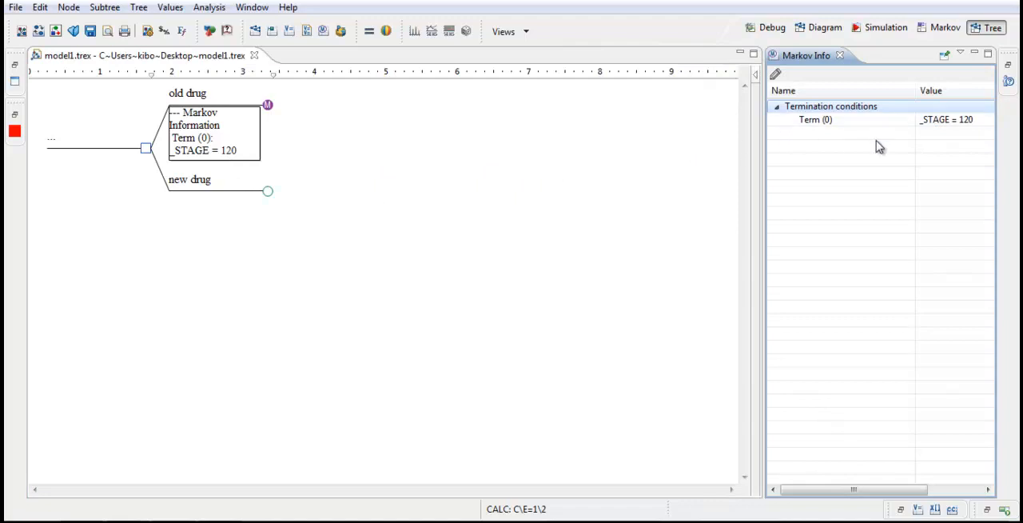
Retype the termination value, leaving it at _STAGE = 120.
click(815, 119)
text(5)
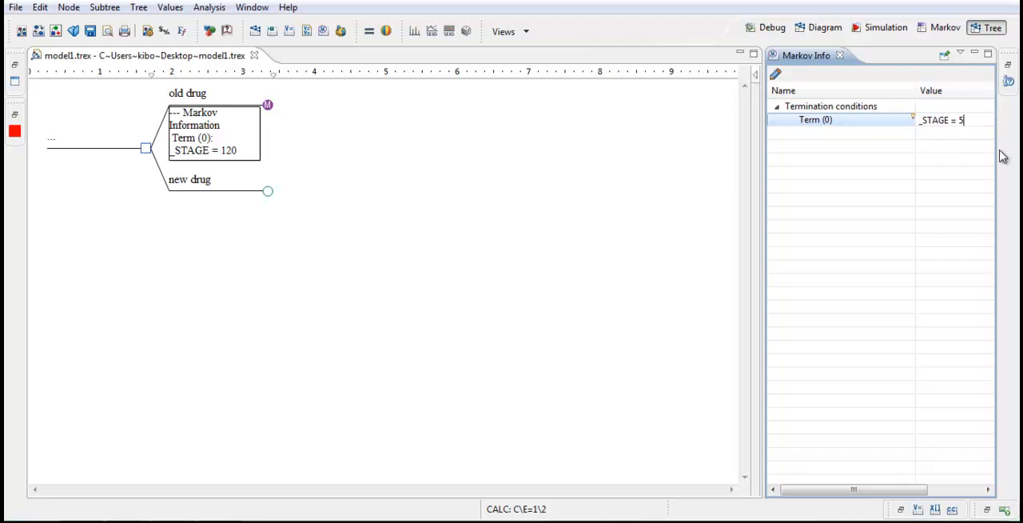
text(0)
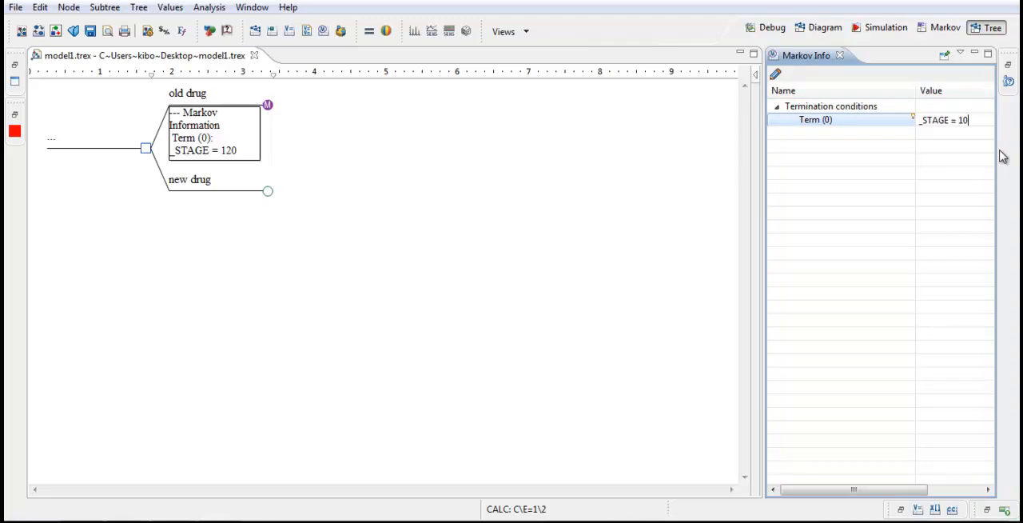
mouse_move(1014, 157)
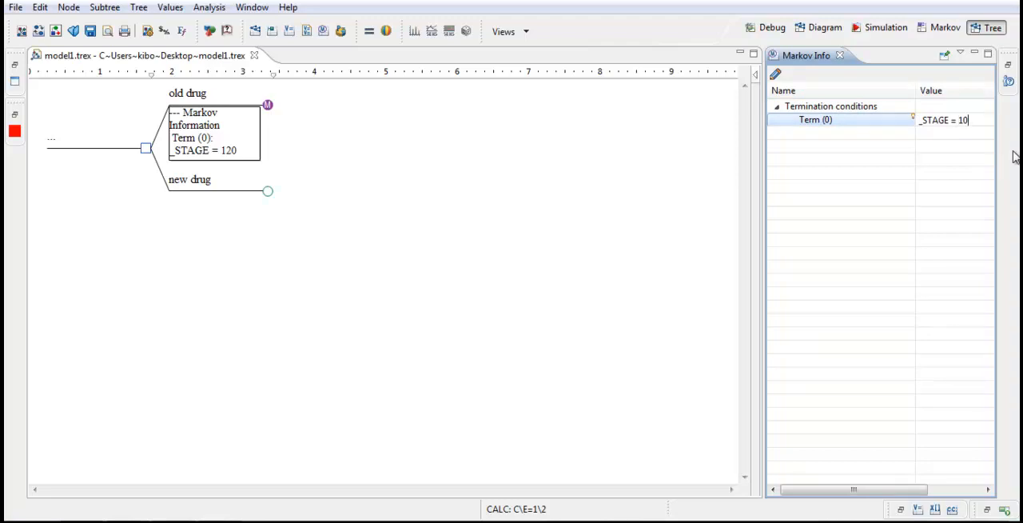
key(Backspace)
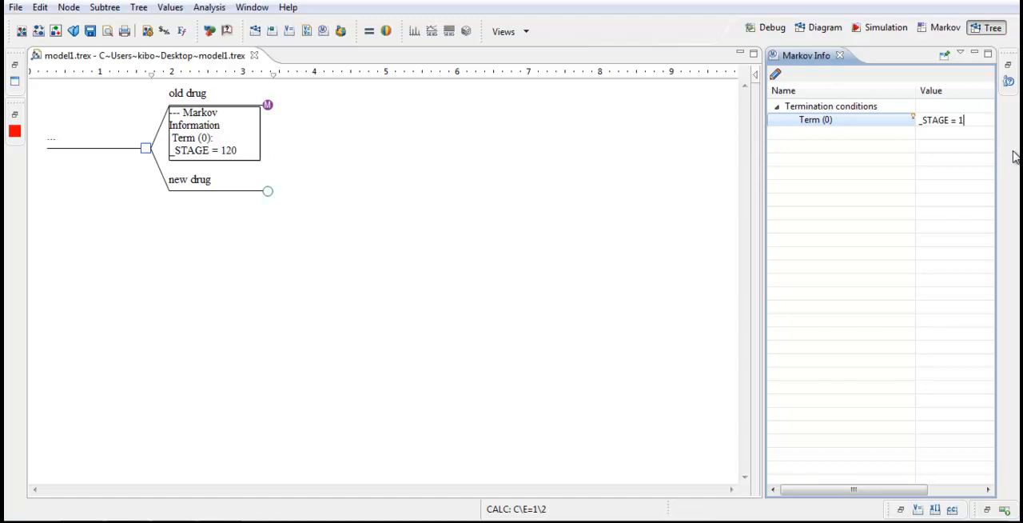
text(20)
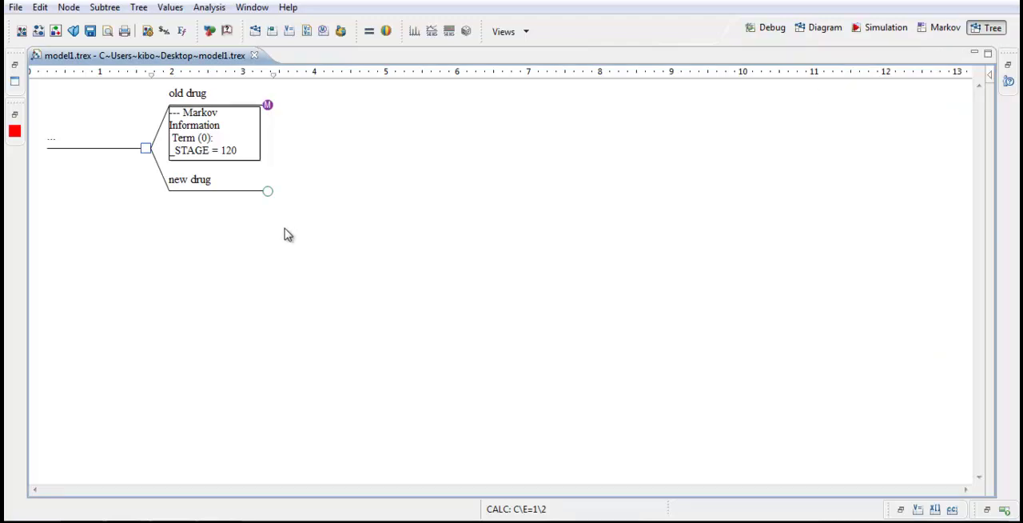
mouse_move(269, 109)
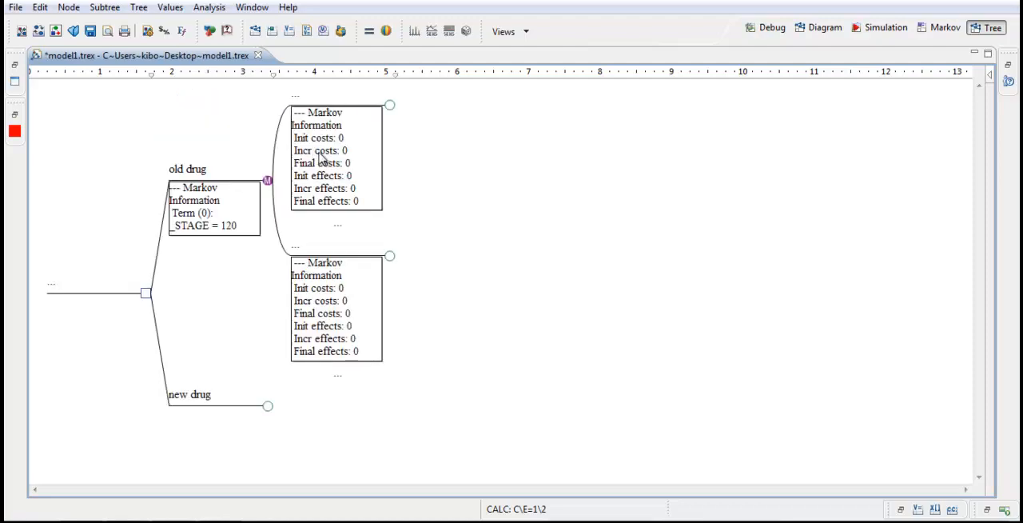
mouse_move(278, 186)
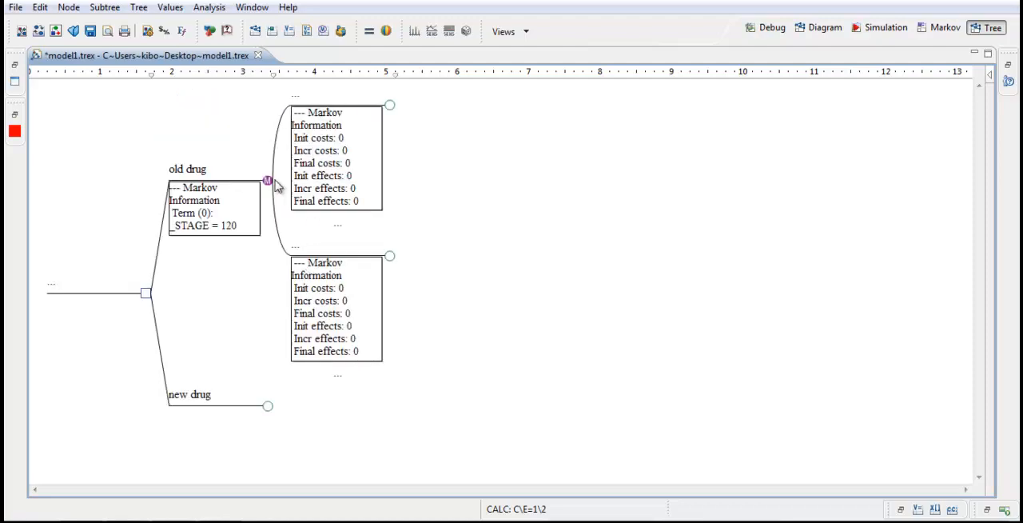
mouse_move(268, 184)
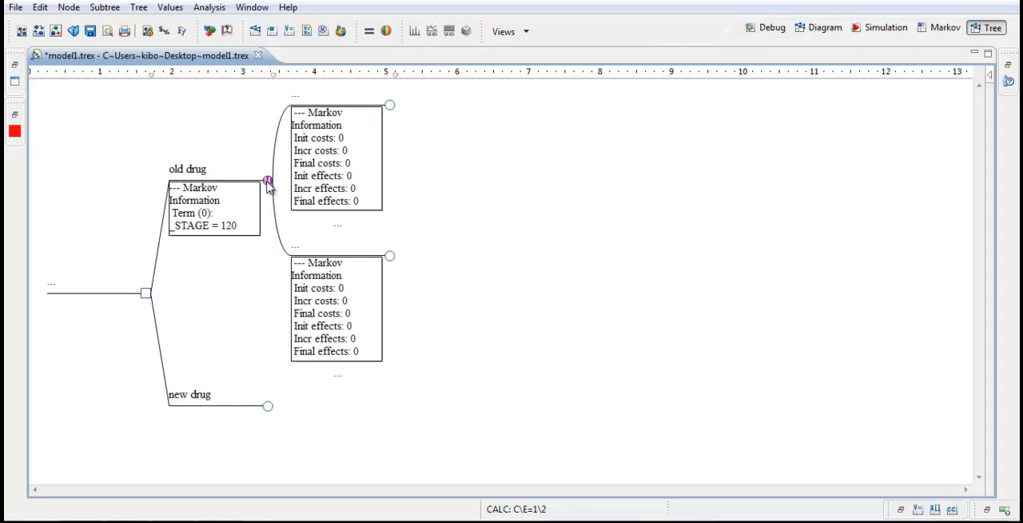
Add three Markov state branches with zero costs and effects under old drug.
right_click(265, 179)
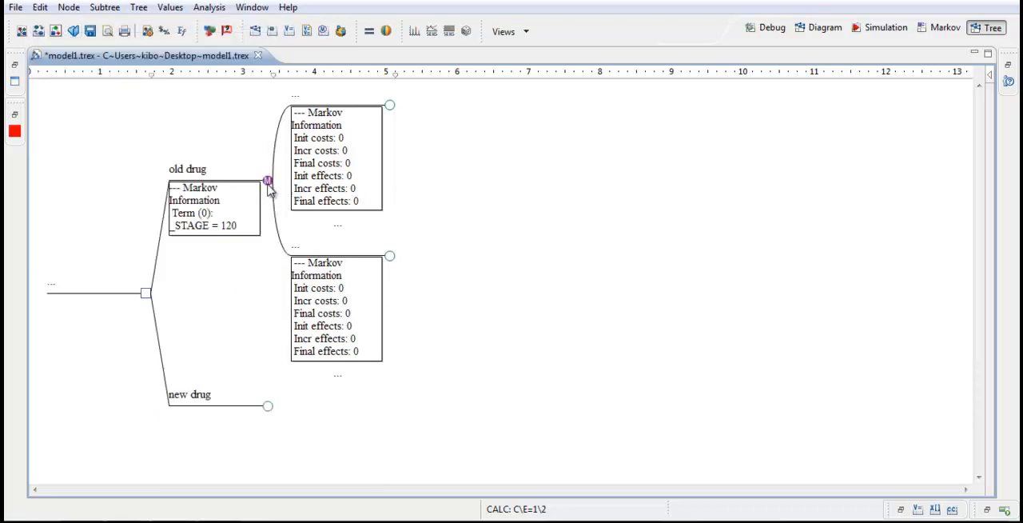
key(ctrl+a)
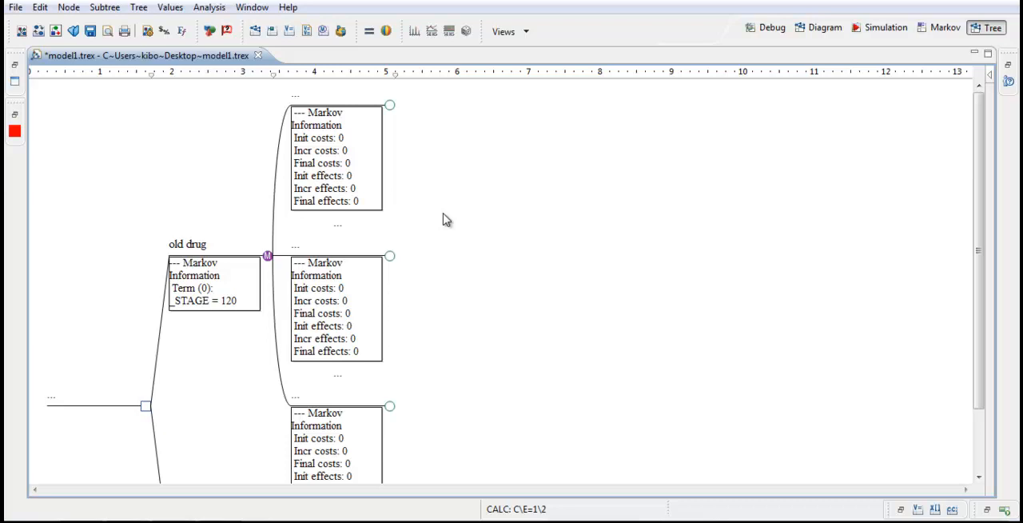
scroll(down, 3)
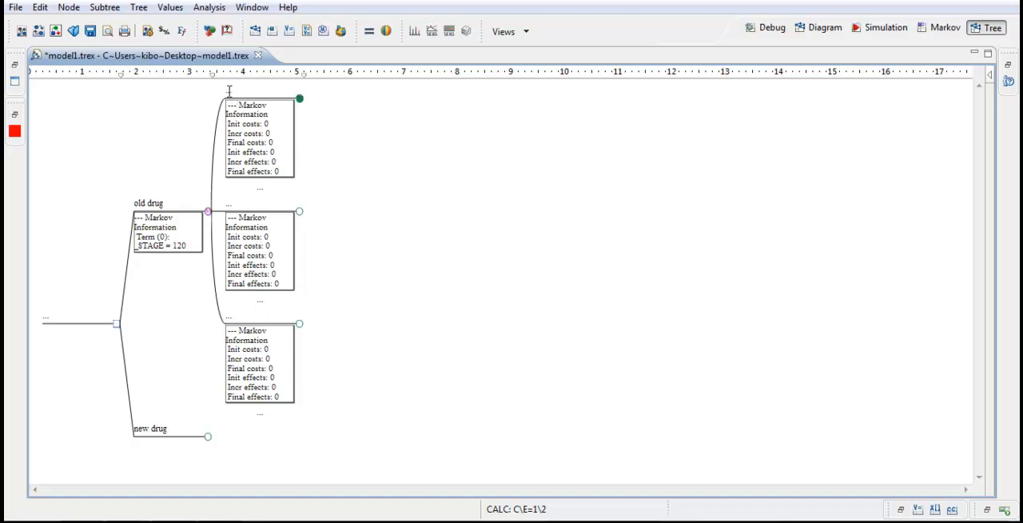
Label the three states healthy, disease and dead.
text(healthy)
click(240, 203)
text(disease)
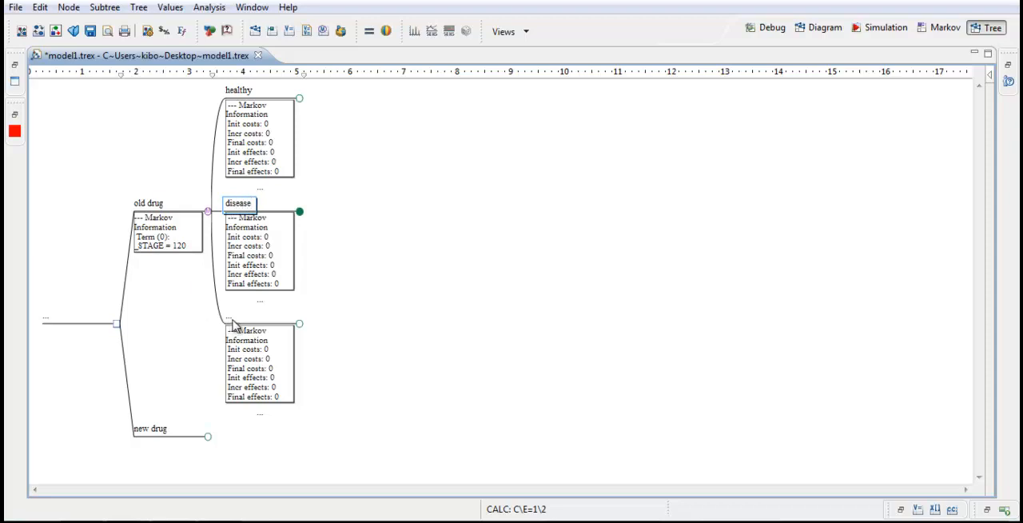
text(dead)
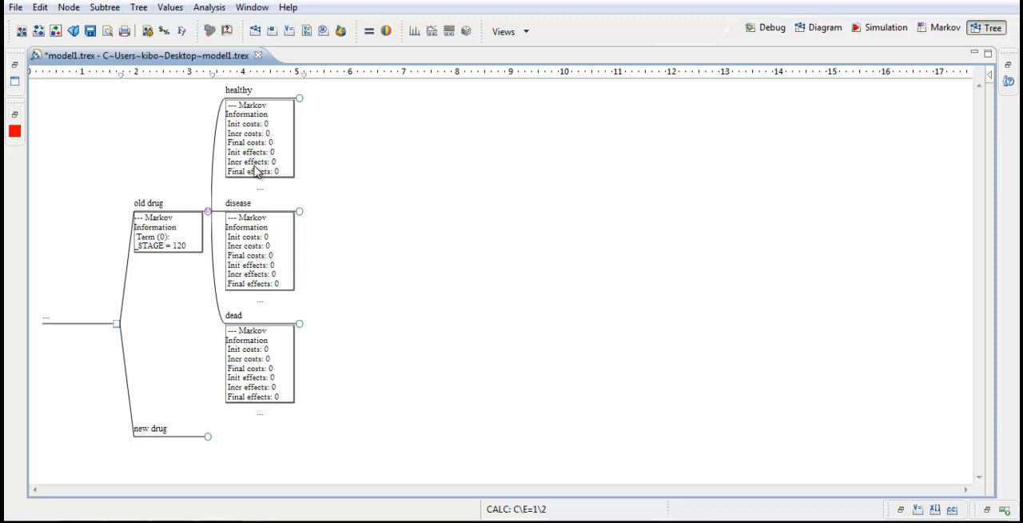
mouse_move(259, 137)
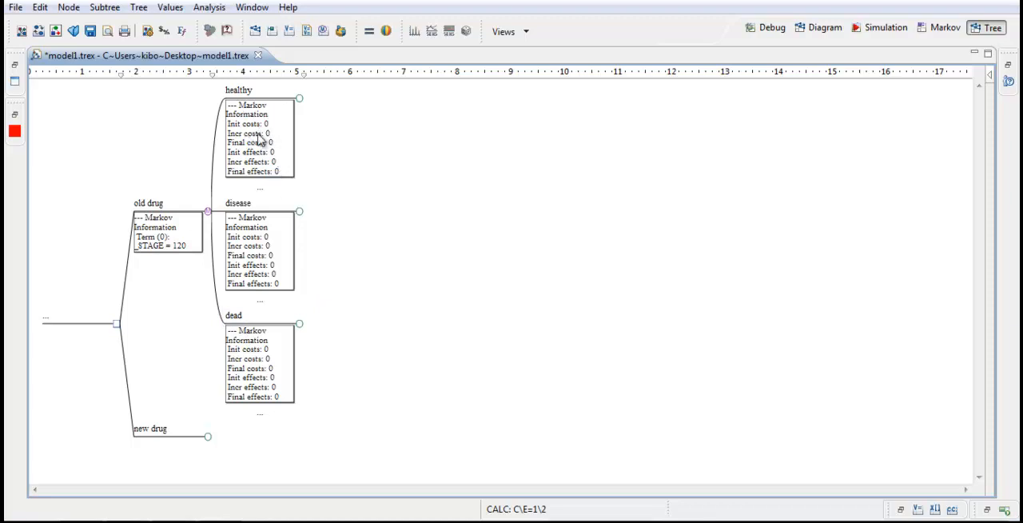
mouse_move(270, 227)
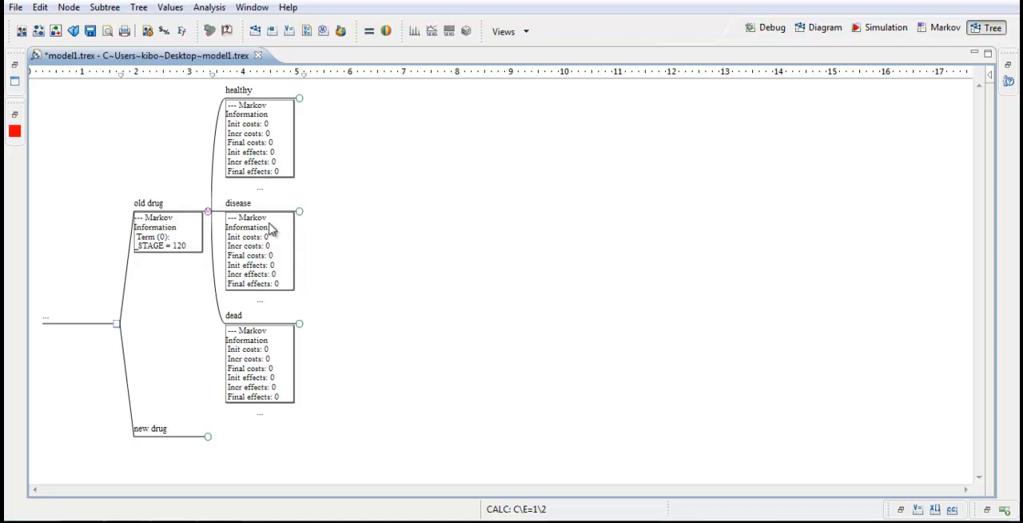
mouse_move(266, 195)
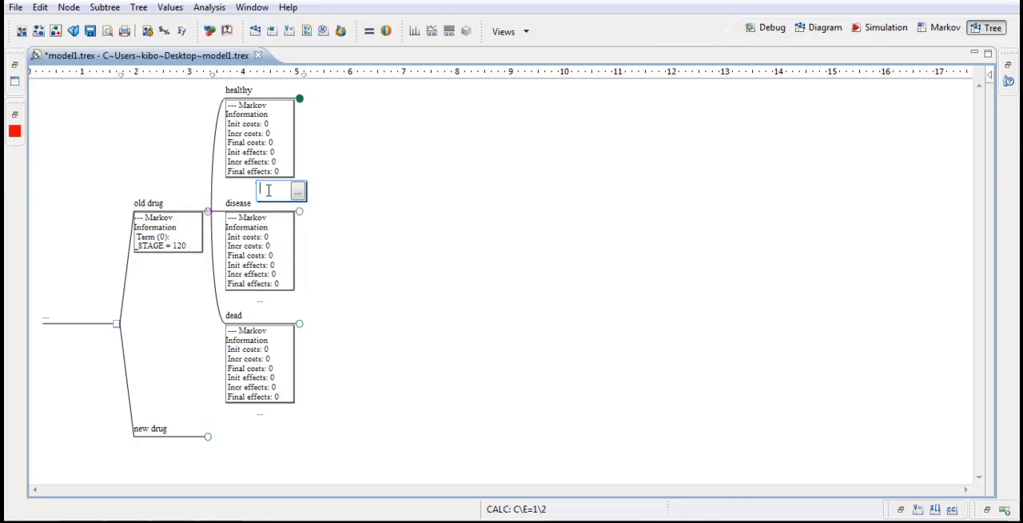
mouse_move(380, 182)
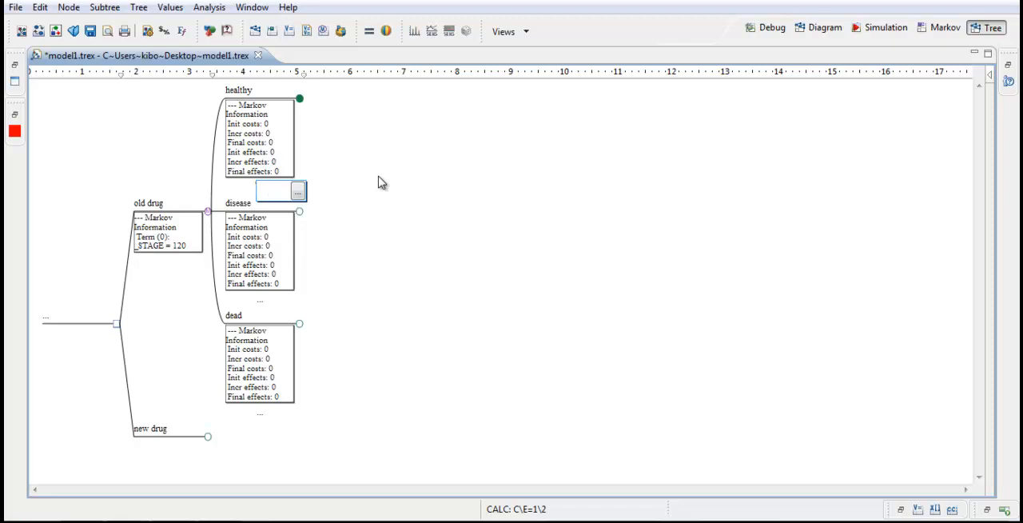
mouse_move(325, 170)
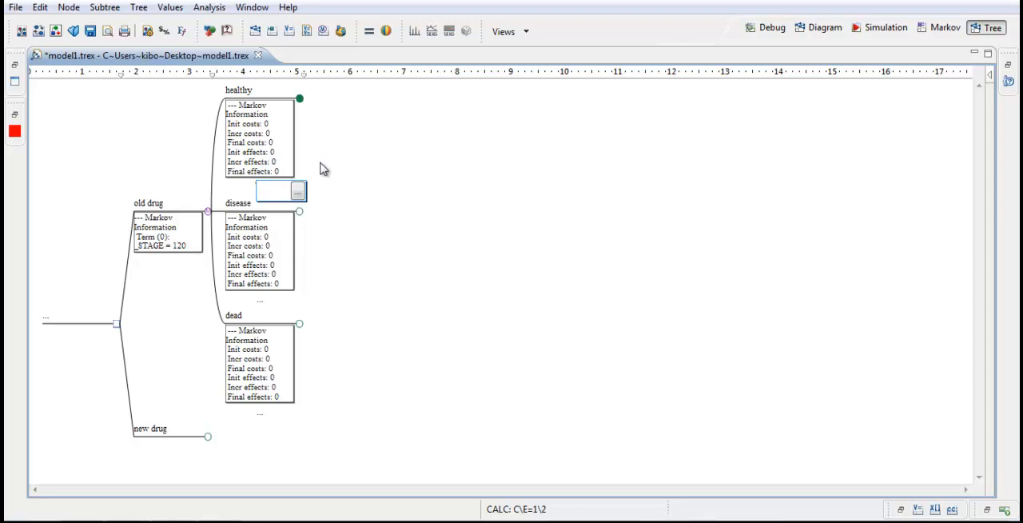
mouse_move(254, 125)
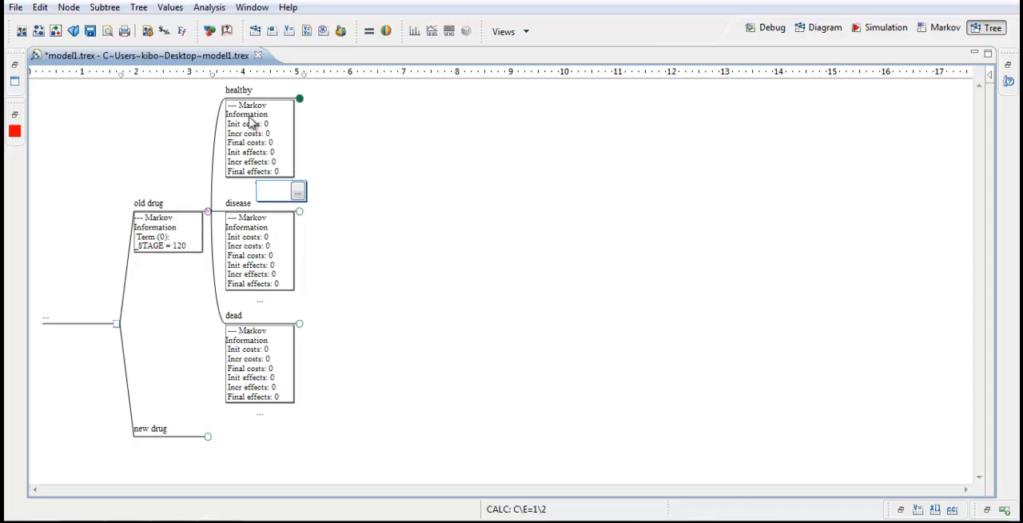
mouse_move(256, 364)
text(1)
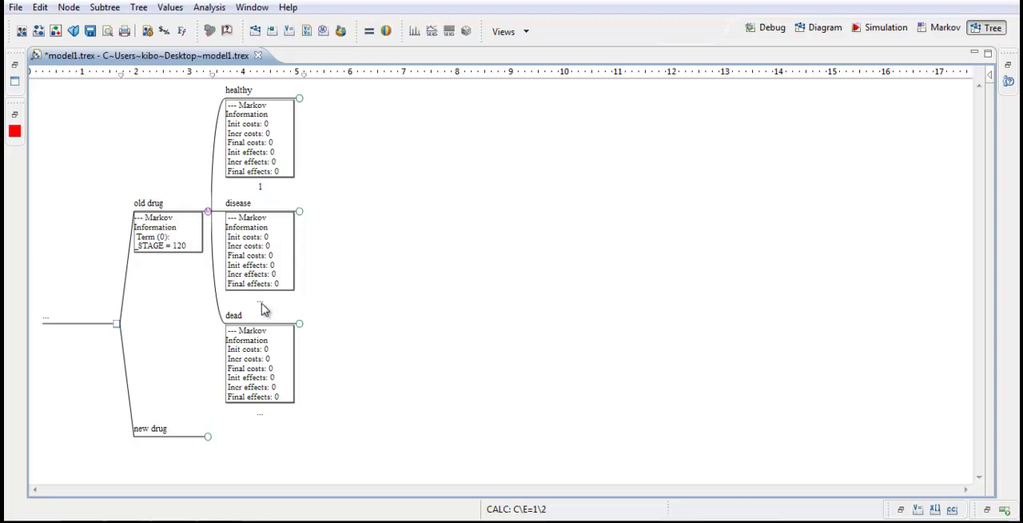
Enter starting probabilities 1 for healthy, 0 for disease and dead.
click(262, 303)
text(0)
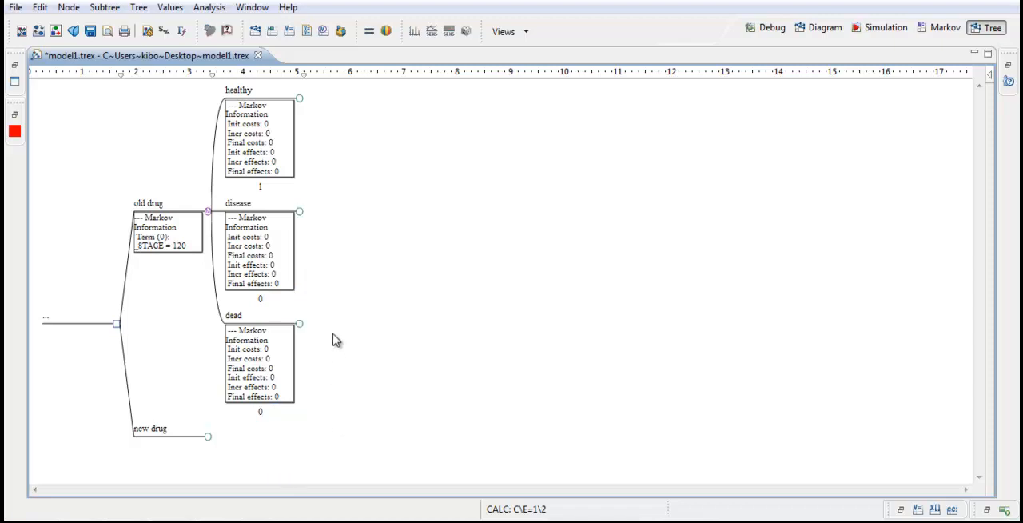
mouse_move(291, 275)
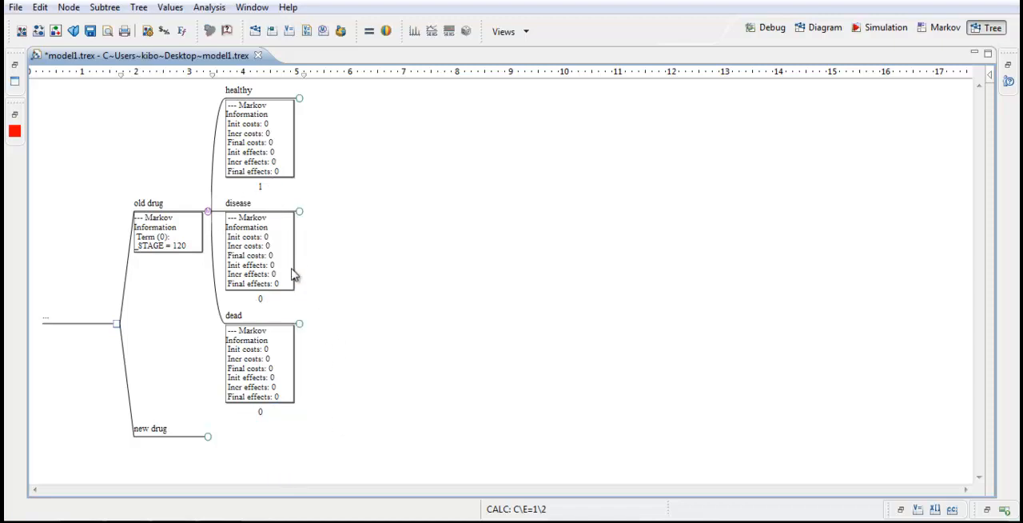
mouse_move(278, 190)
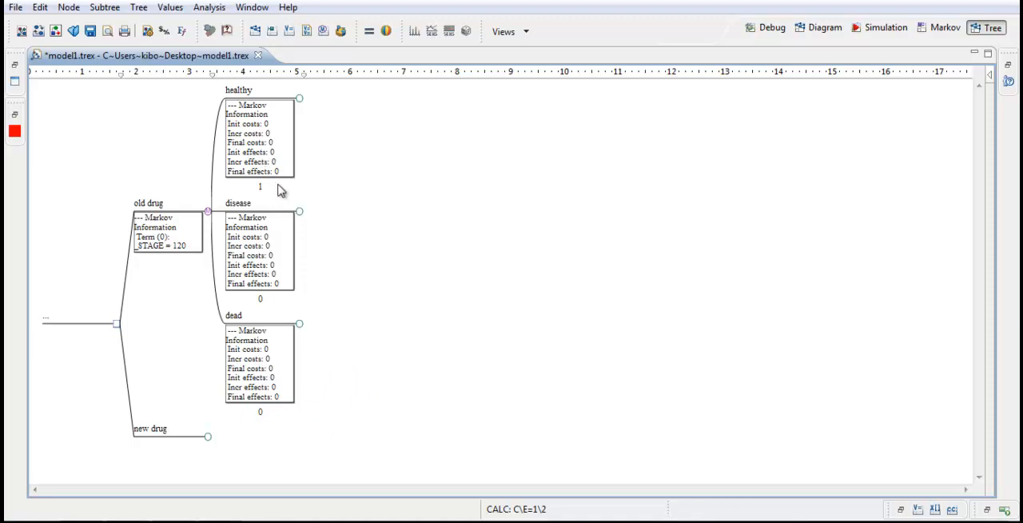
mouse_move(310, 259)
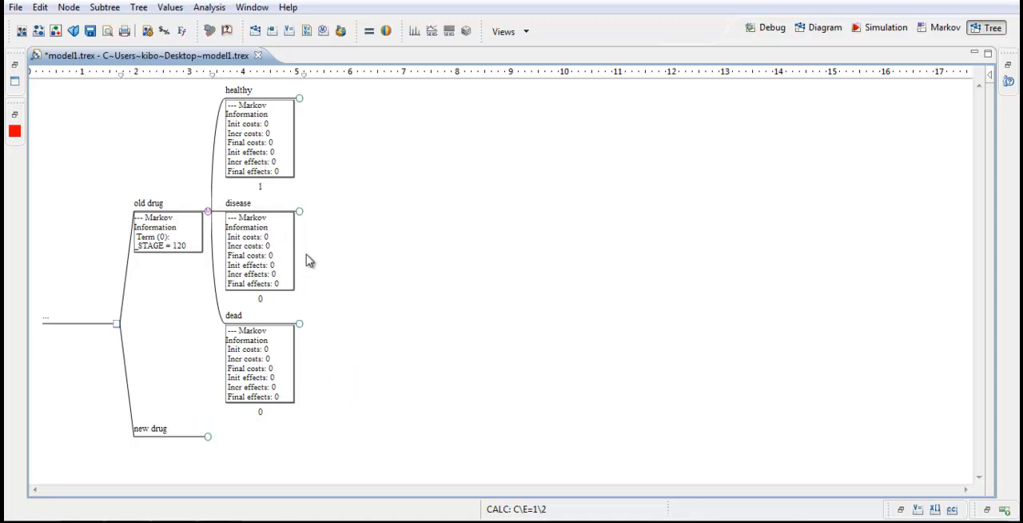
mouse_move(268, 358)
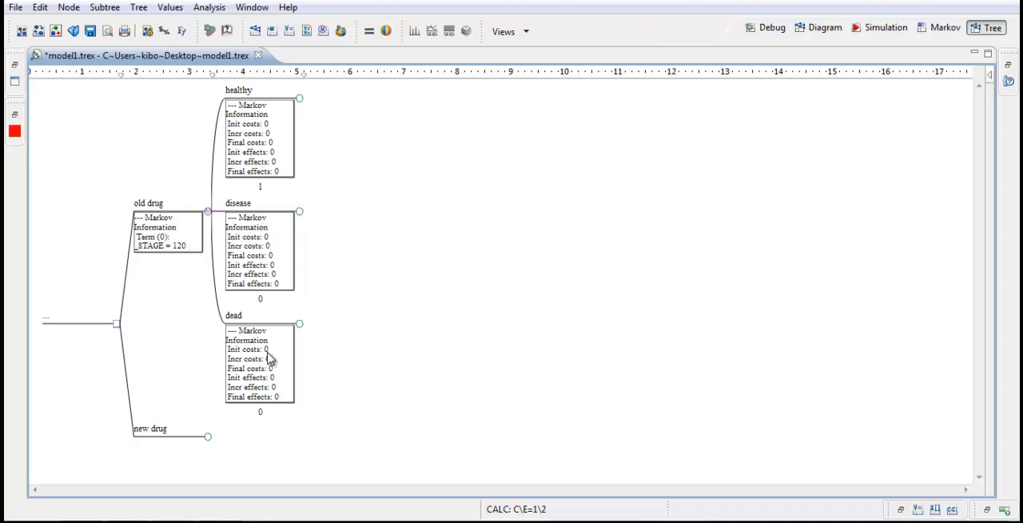
mouse_move(270, 112)
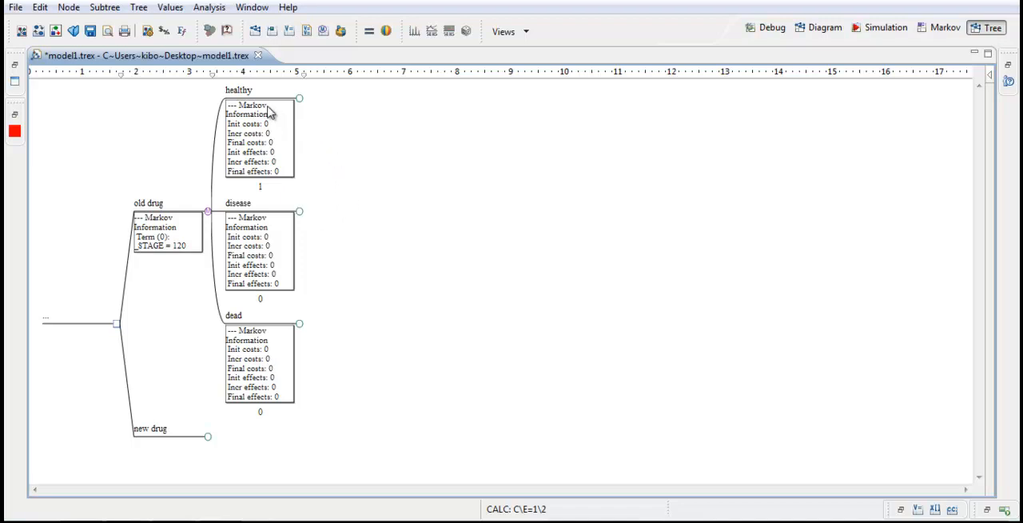
mouse_move(289, 102)
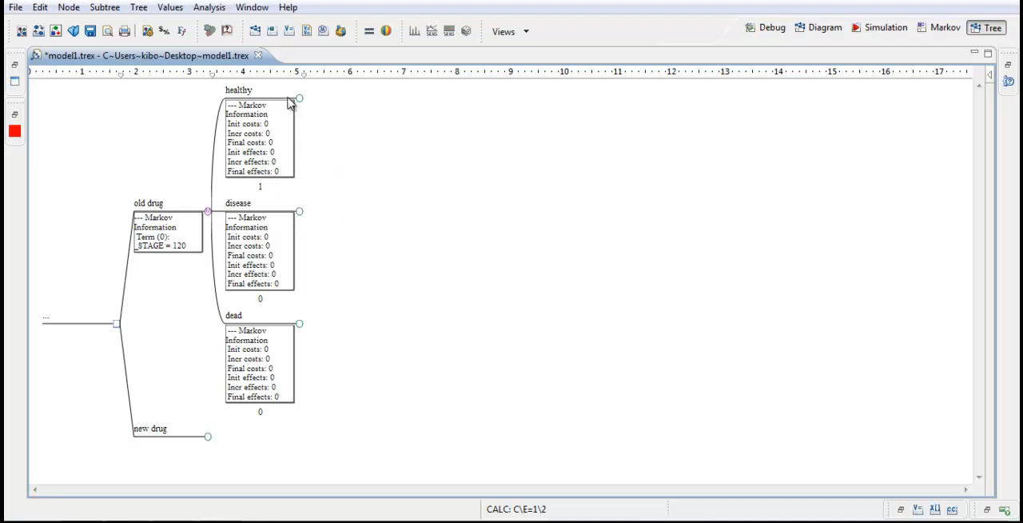
mouse_move(302, 131)
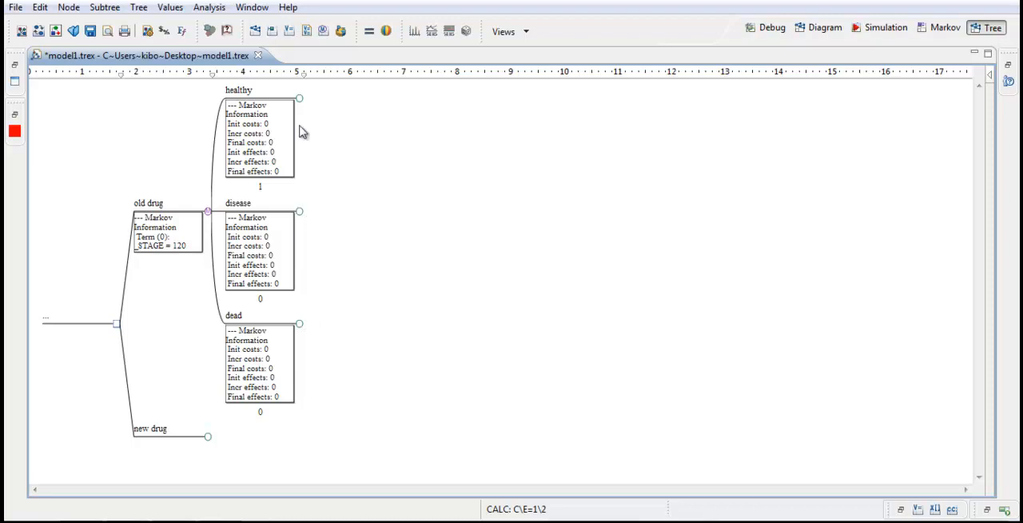
Add transitions stay healthy, get disease and die from the healthy state.
click(299, 98)
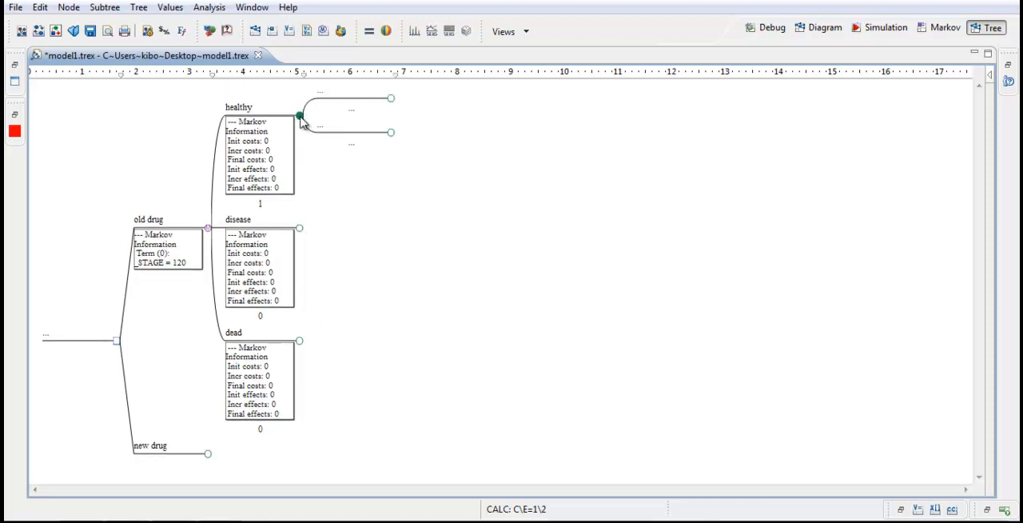
mouse_move(291, 129)
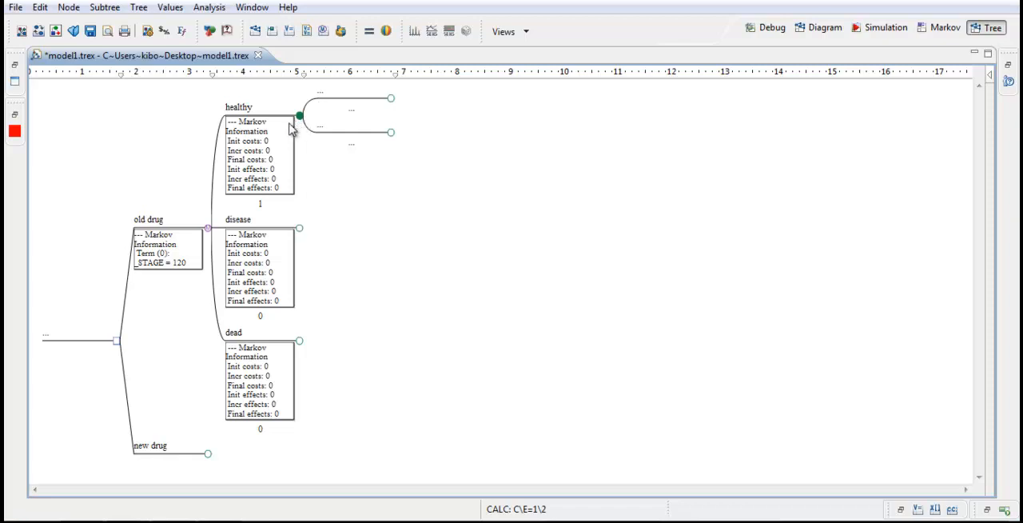
mouse_move(341, 105)
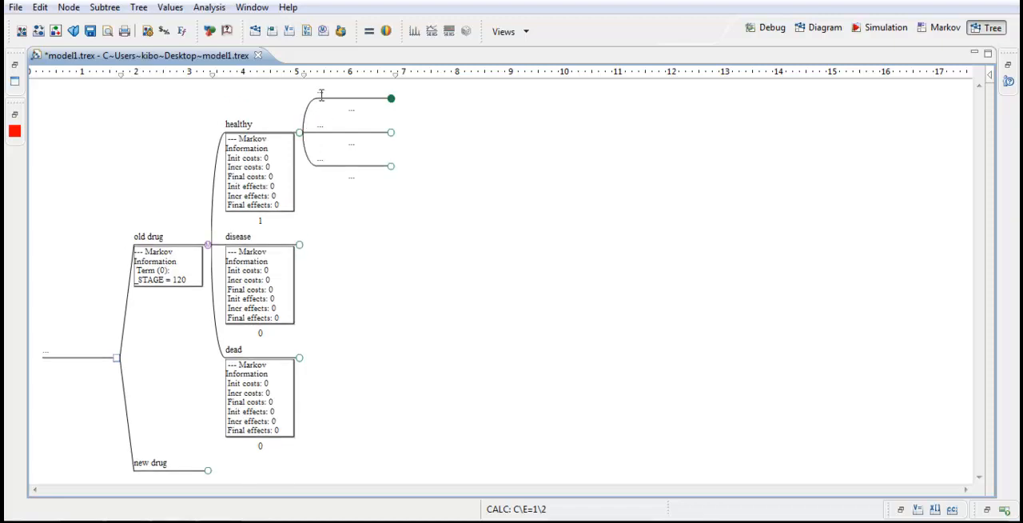
text(saty)
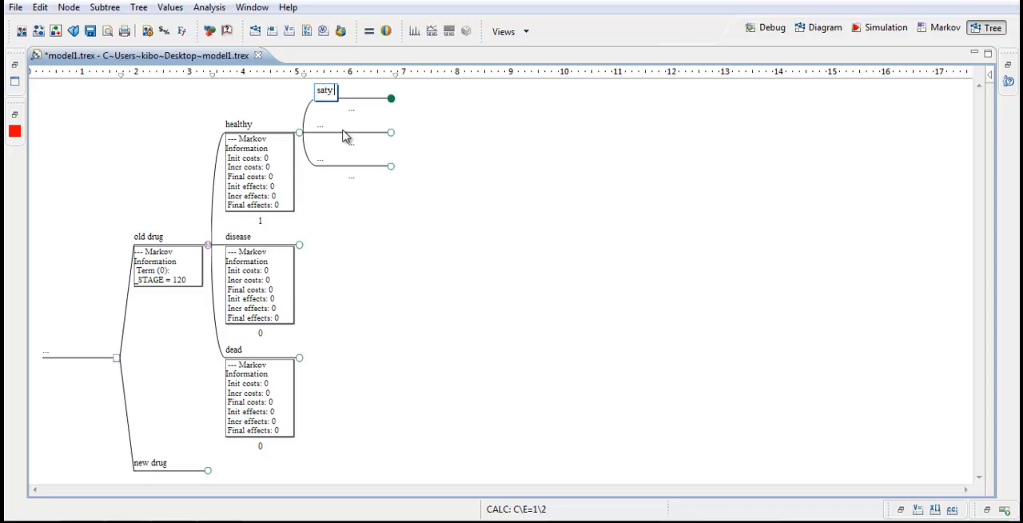
text(stay health)
click(349, 125)
text(get disease)
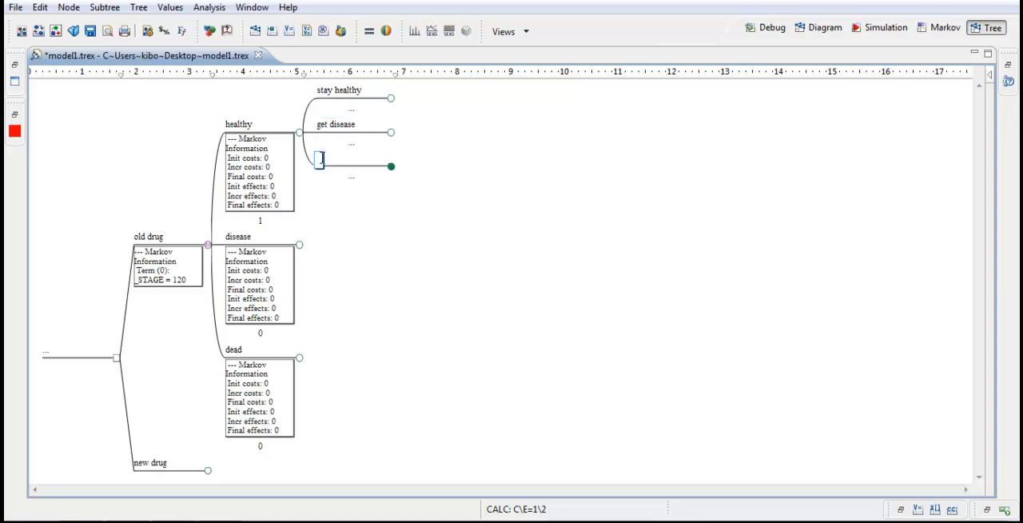
text(die)
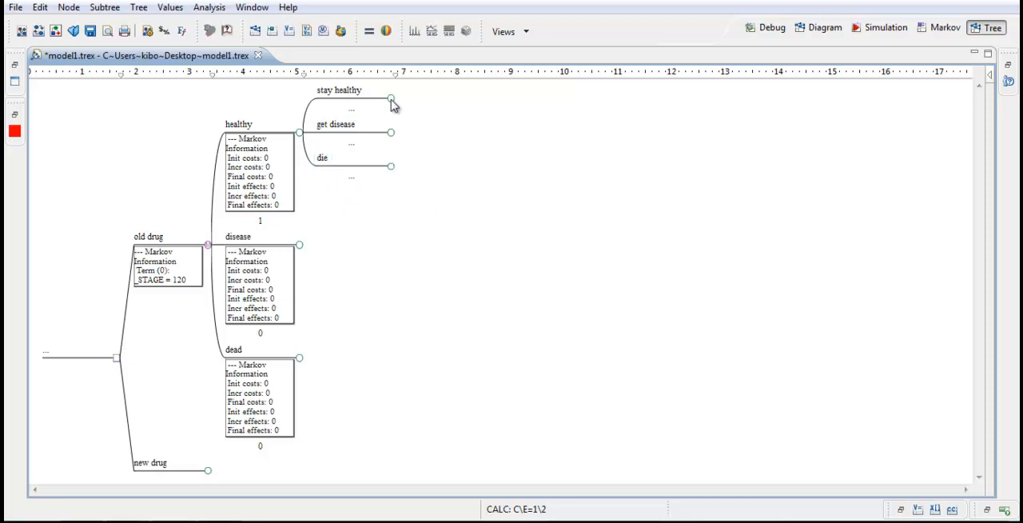
click(390, 99)
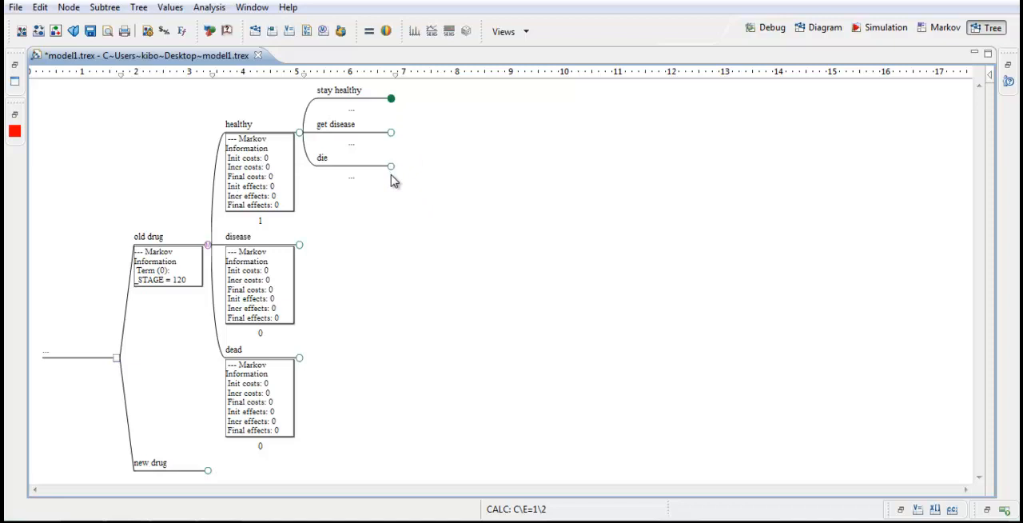
mouse_move(438, 176)
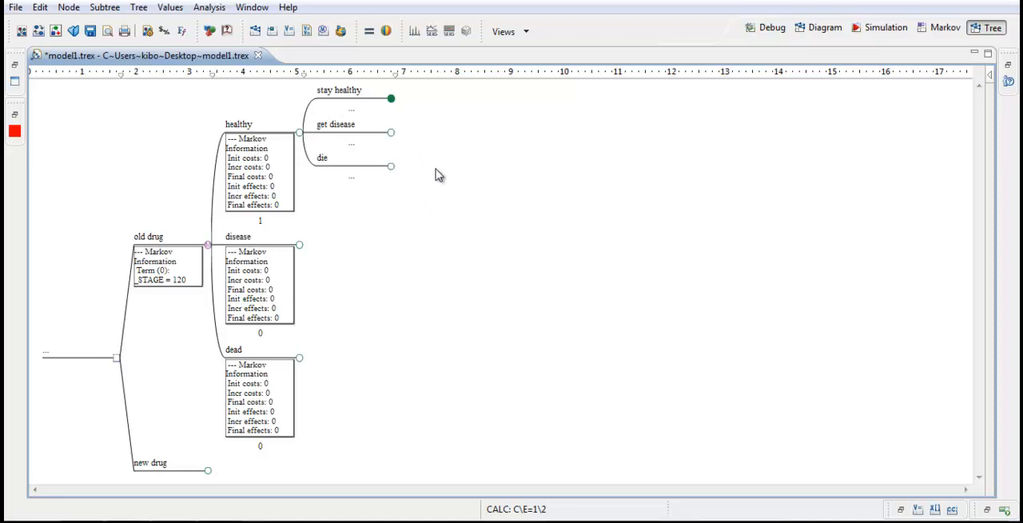
mouse_move(393, 103)
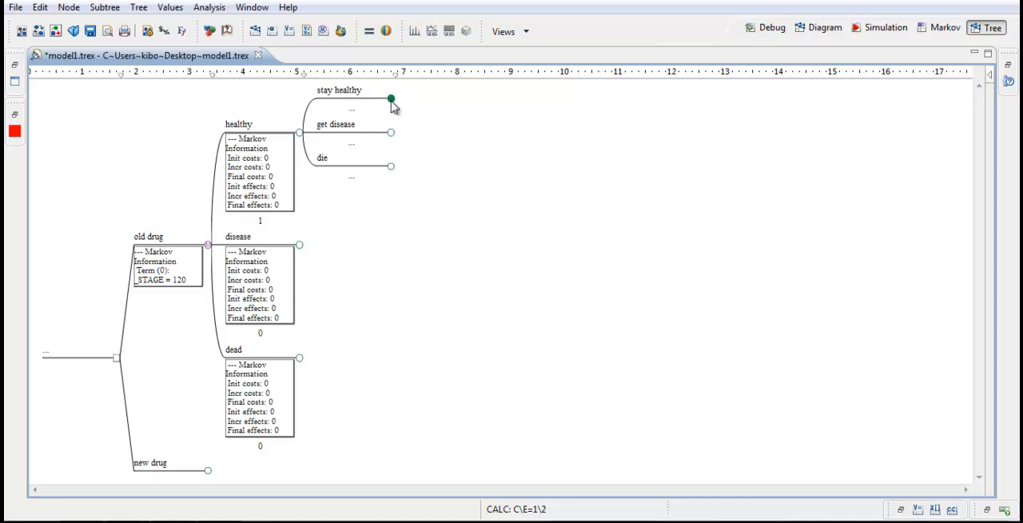
Point stay healthy to the healthy state, get disease to disease, and die to dead.
click(227, 31)
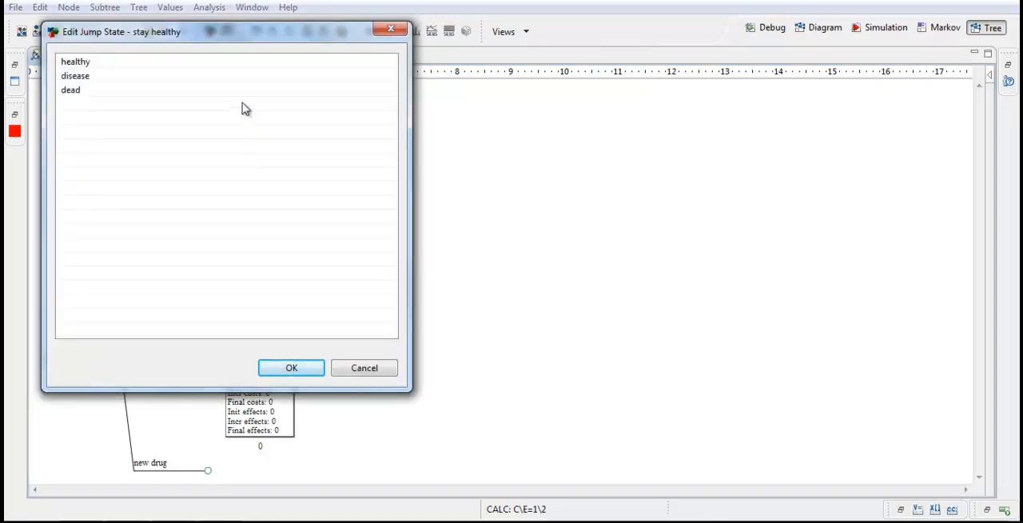
mouse_move(153, 64)
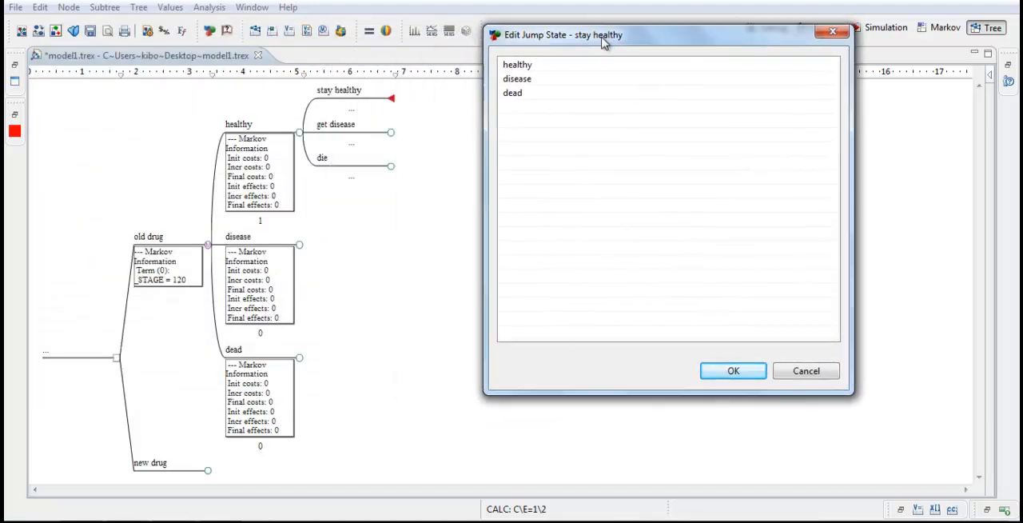
mouse_move(240, 140)
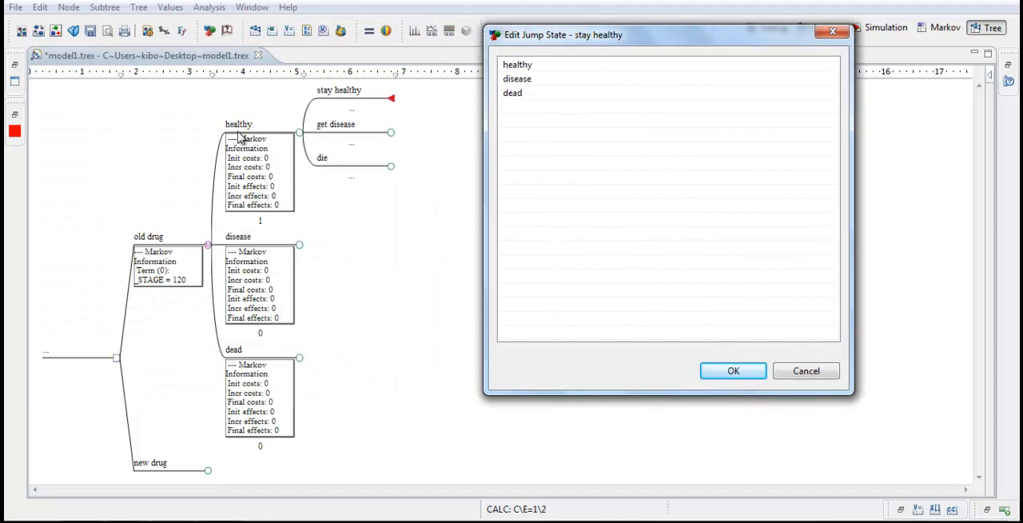
mouse_move(317, 106)
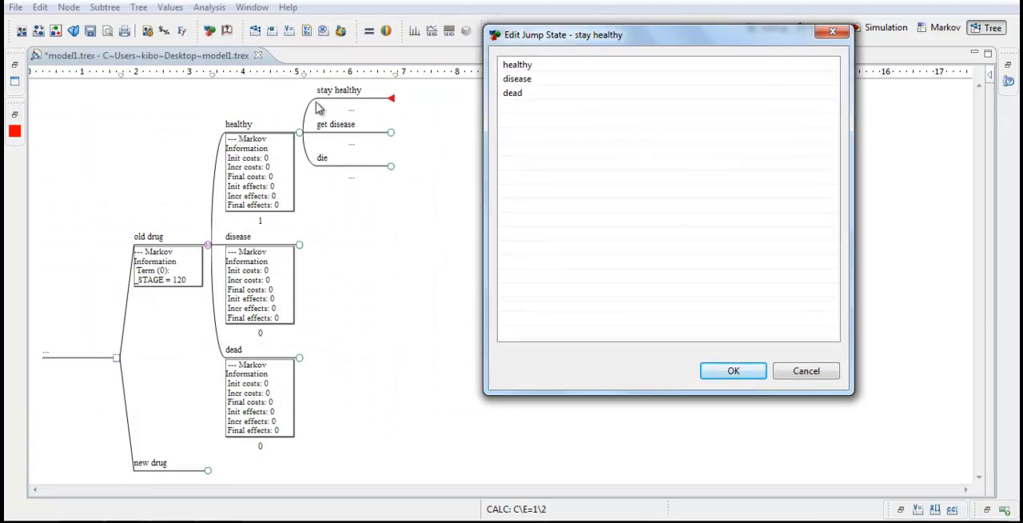
mouse_move(356, 77)
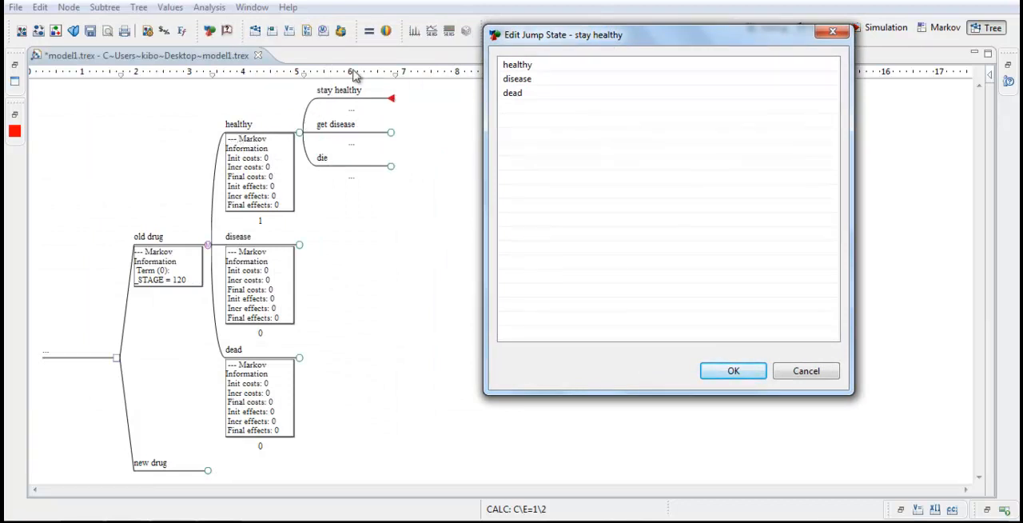
mouse_move(214, 158)
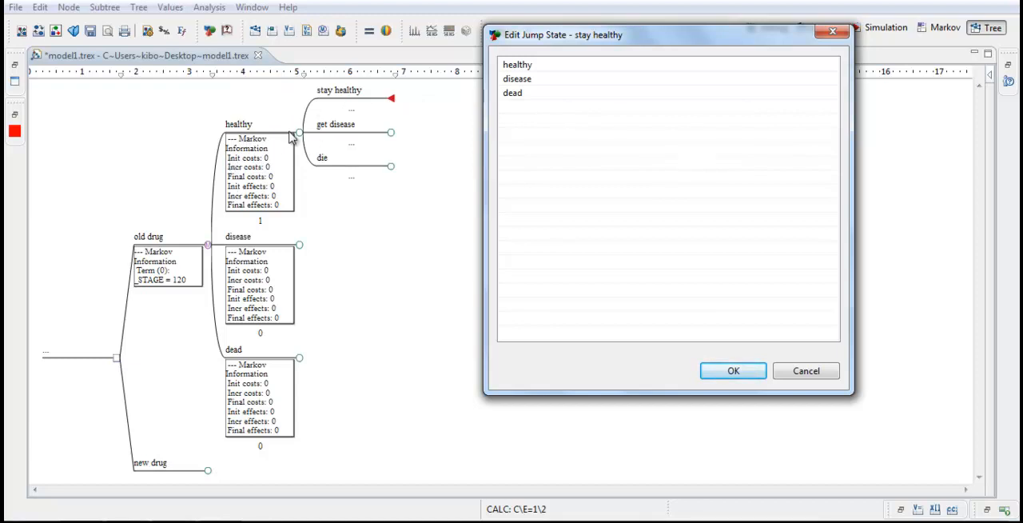
mouse_move(243, 299)
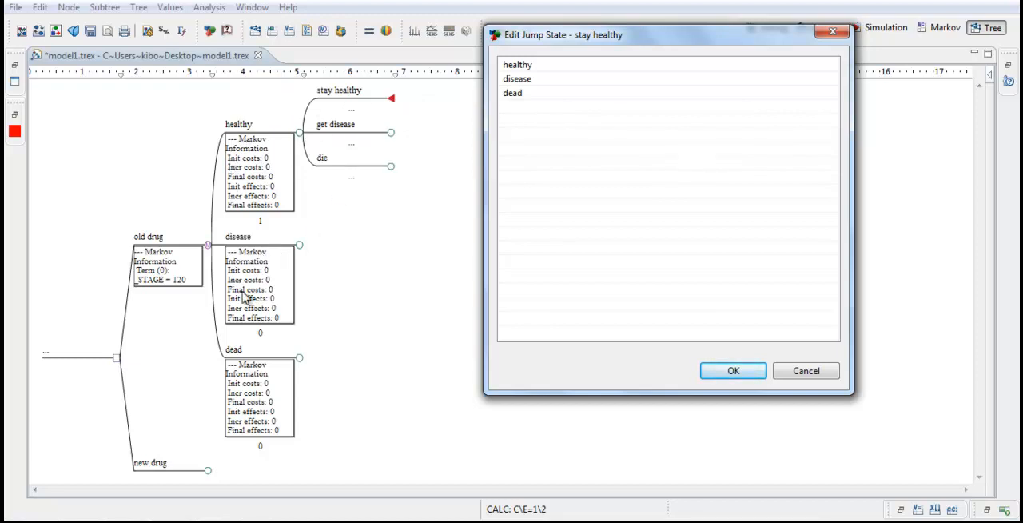
mouse_move(365, 115)
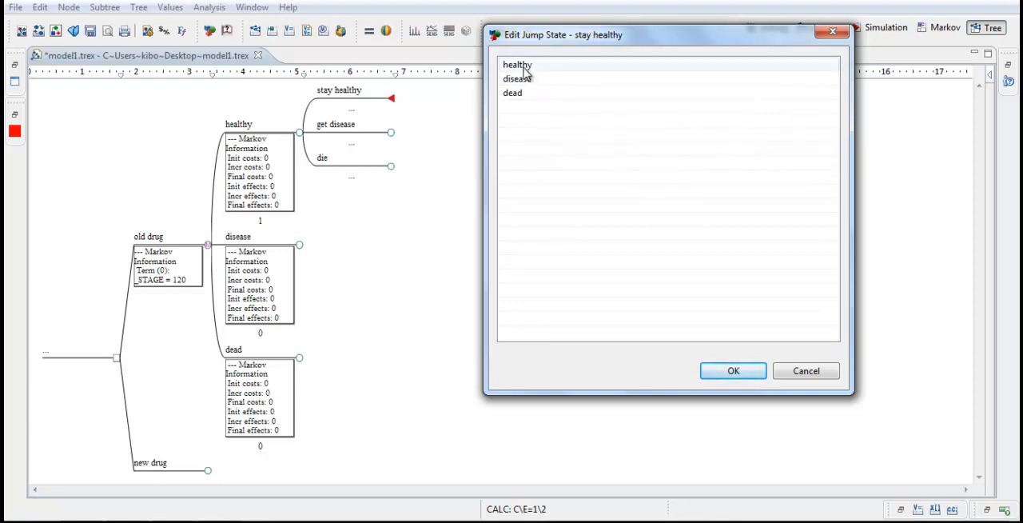
click(734, 371)
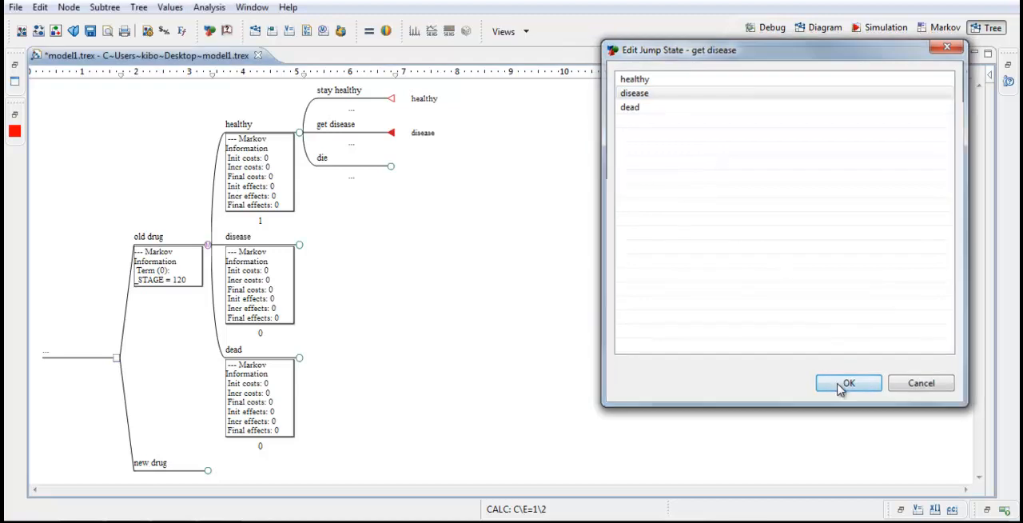
click(851, 384)
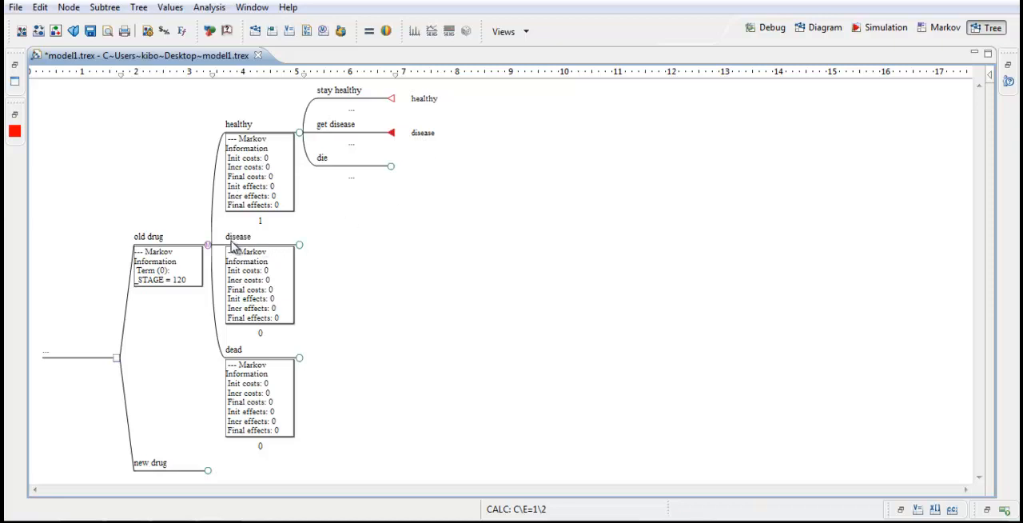
mouse_move(333, 174)
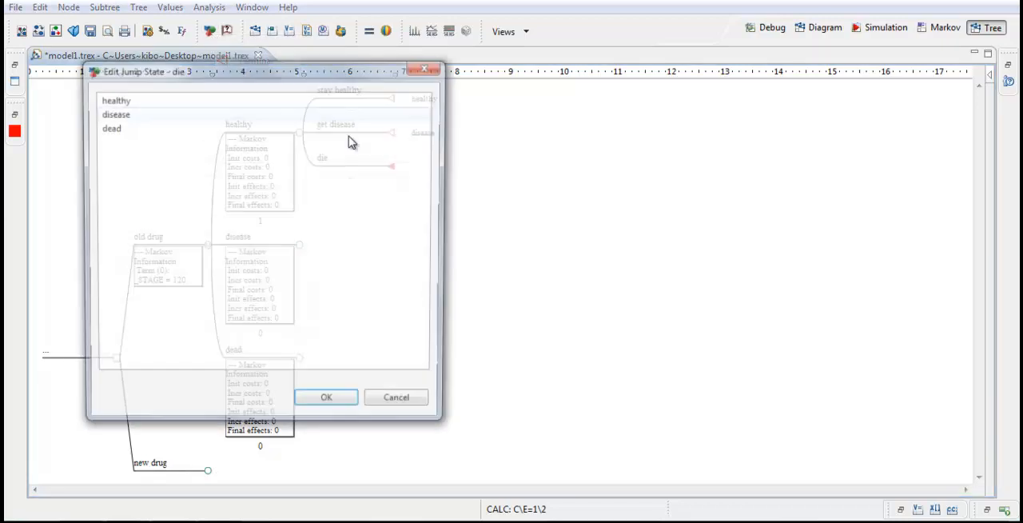
click(326, 397)
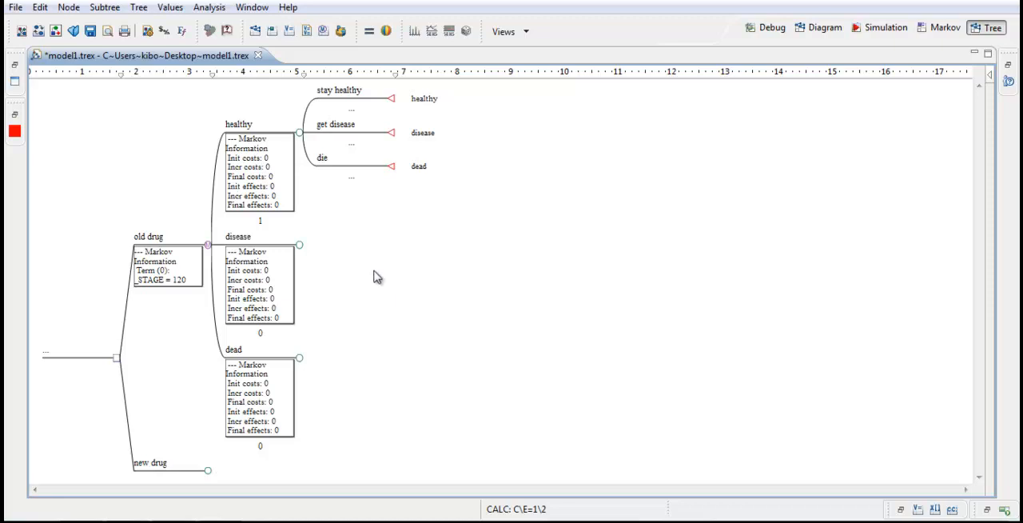
mouse_move(371, 112)
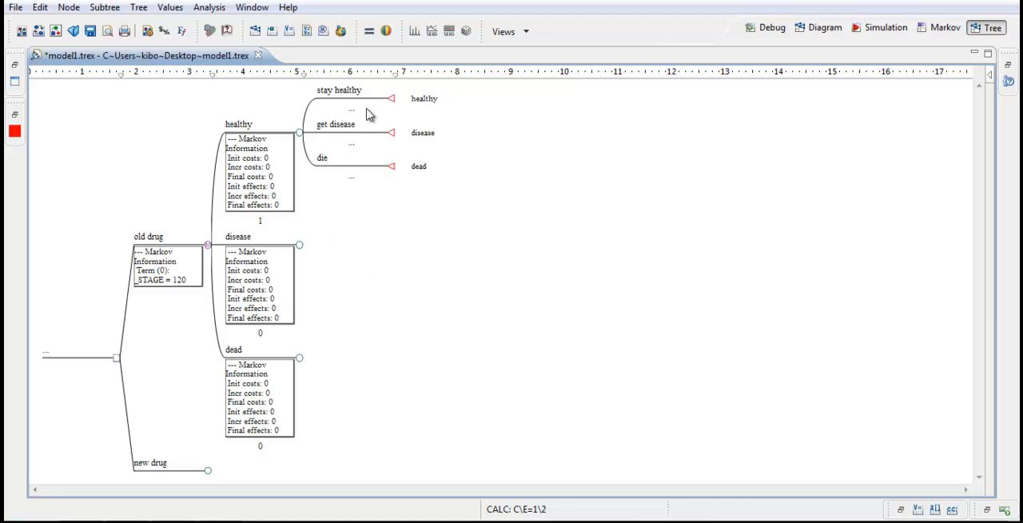
mouse_move(288, 259)
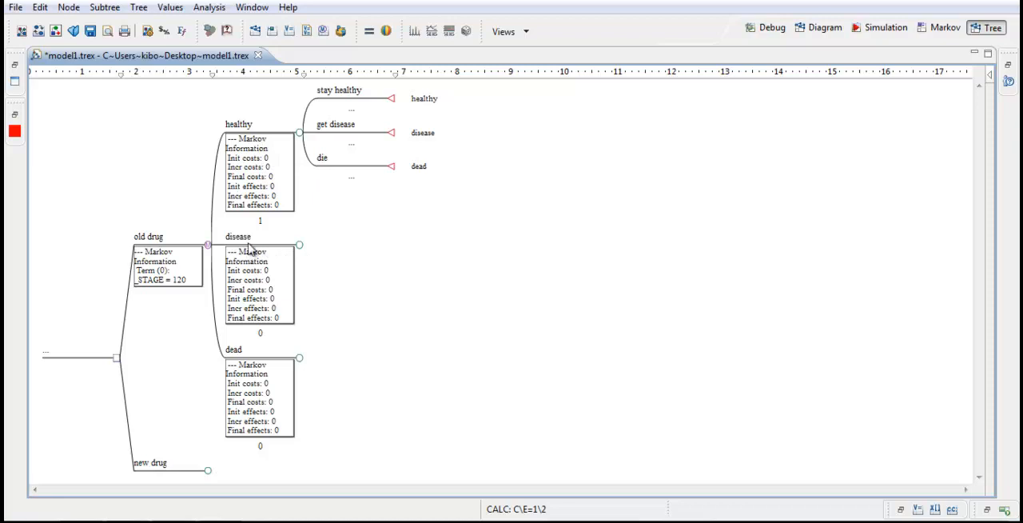
mouse_move(299, 246)
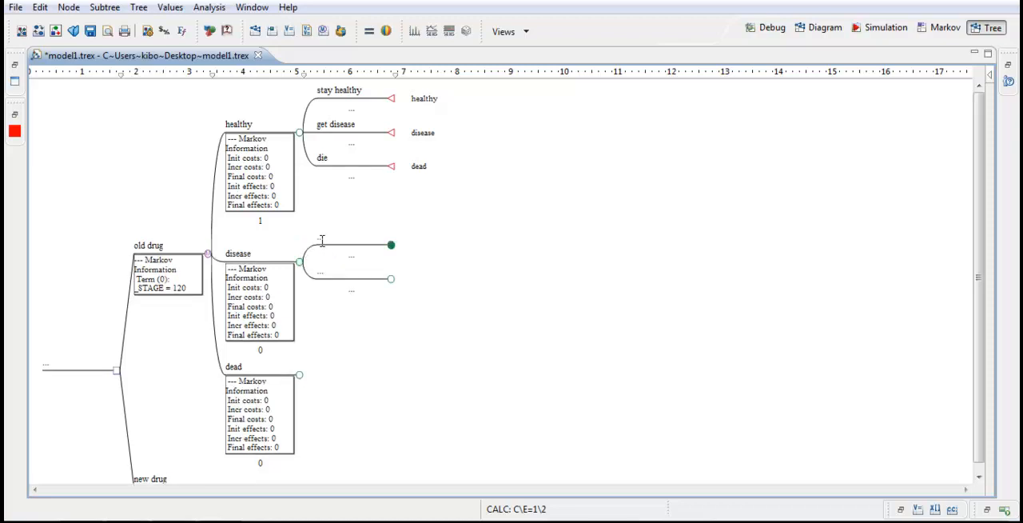
Add hospitalized and not hospitalized branches under the disease state.
text(hospitalized)
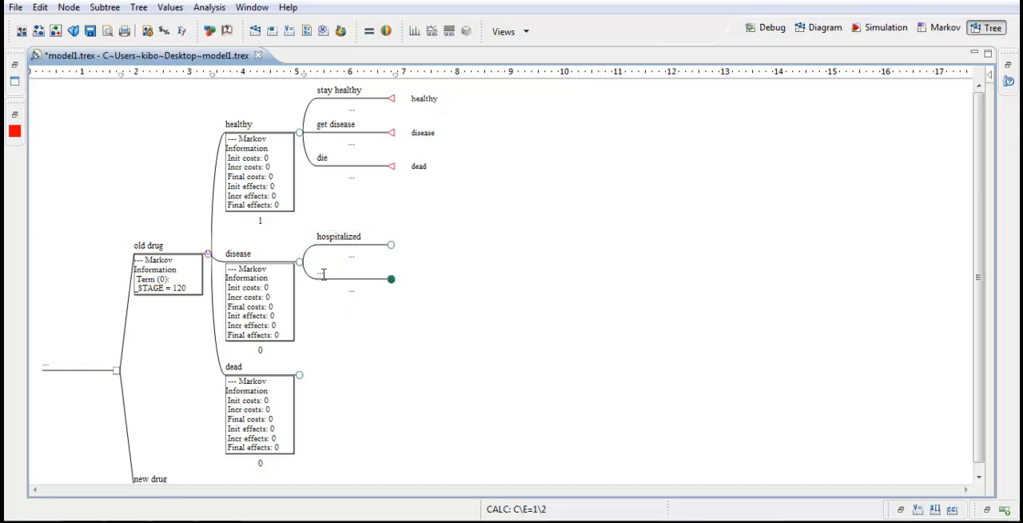
text(not hospitalized)
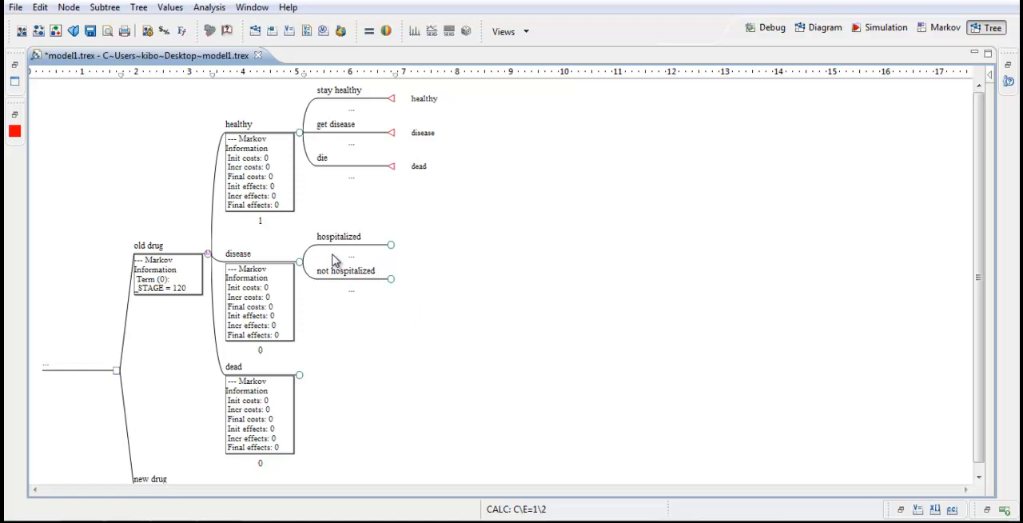
mouse_move(327, 256)
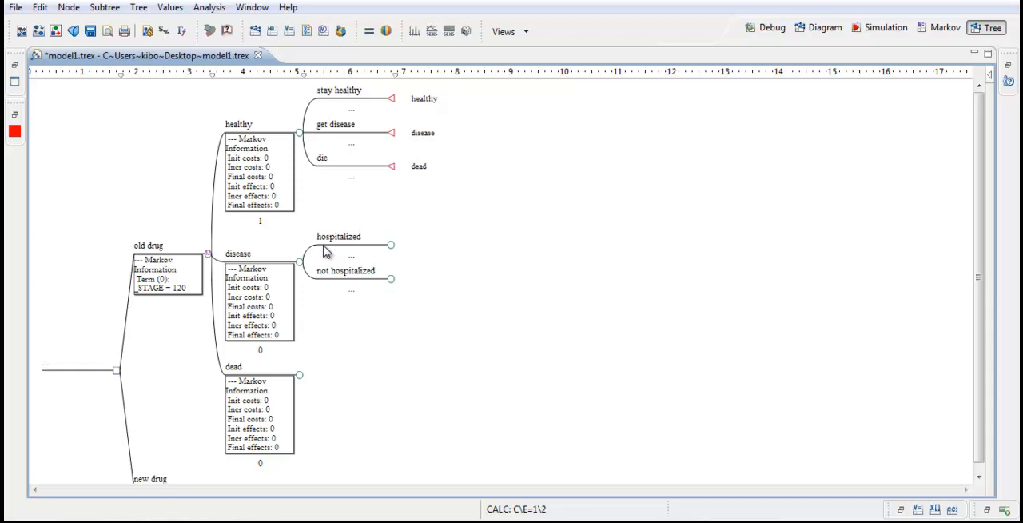
mouse_move(257, 162)
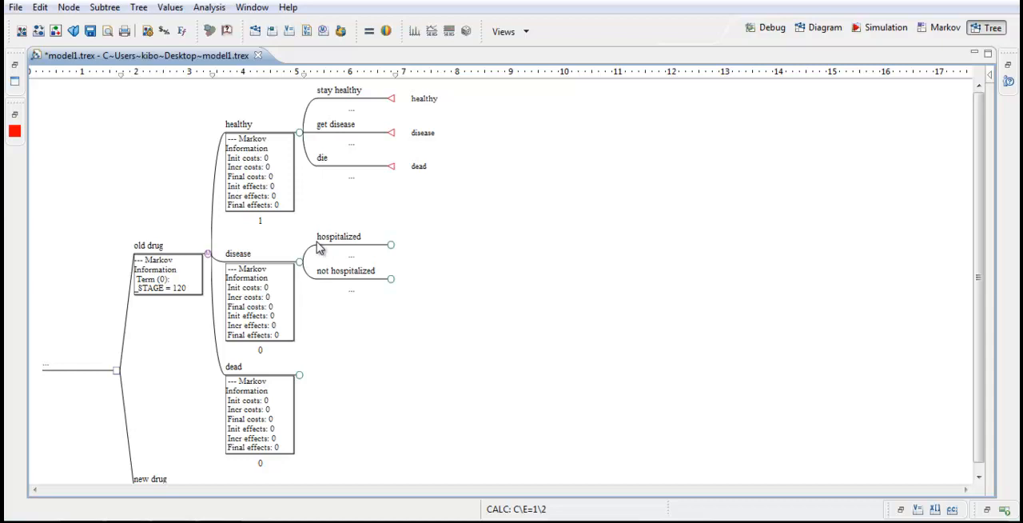
mouse_move(281, 263)
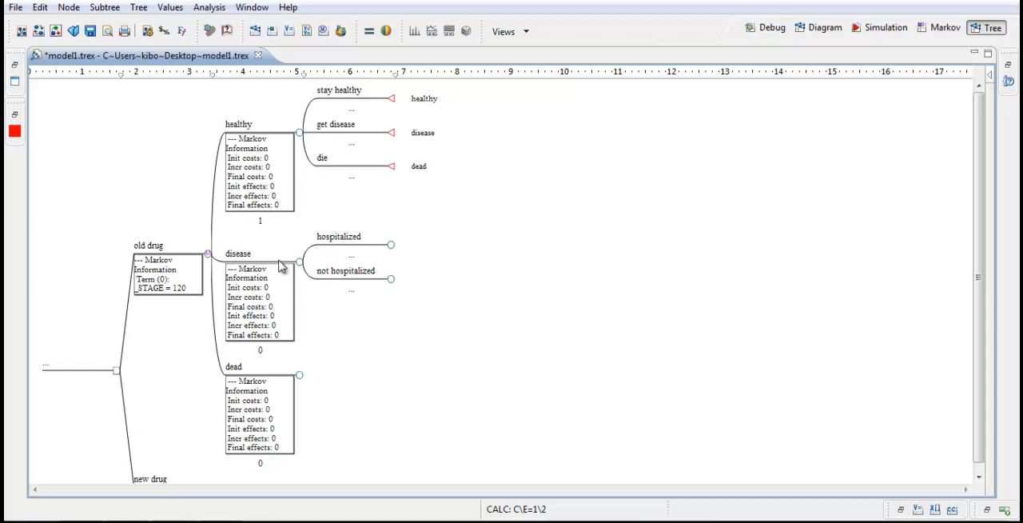
mouse_move(301, 262)
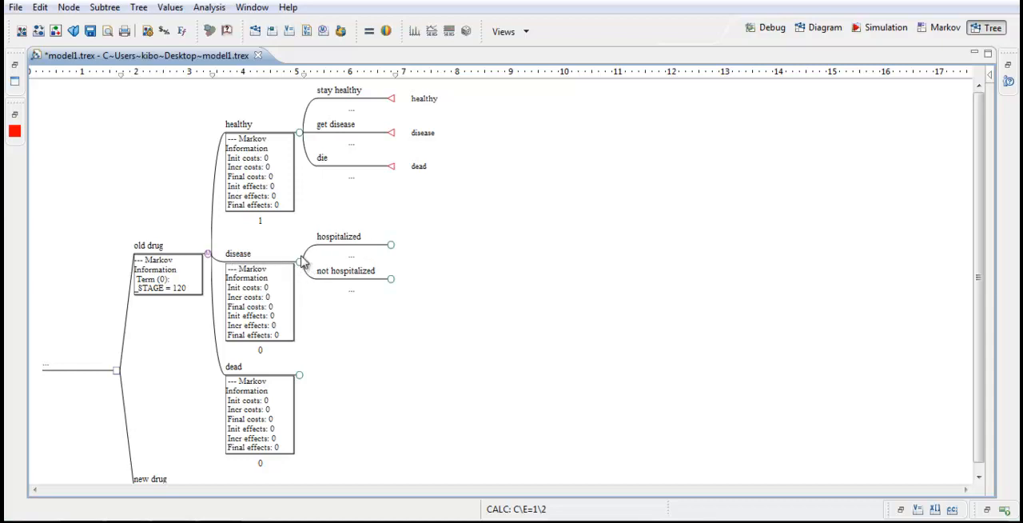
mouse_move(319, 253)
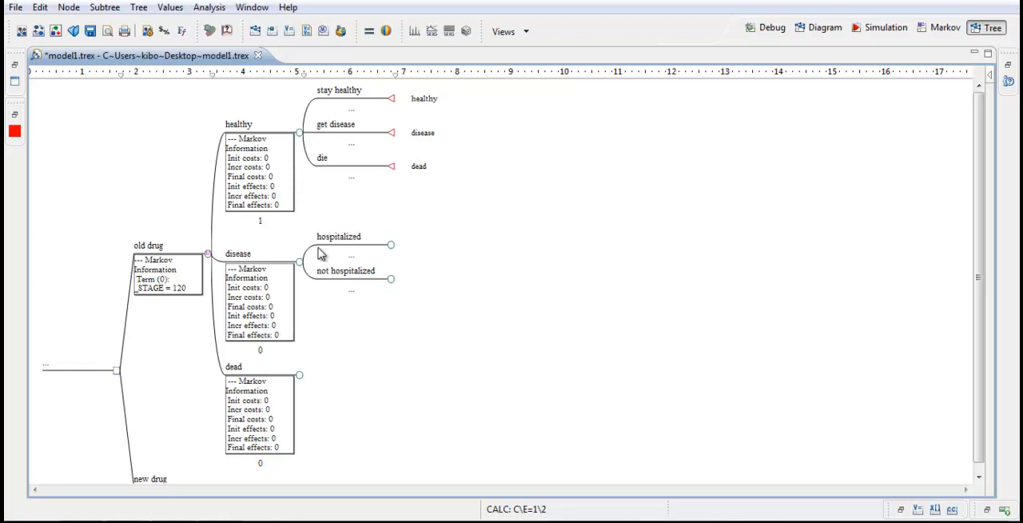
mouse_move(323, 249)
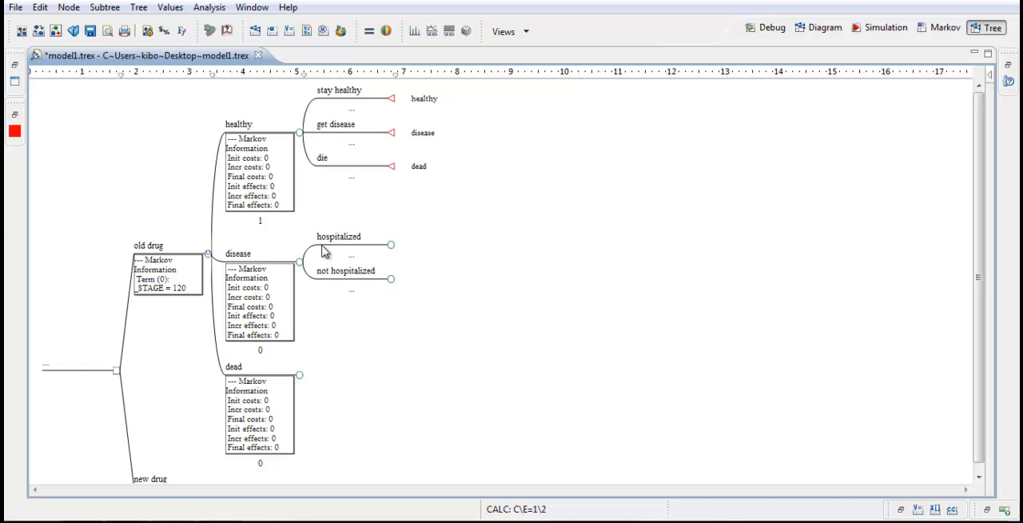
mouse_move(382, 262)
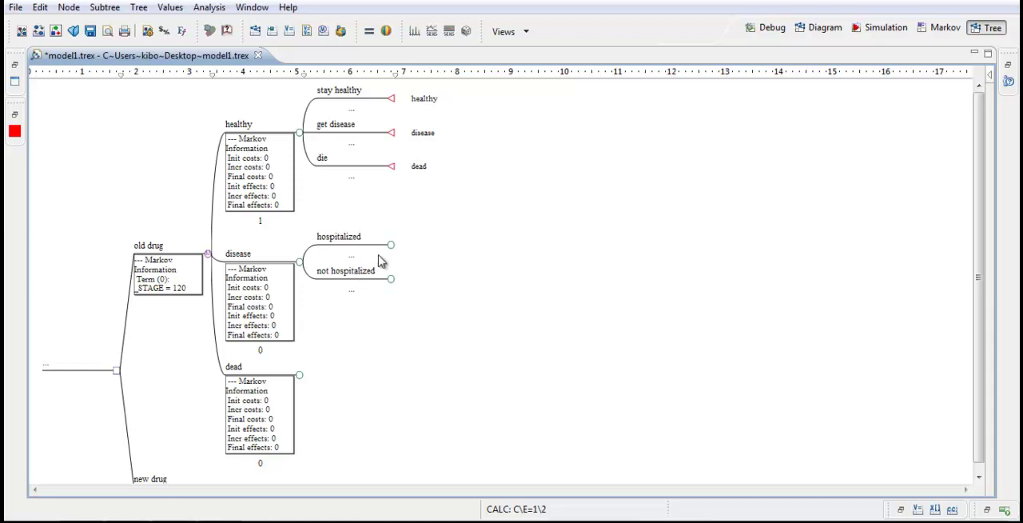
mouse_move(381, 256)
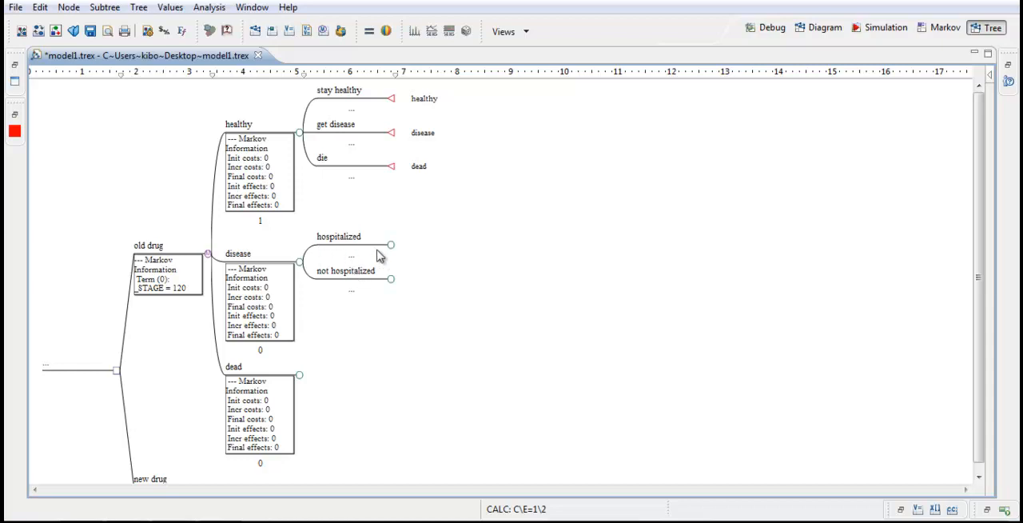
mouse_move(393, 248)
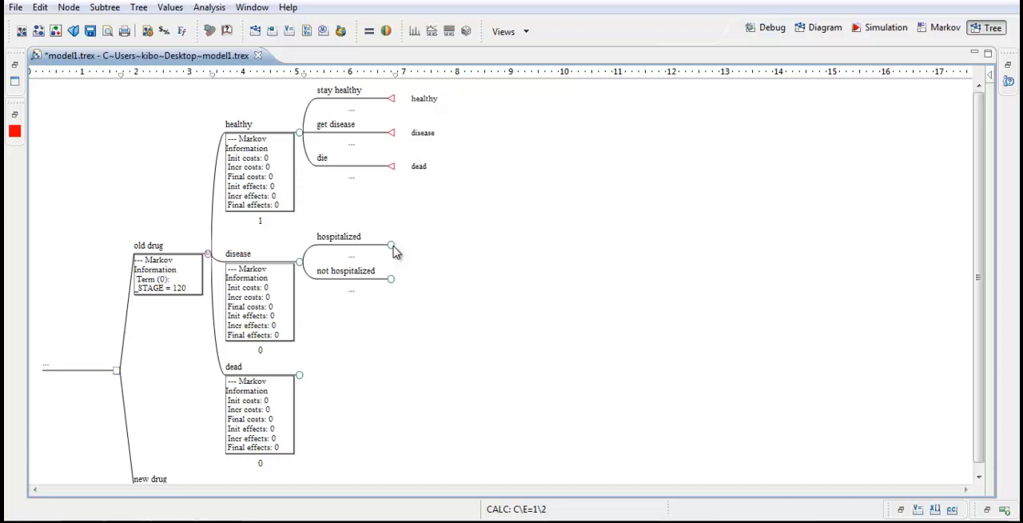
mouse_move(266, 301)
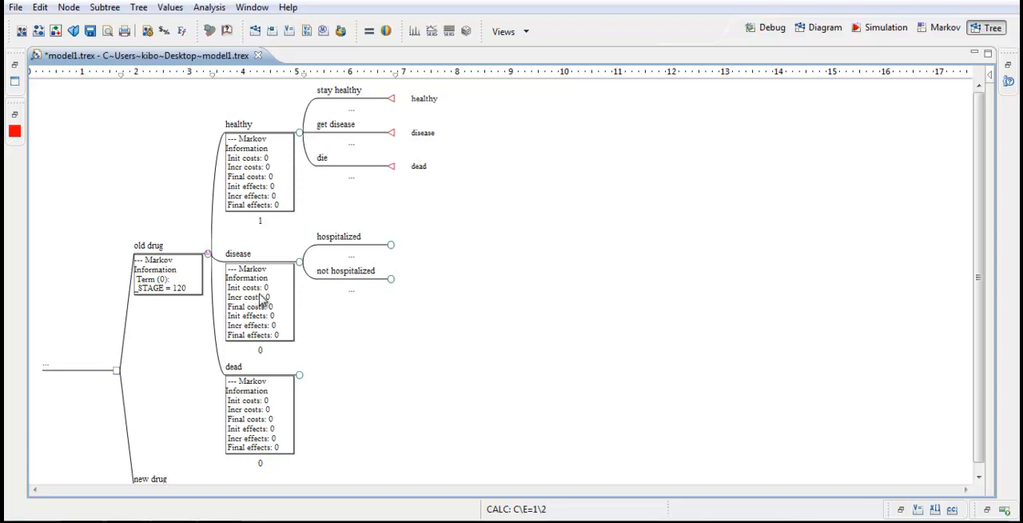
mouse_move(407, 263)
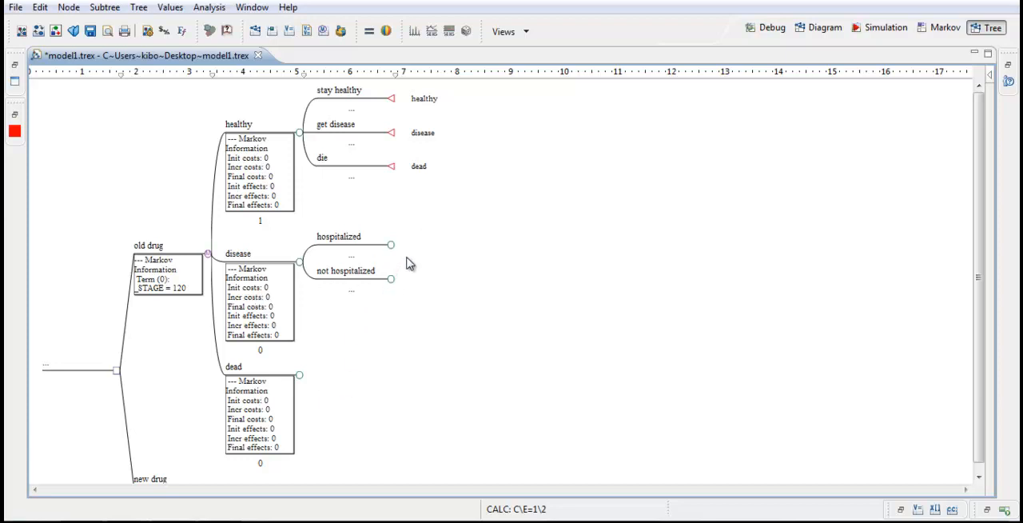
mouse_move(268, 146)
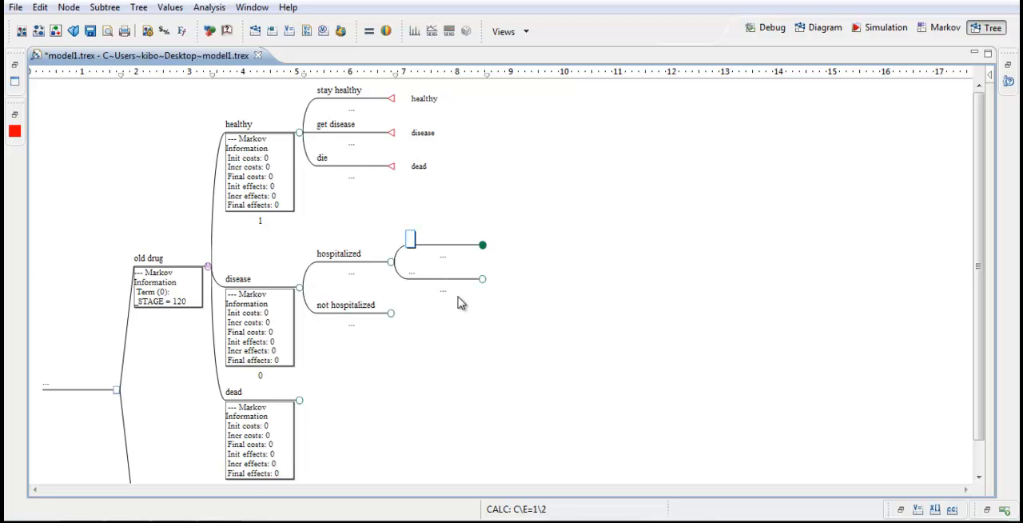
Under hospitalized, add stay in disease jumping to disease and die jumping to dead.
text(stay in dis)
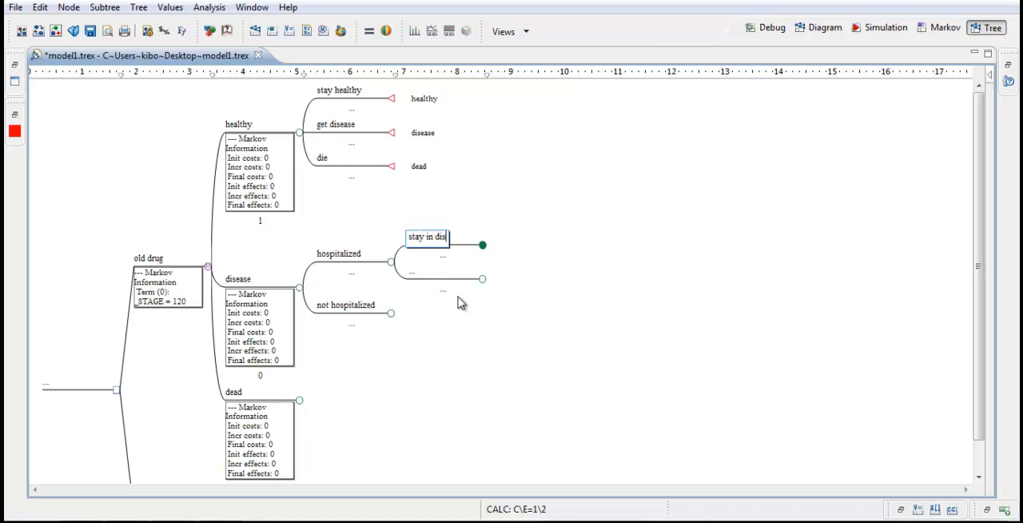
text(disease)
click(426, 271)
text(die)
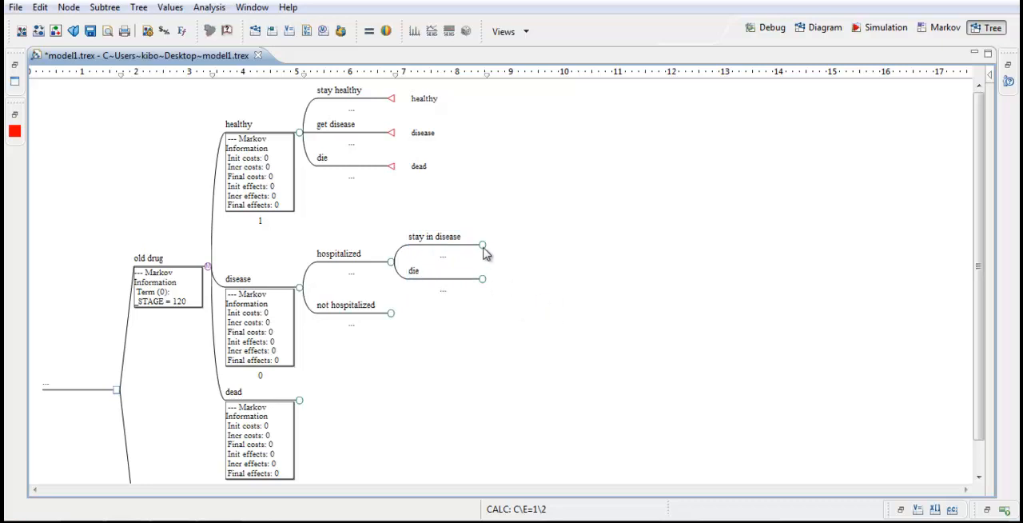
click(214, 30)
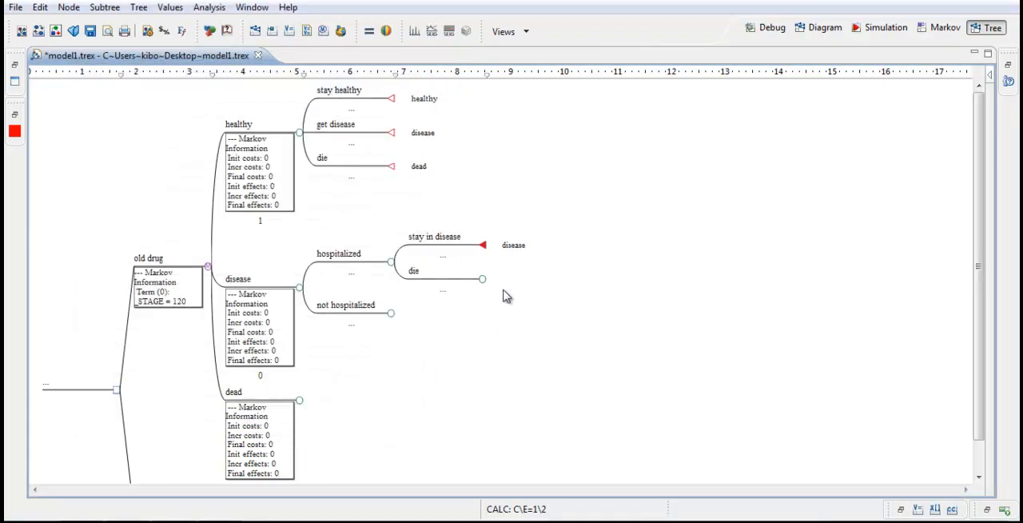
click(209, 30)
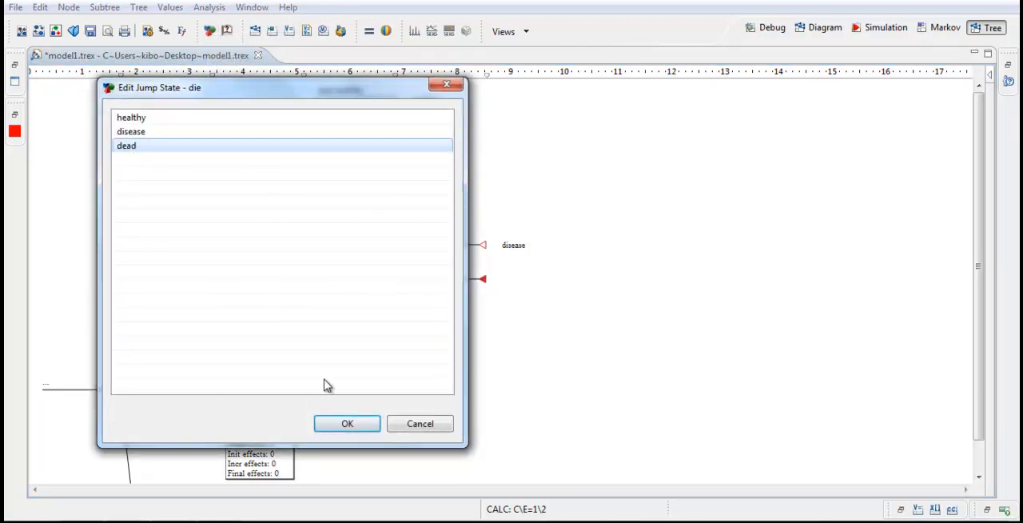
click(347, 422)
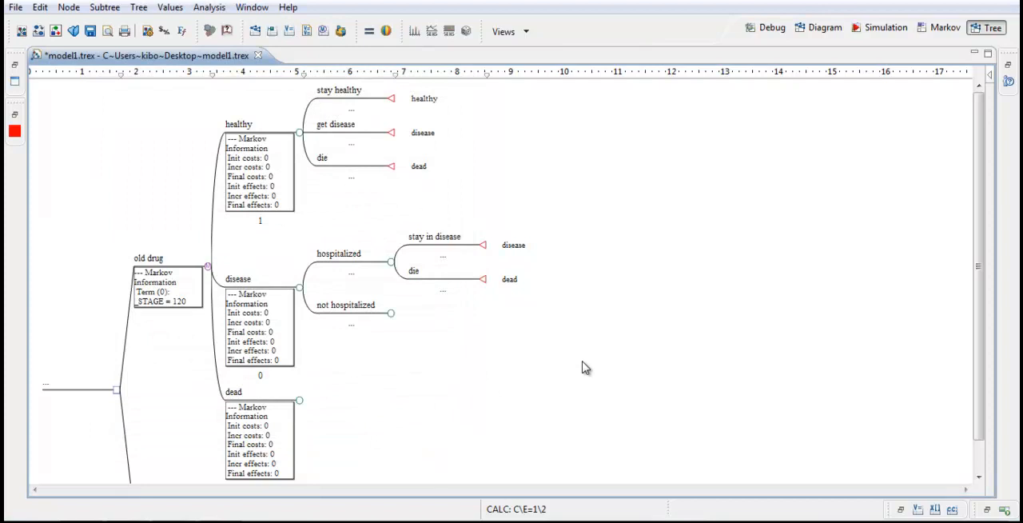
mouse_move(324, 317)
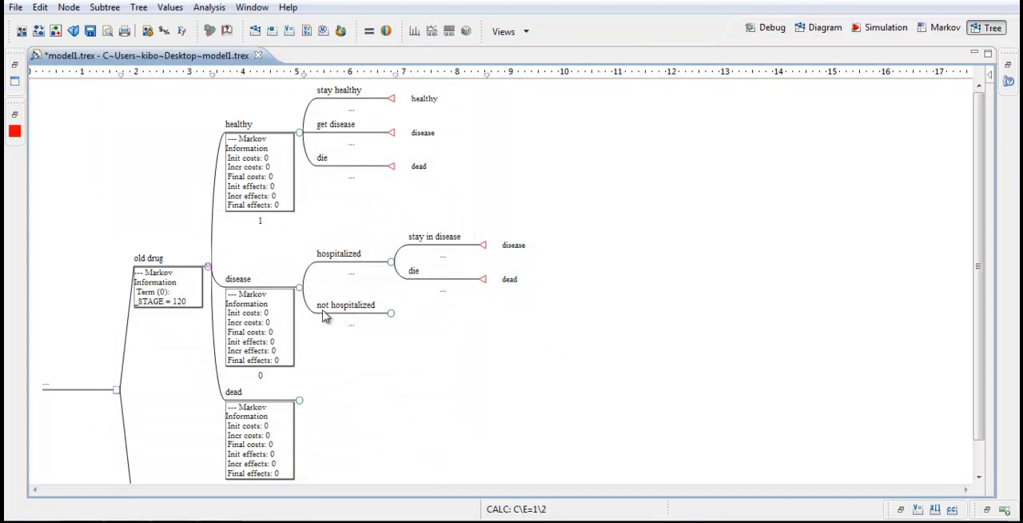
mouse_move(390, 316)
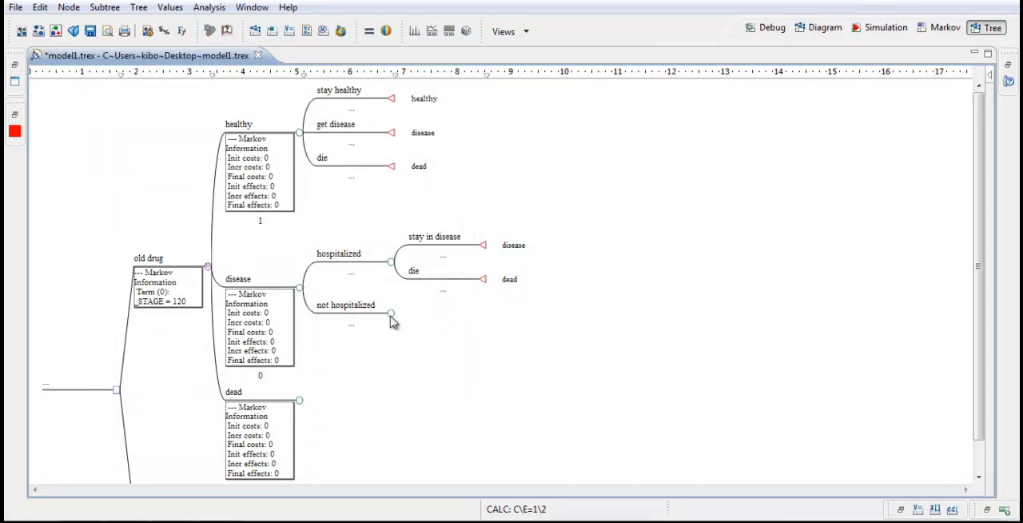
mouse_move(392, 314)
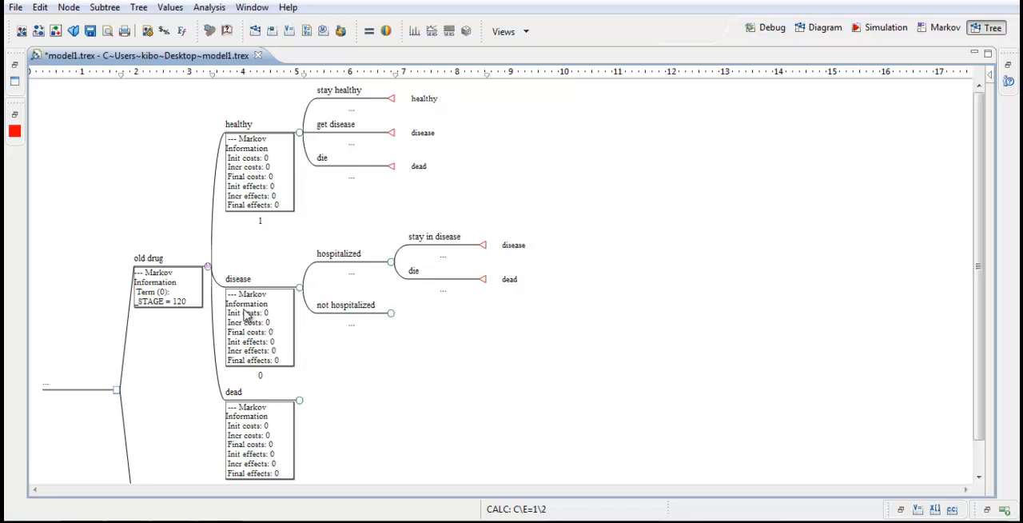
mouse_move(395, 320)
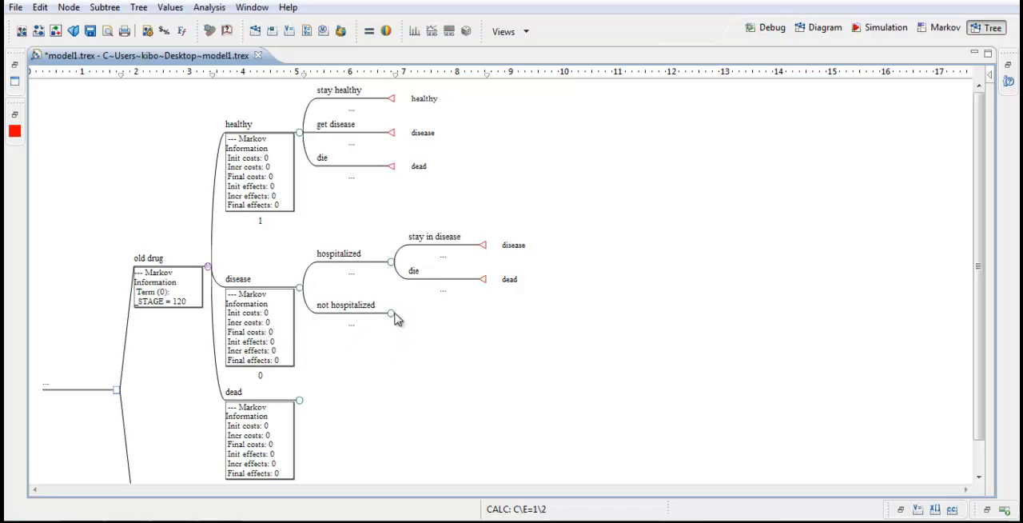
mouse_move(310, 392)
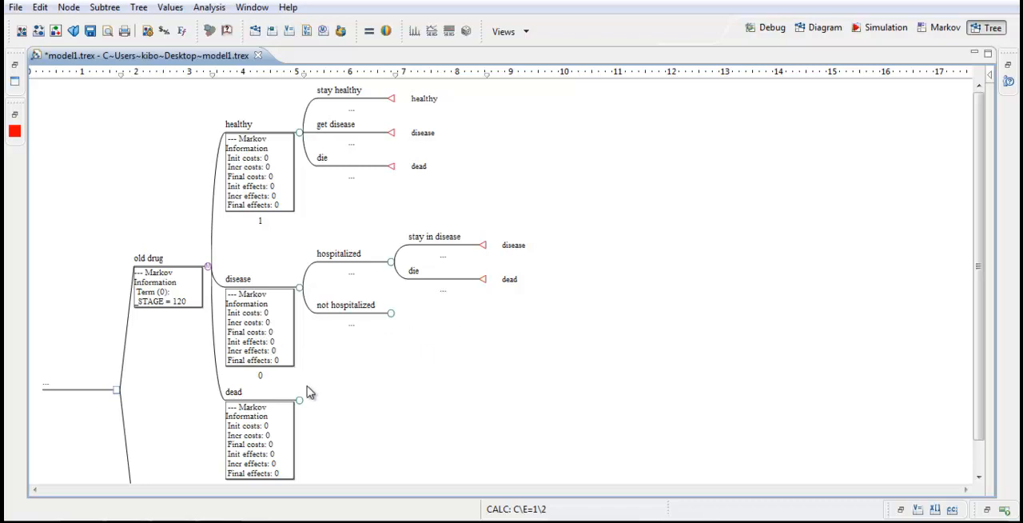
mouse_move(432, 318)
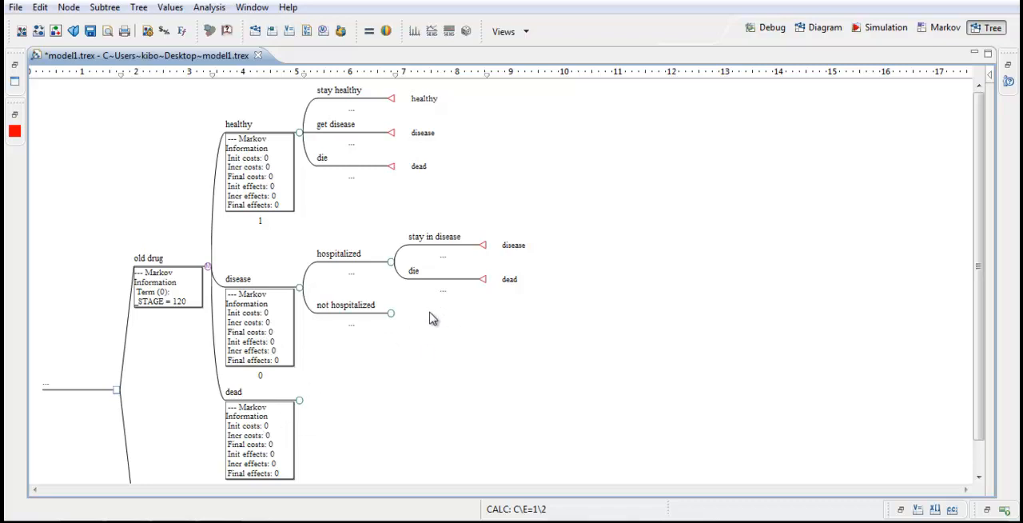
mouse_move(399, 280)
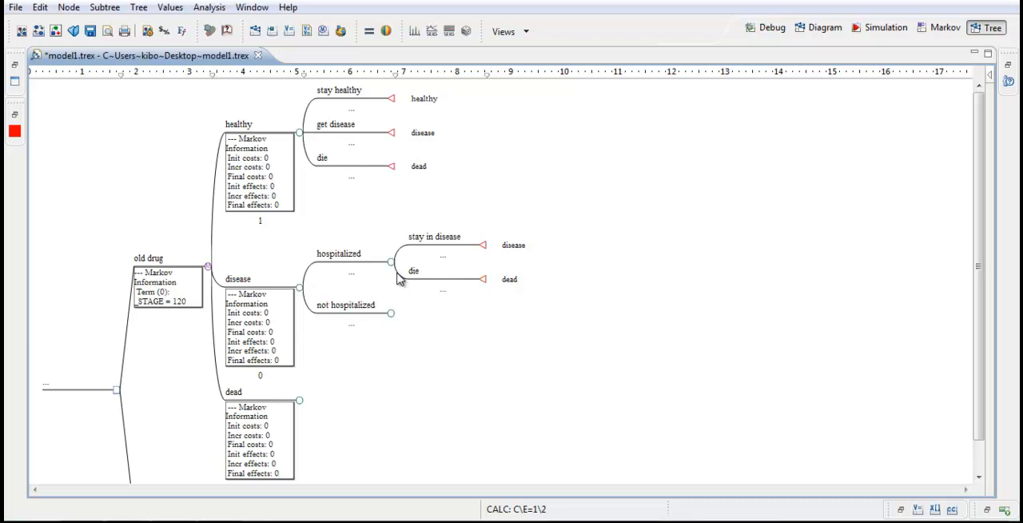
mouse_move(393, 321)
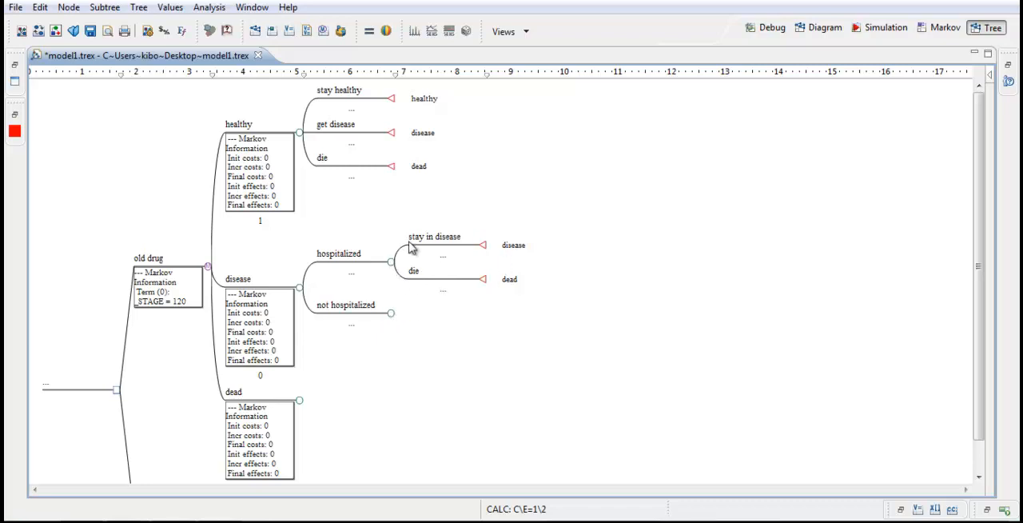
mouse_move(402, 319)
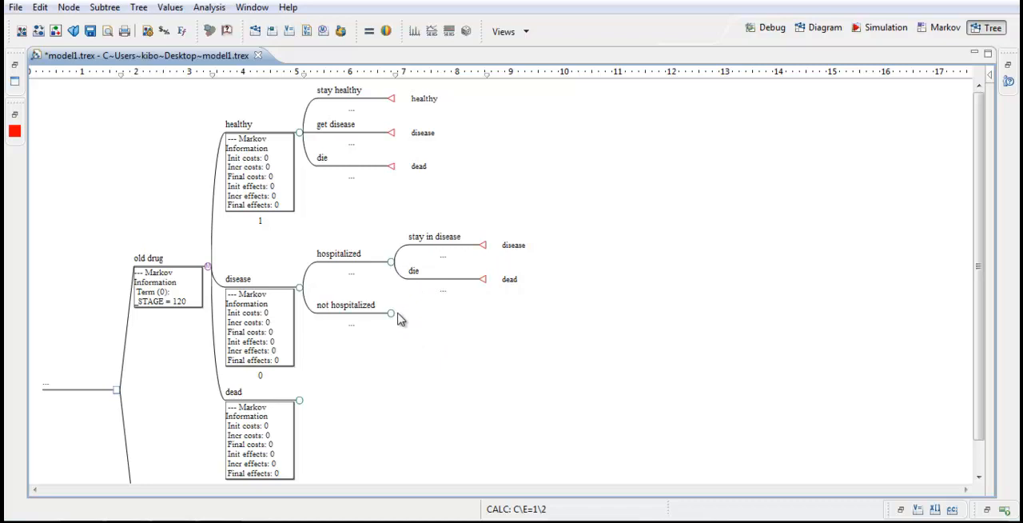
mouse_move(400, 270)
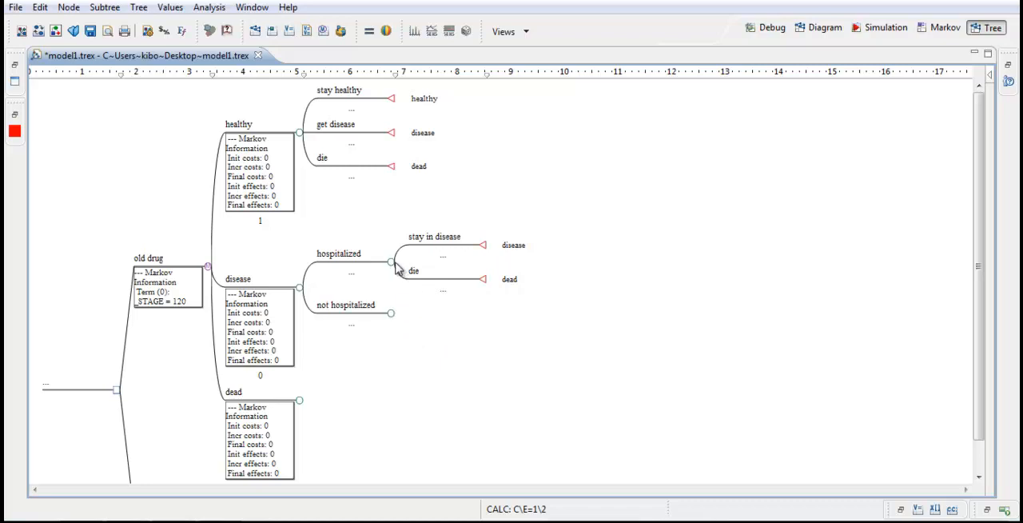
mouse_move(393, 320)
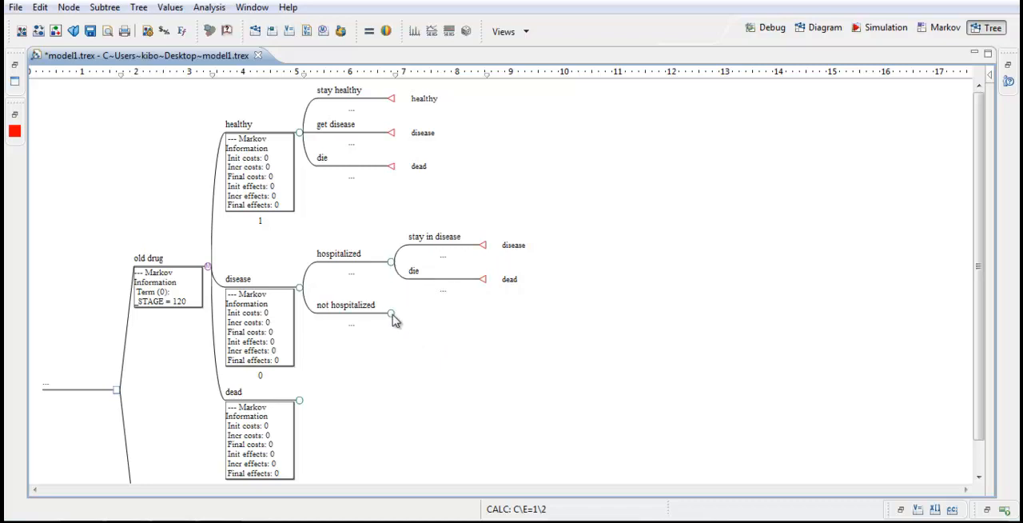
mouse_move(399, 316)
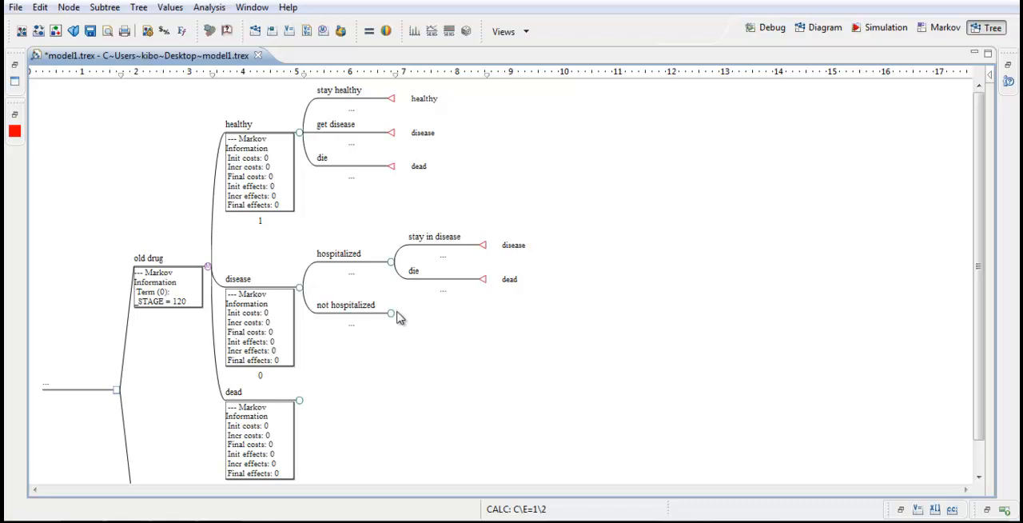
mouse_move(563, 262)
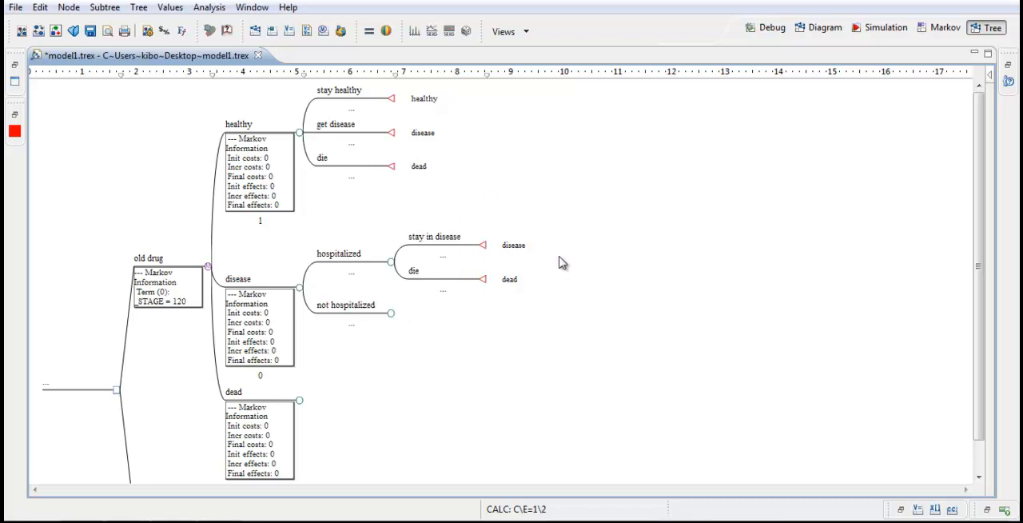
mouse_move(451, 269)
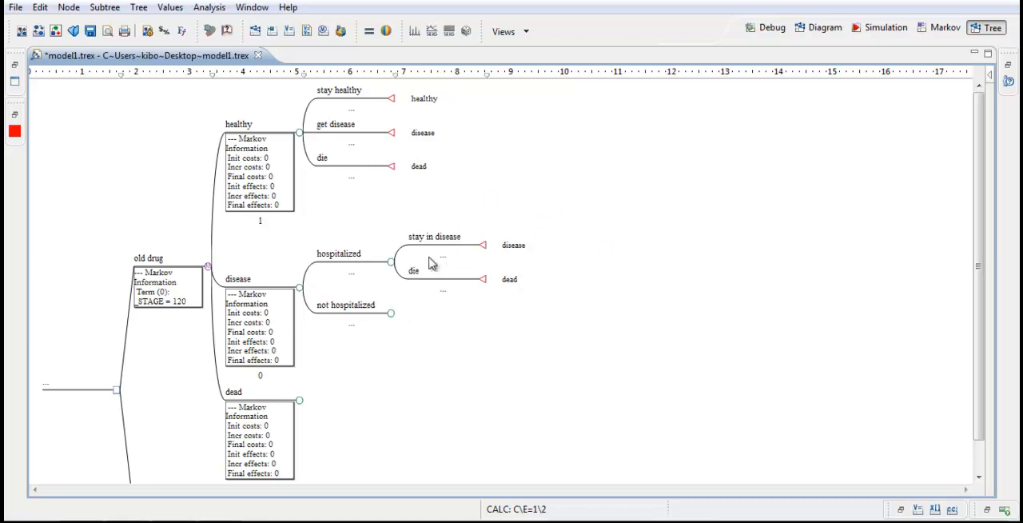
mouse_move(406, 310)
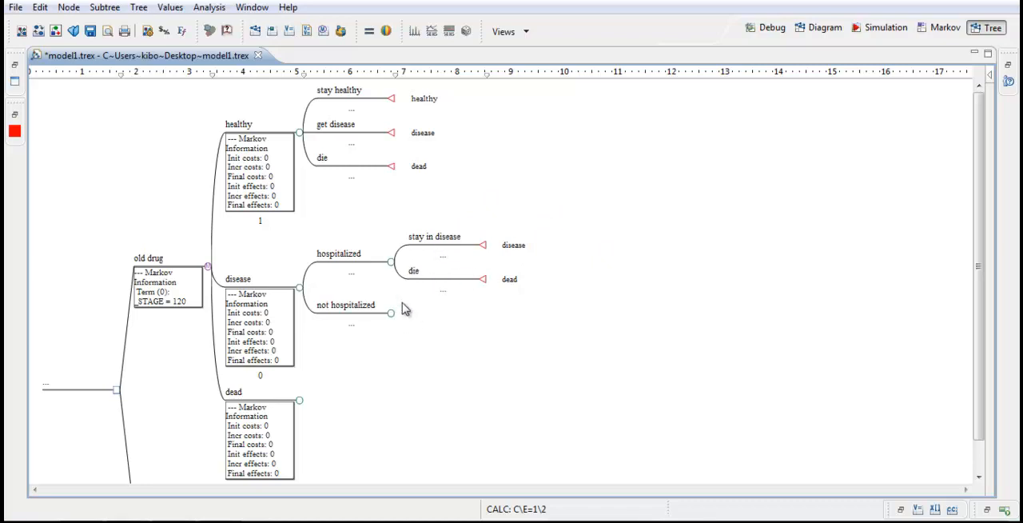
mouse_move(406, 288)
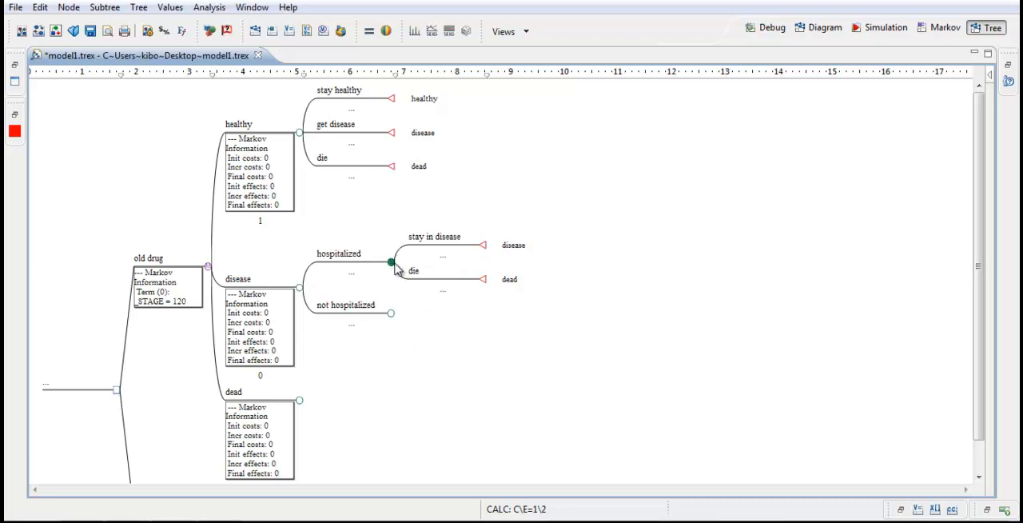
Copy the hospitalized subtree and paste its transitions onto the not hospitalized branch.
right_click(390, 264)
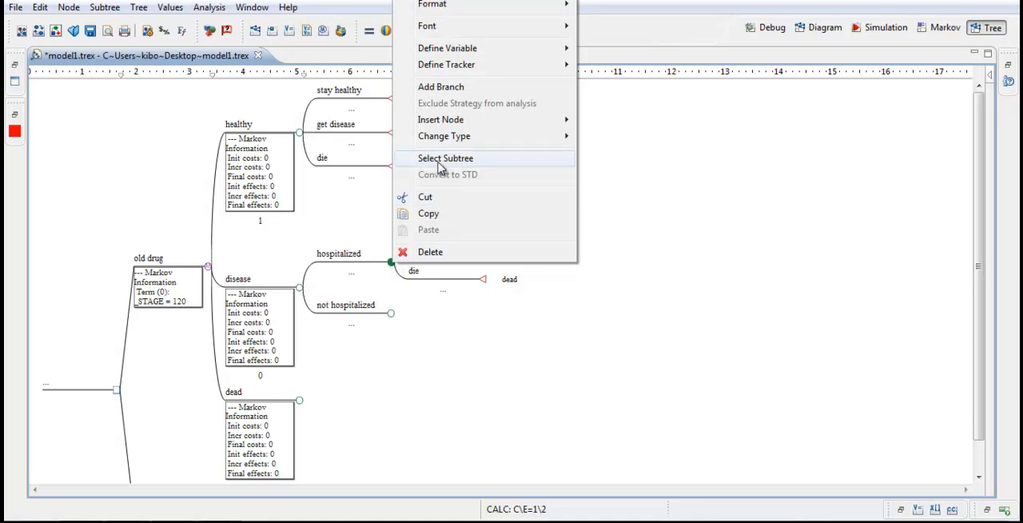
click(444, 157)
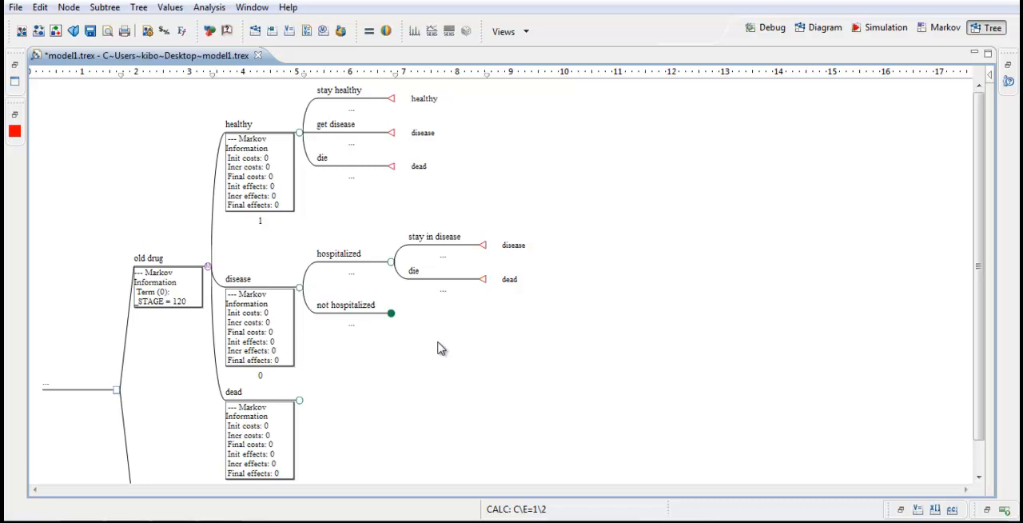
mouse_move(448, 349)
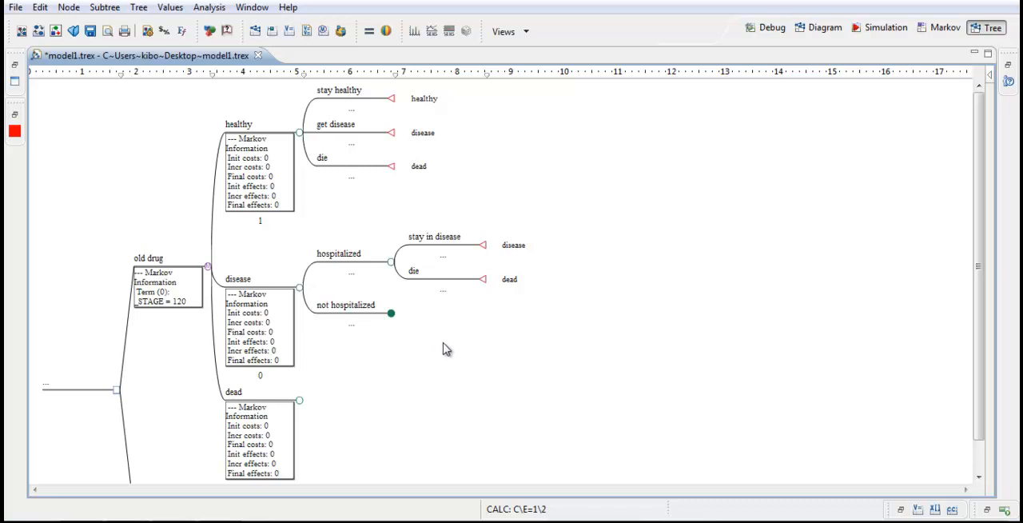
key(ctrl+v)
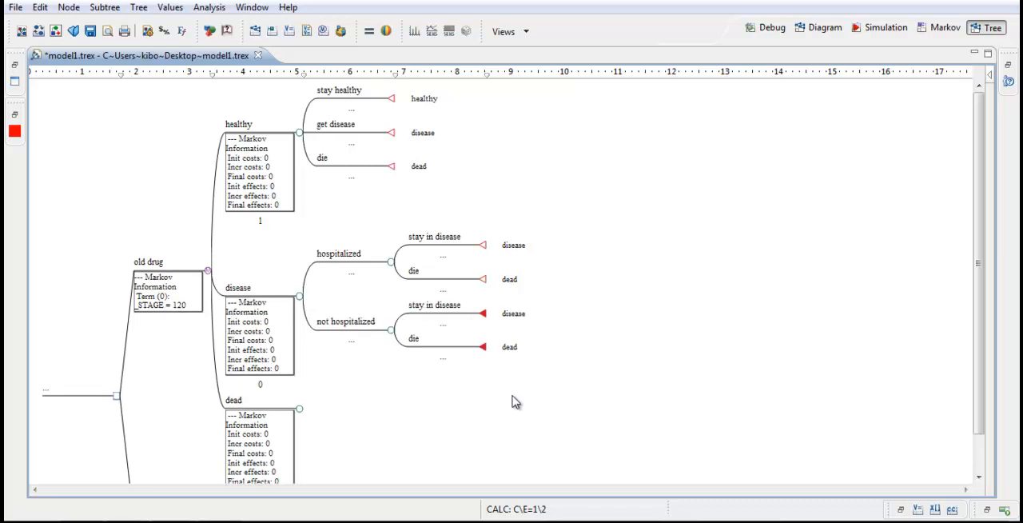
mouse_move(365, 396)
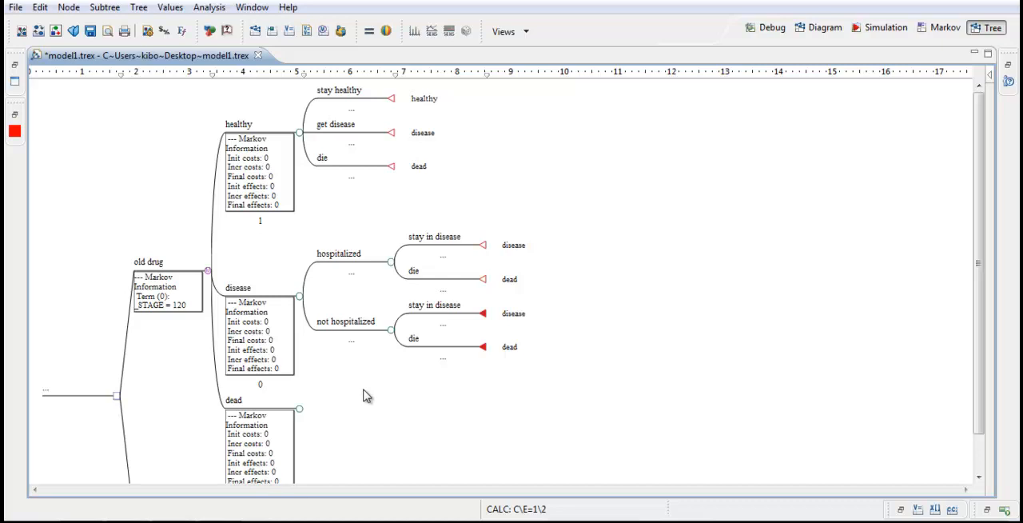
mouse_move(370, 356)
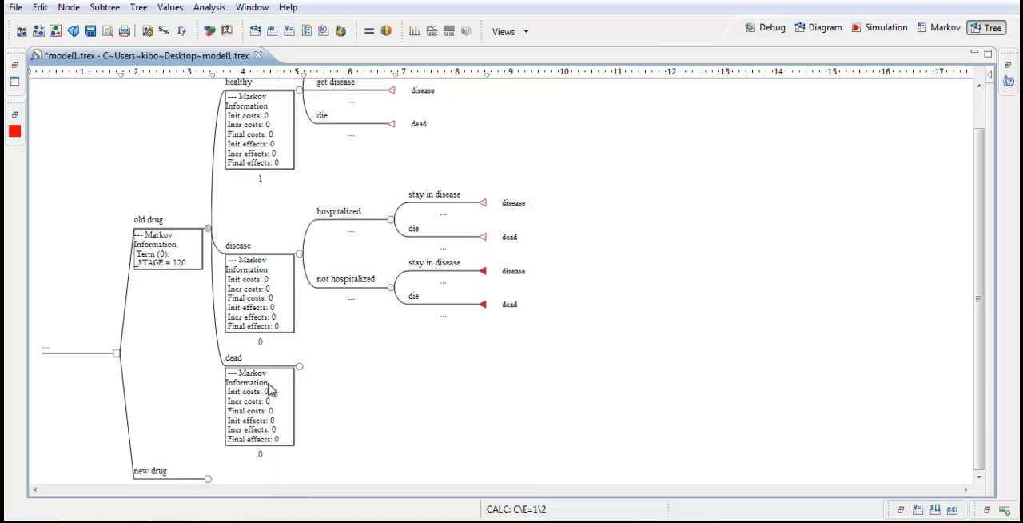
mouse_move(333, 378)
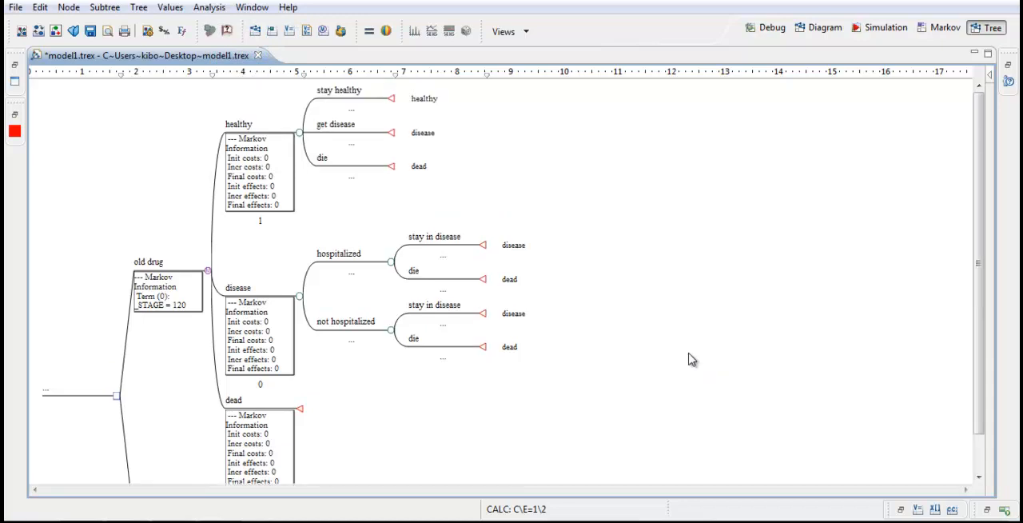
mouse_move(627, 400)
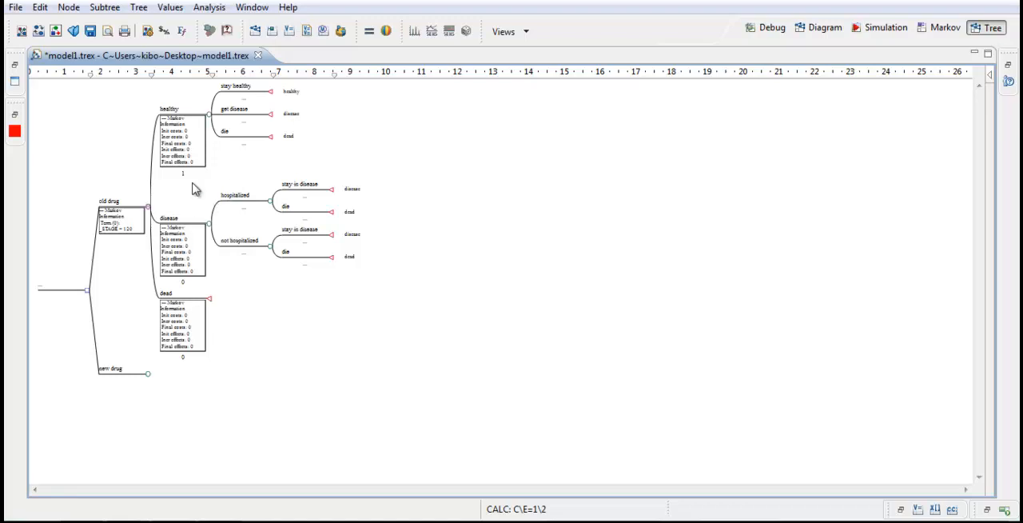
mouse_move(150, 227)
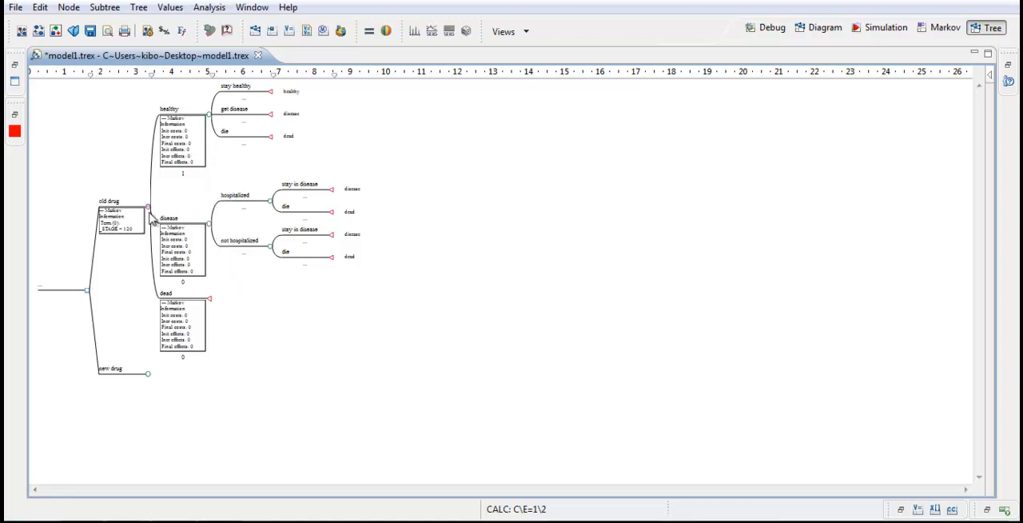
mouse_move(185, 272)
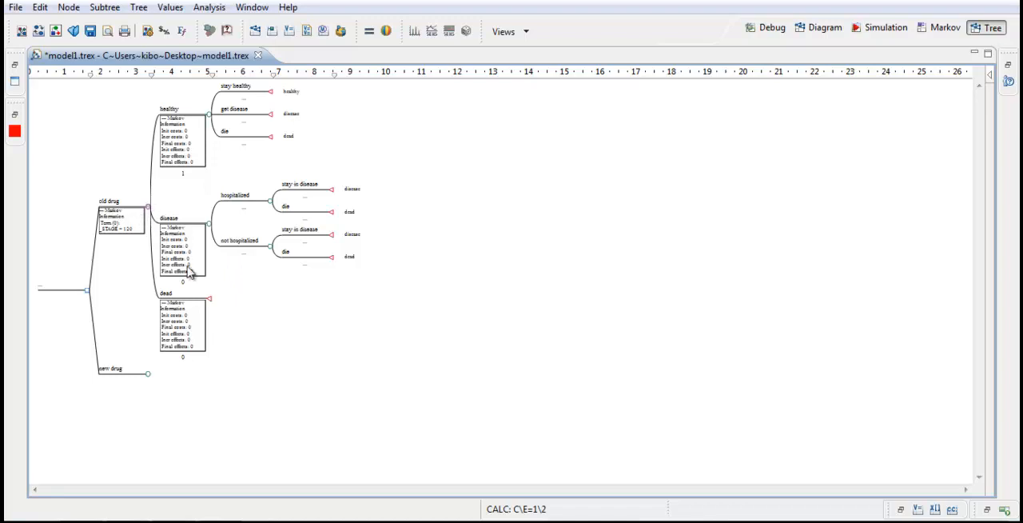
mouse_move(191, 425)
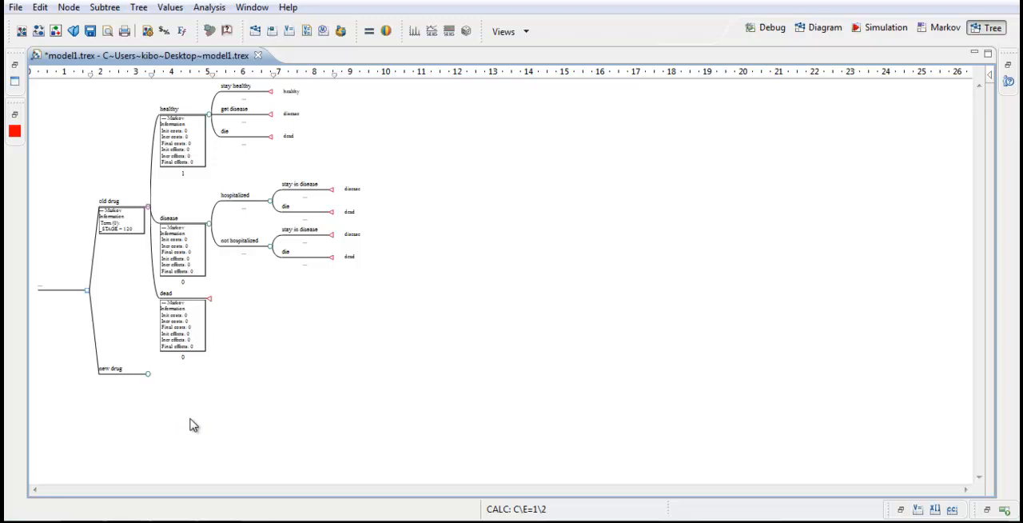
mouse_move(143, 264)
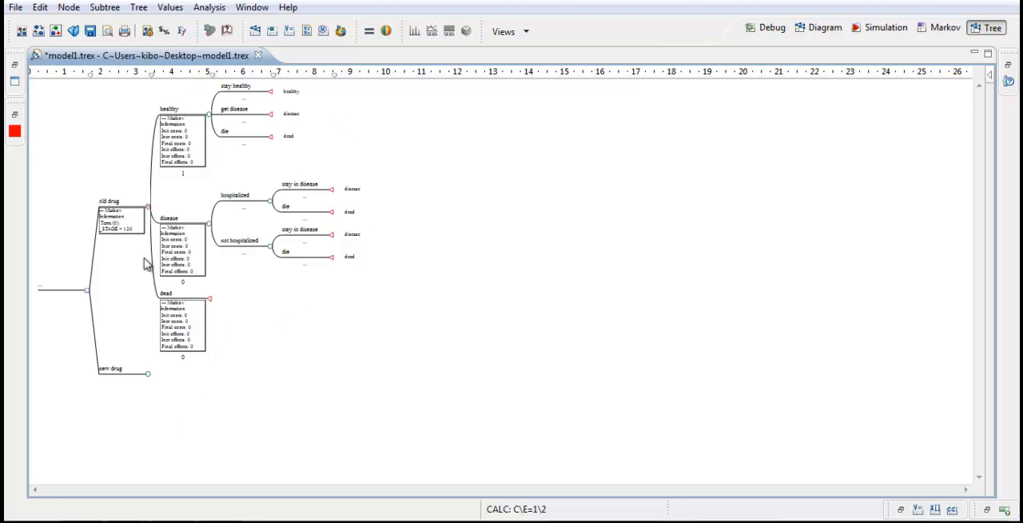
mouse_move(166, 390)
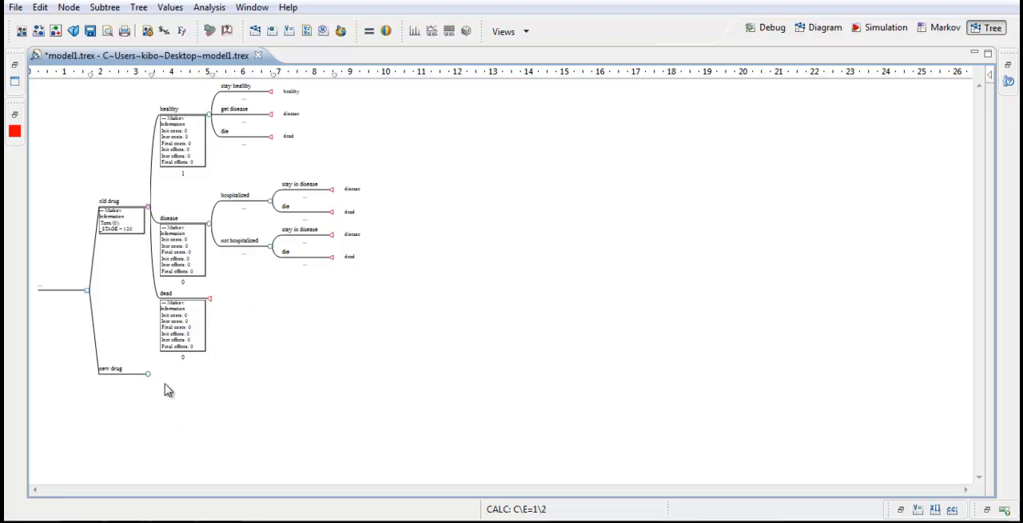
mouse_move(224, 403)
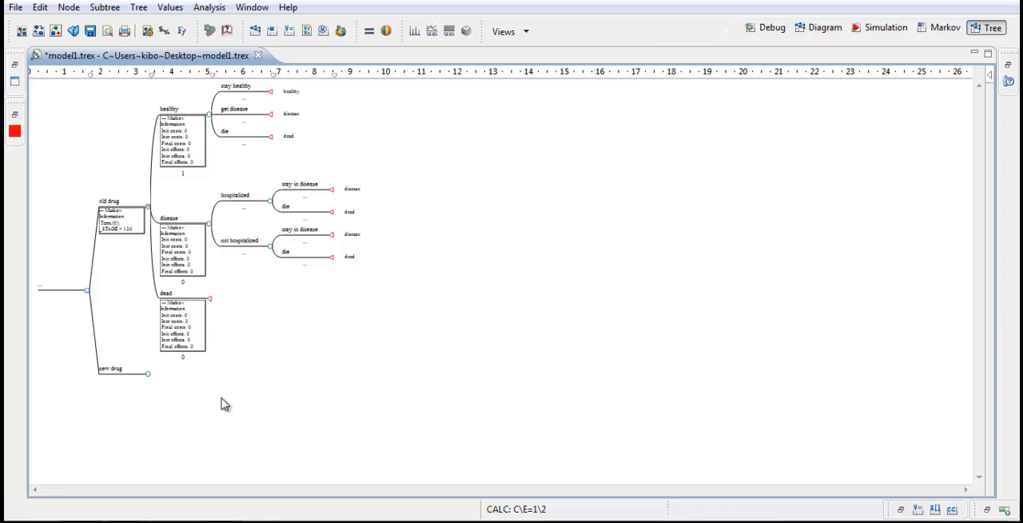
mouse_move(227, 406)
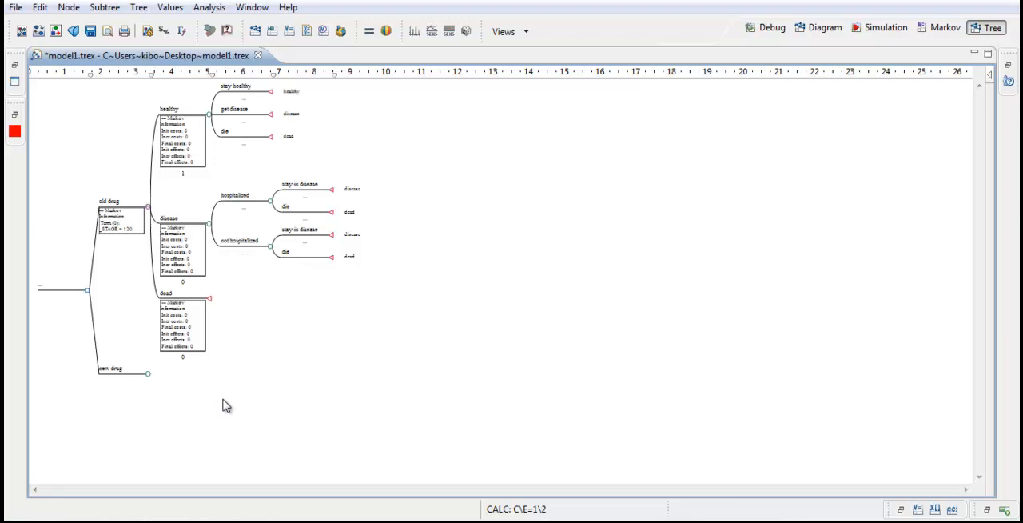